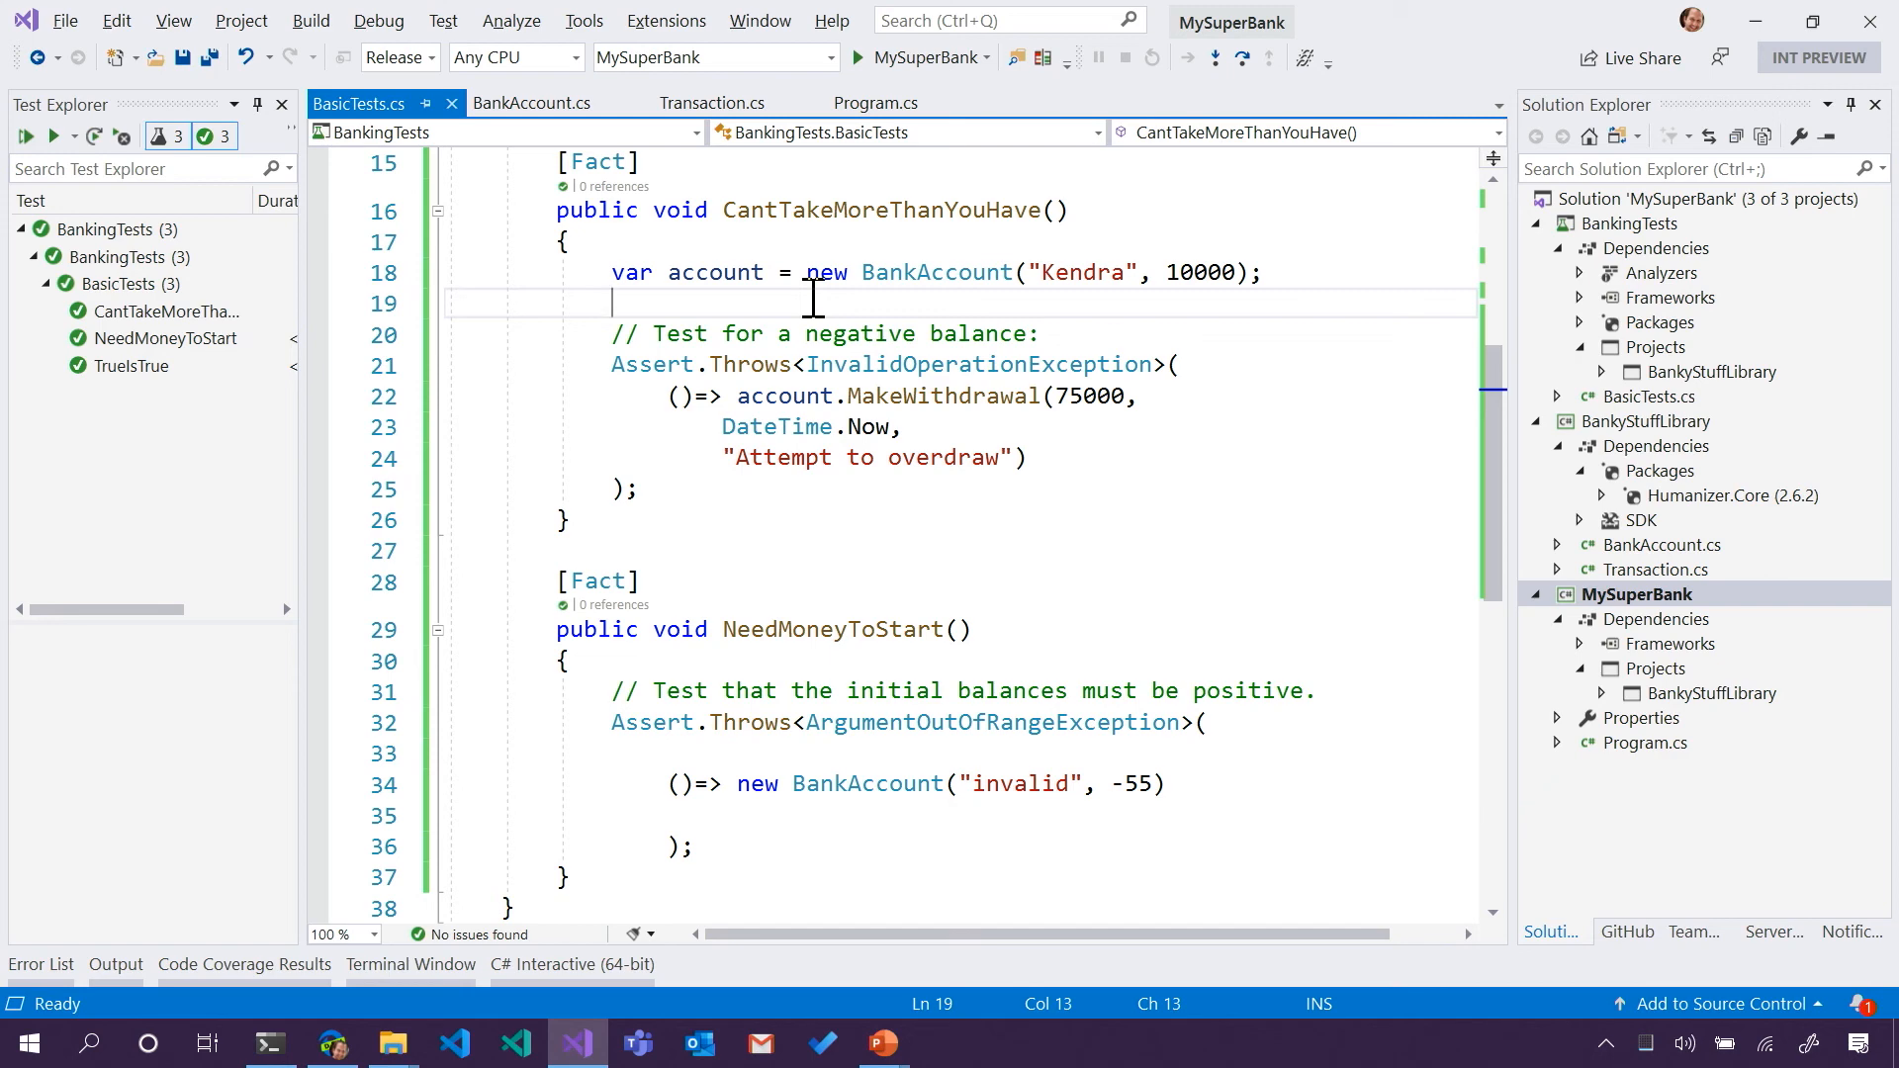
pyautogui.moveTo(568, 114)
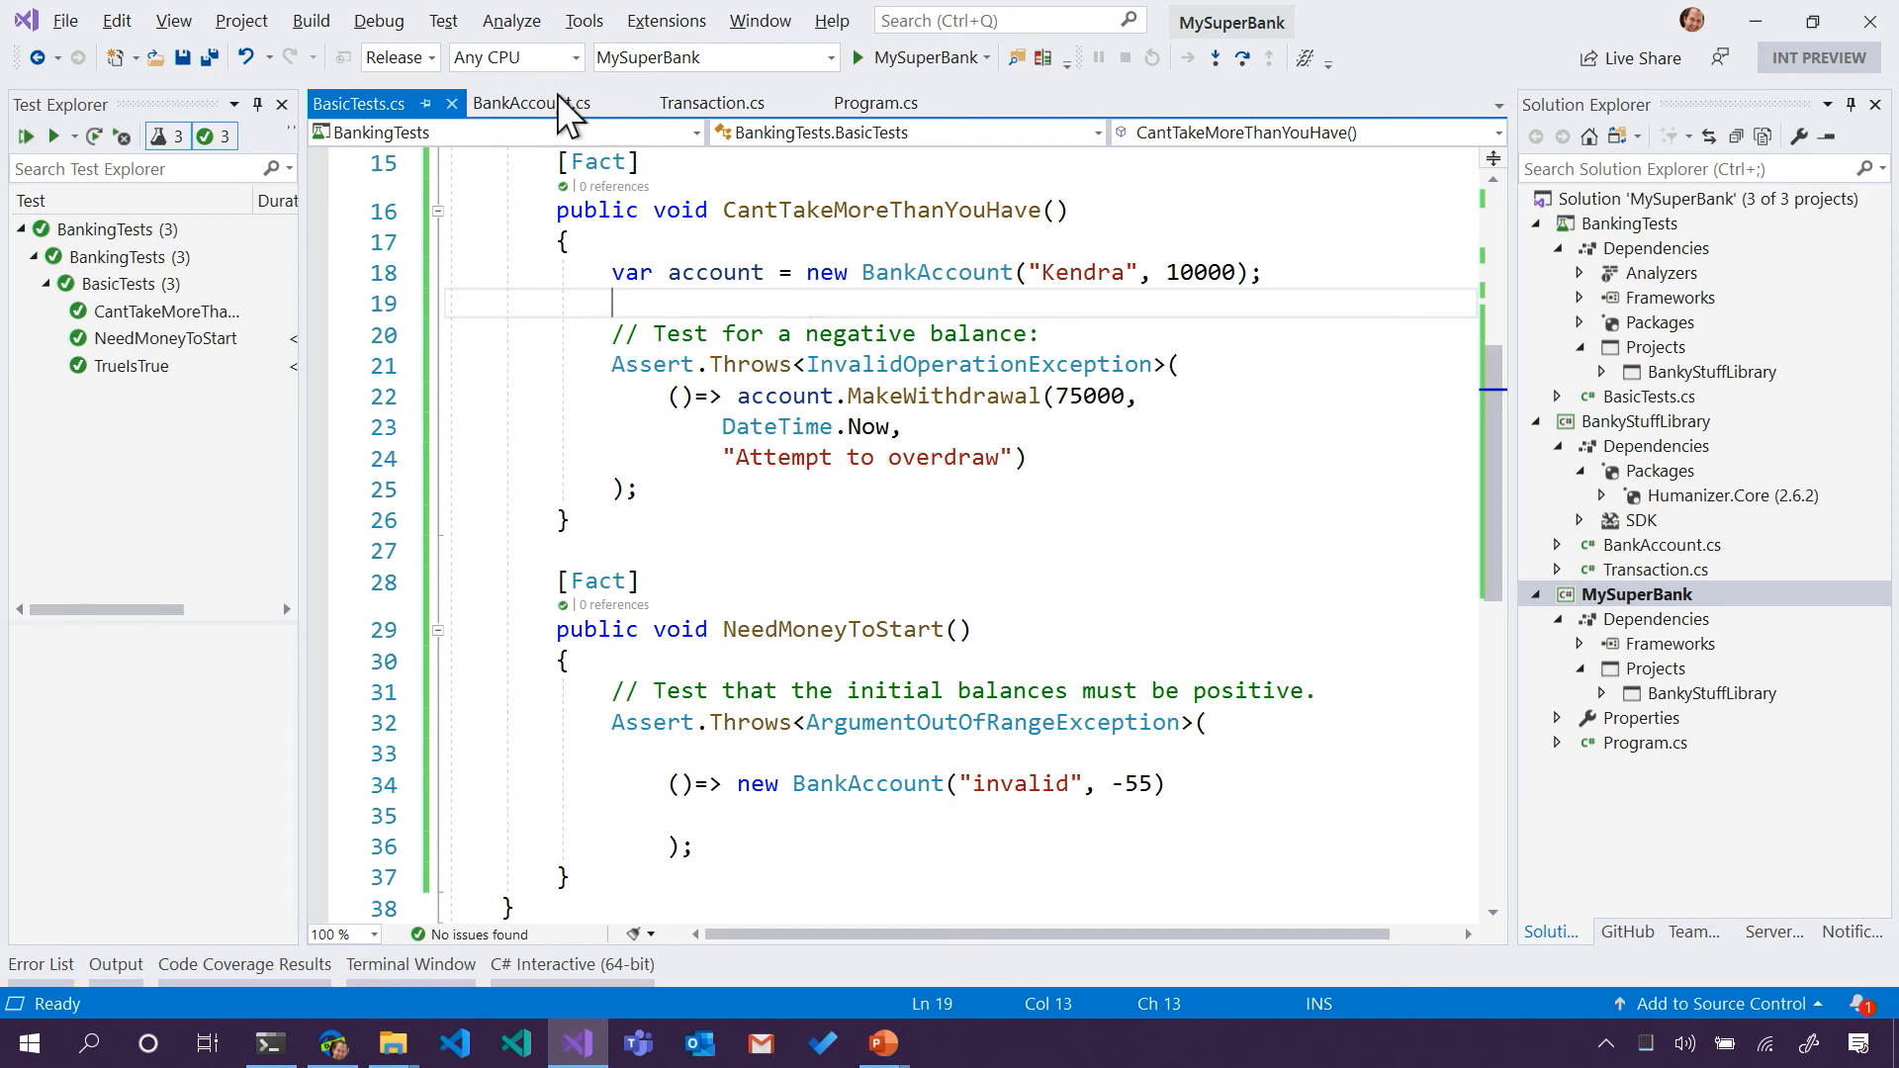
pyautogui.moveTo(258, 133)
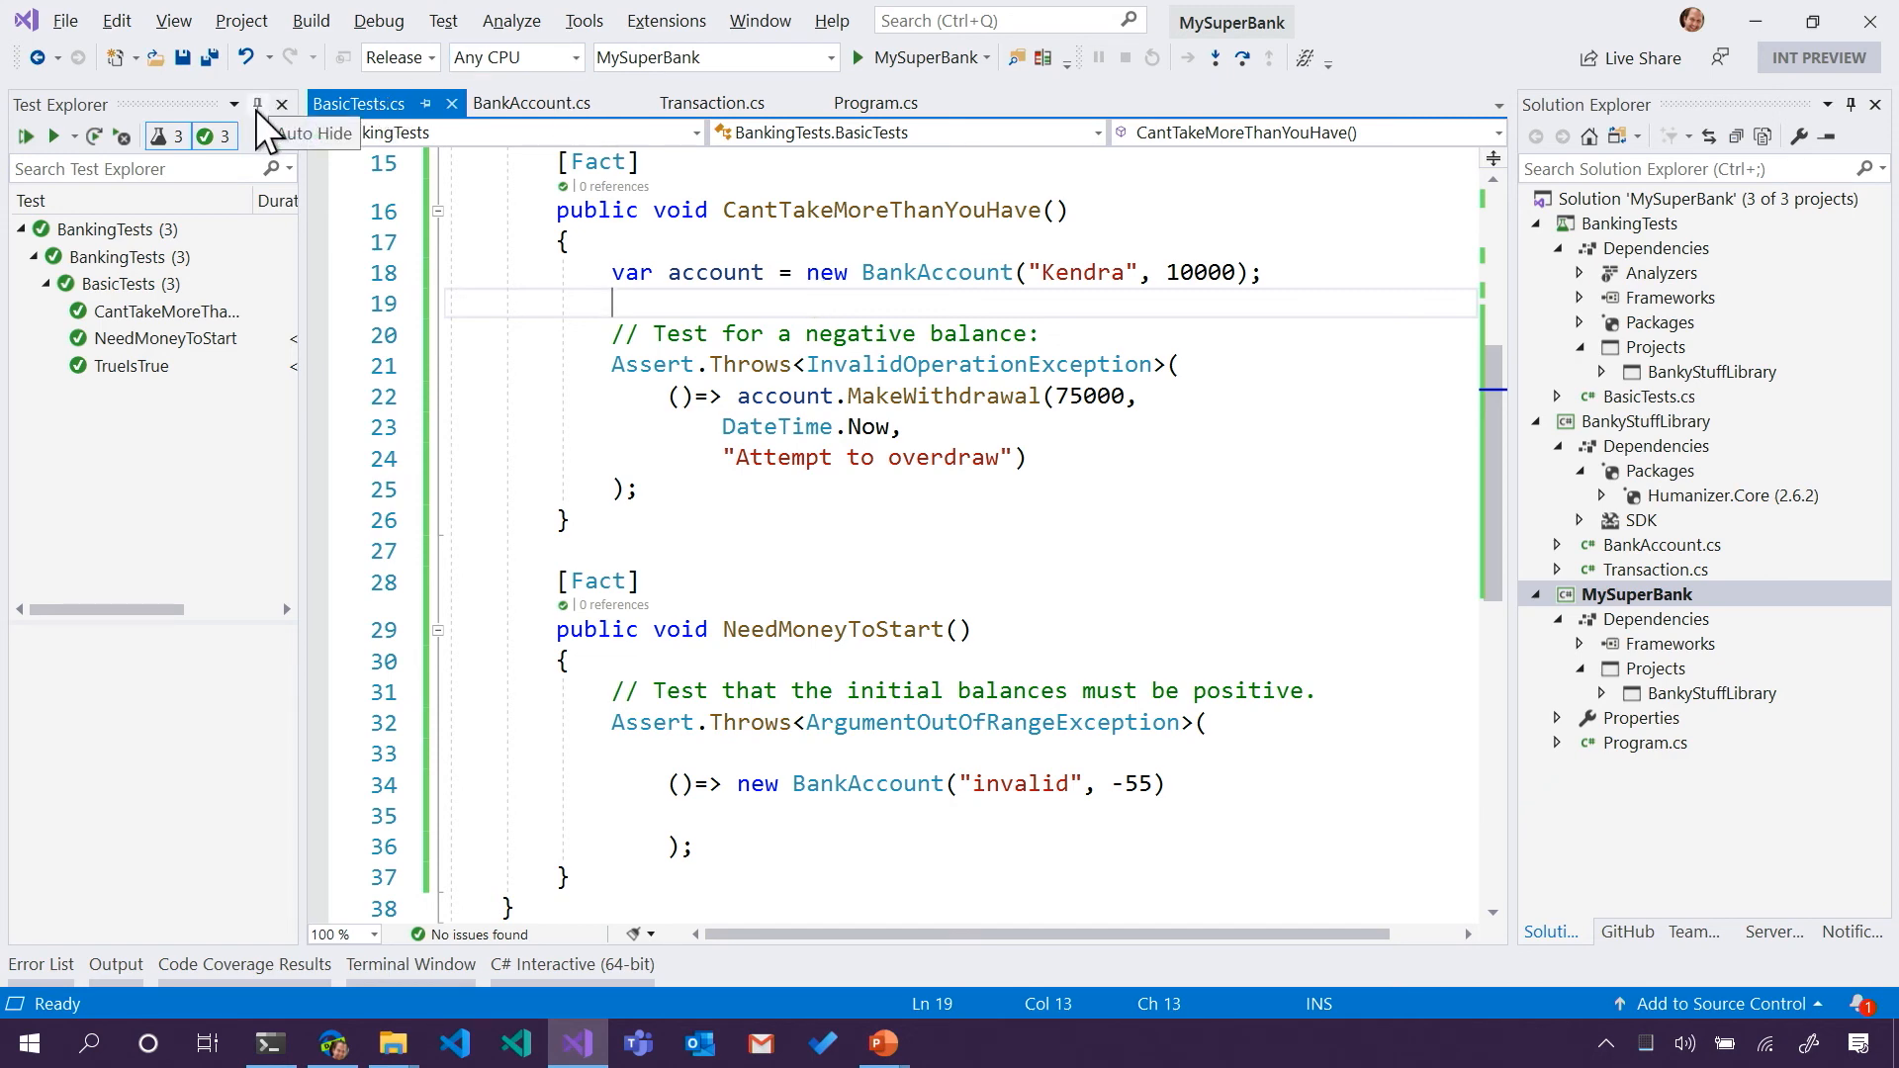
# - Auto-hide the Test Explorer pane and select the BankingTests and MySuperBank projects in Solution Explorer
pyautogui.click(279, 105)
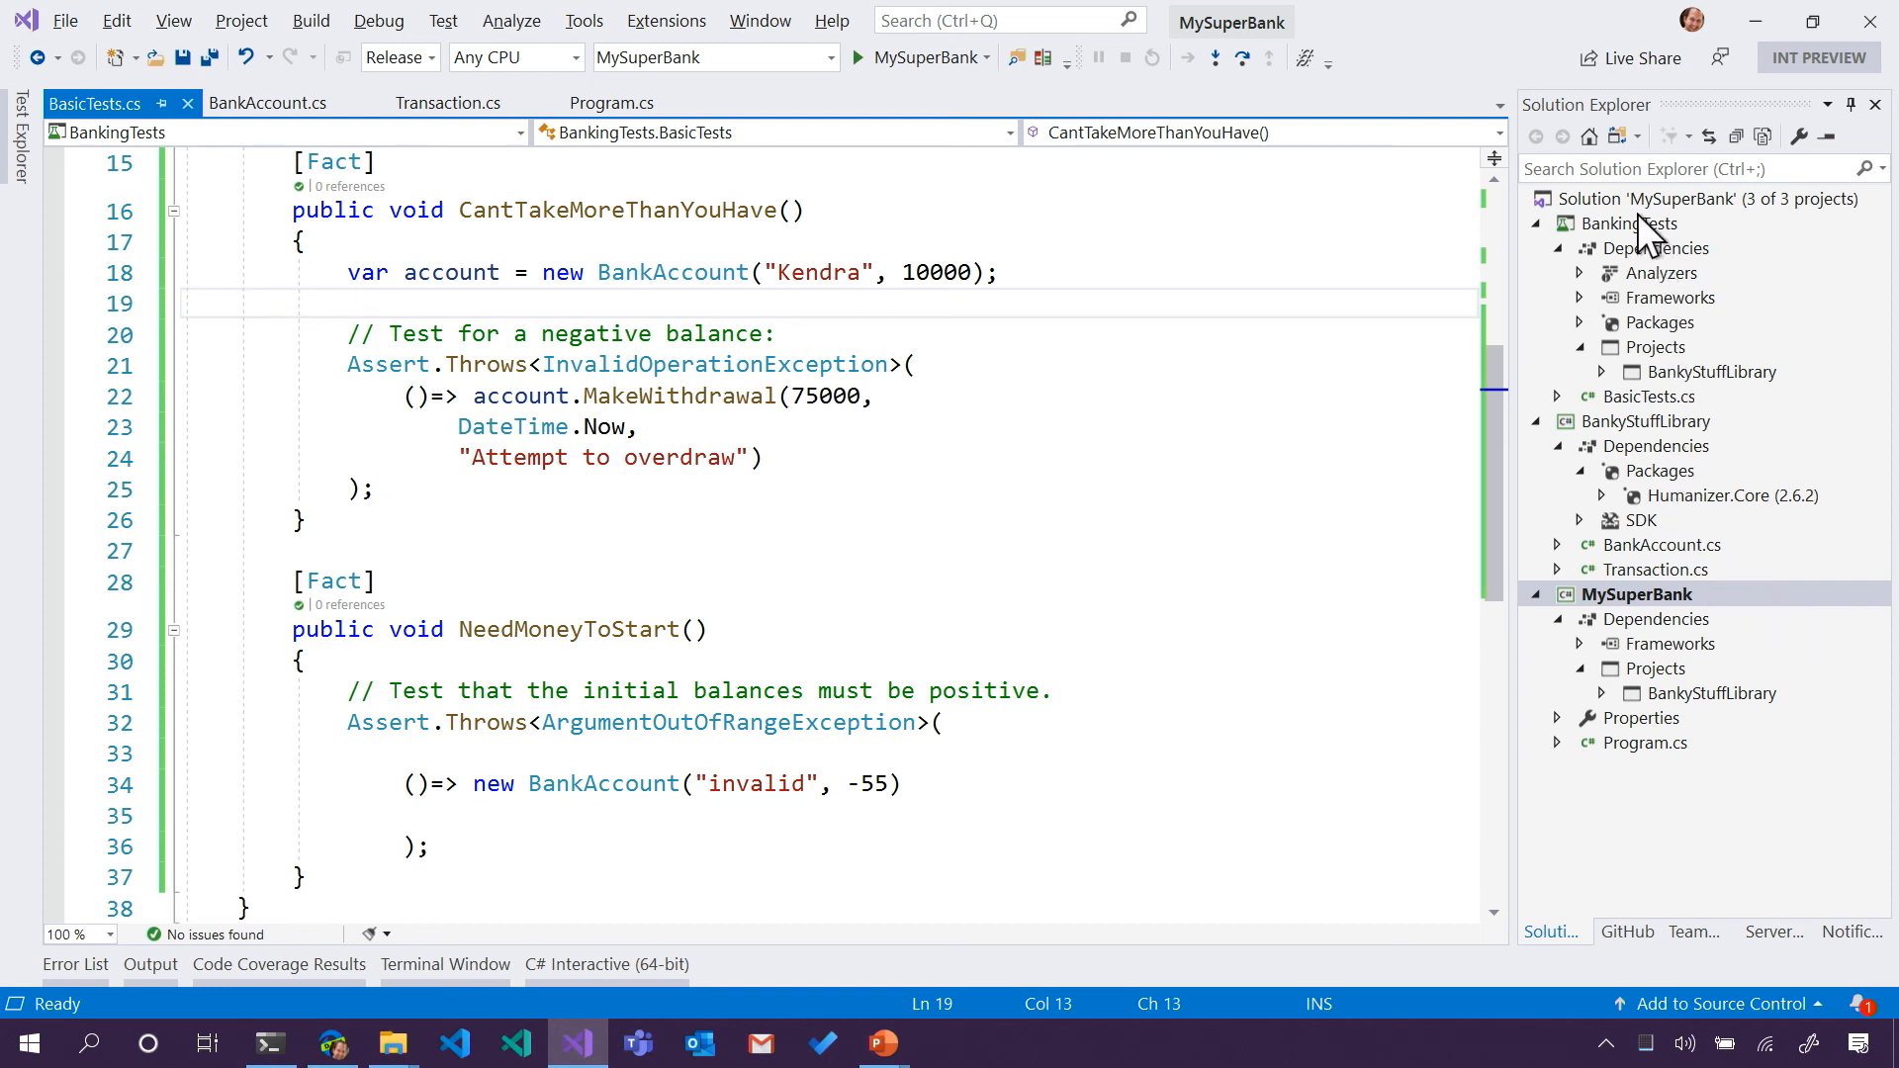
pyautogui.click(1628, 224)
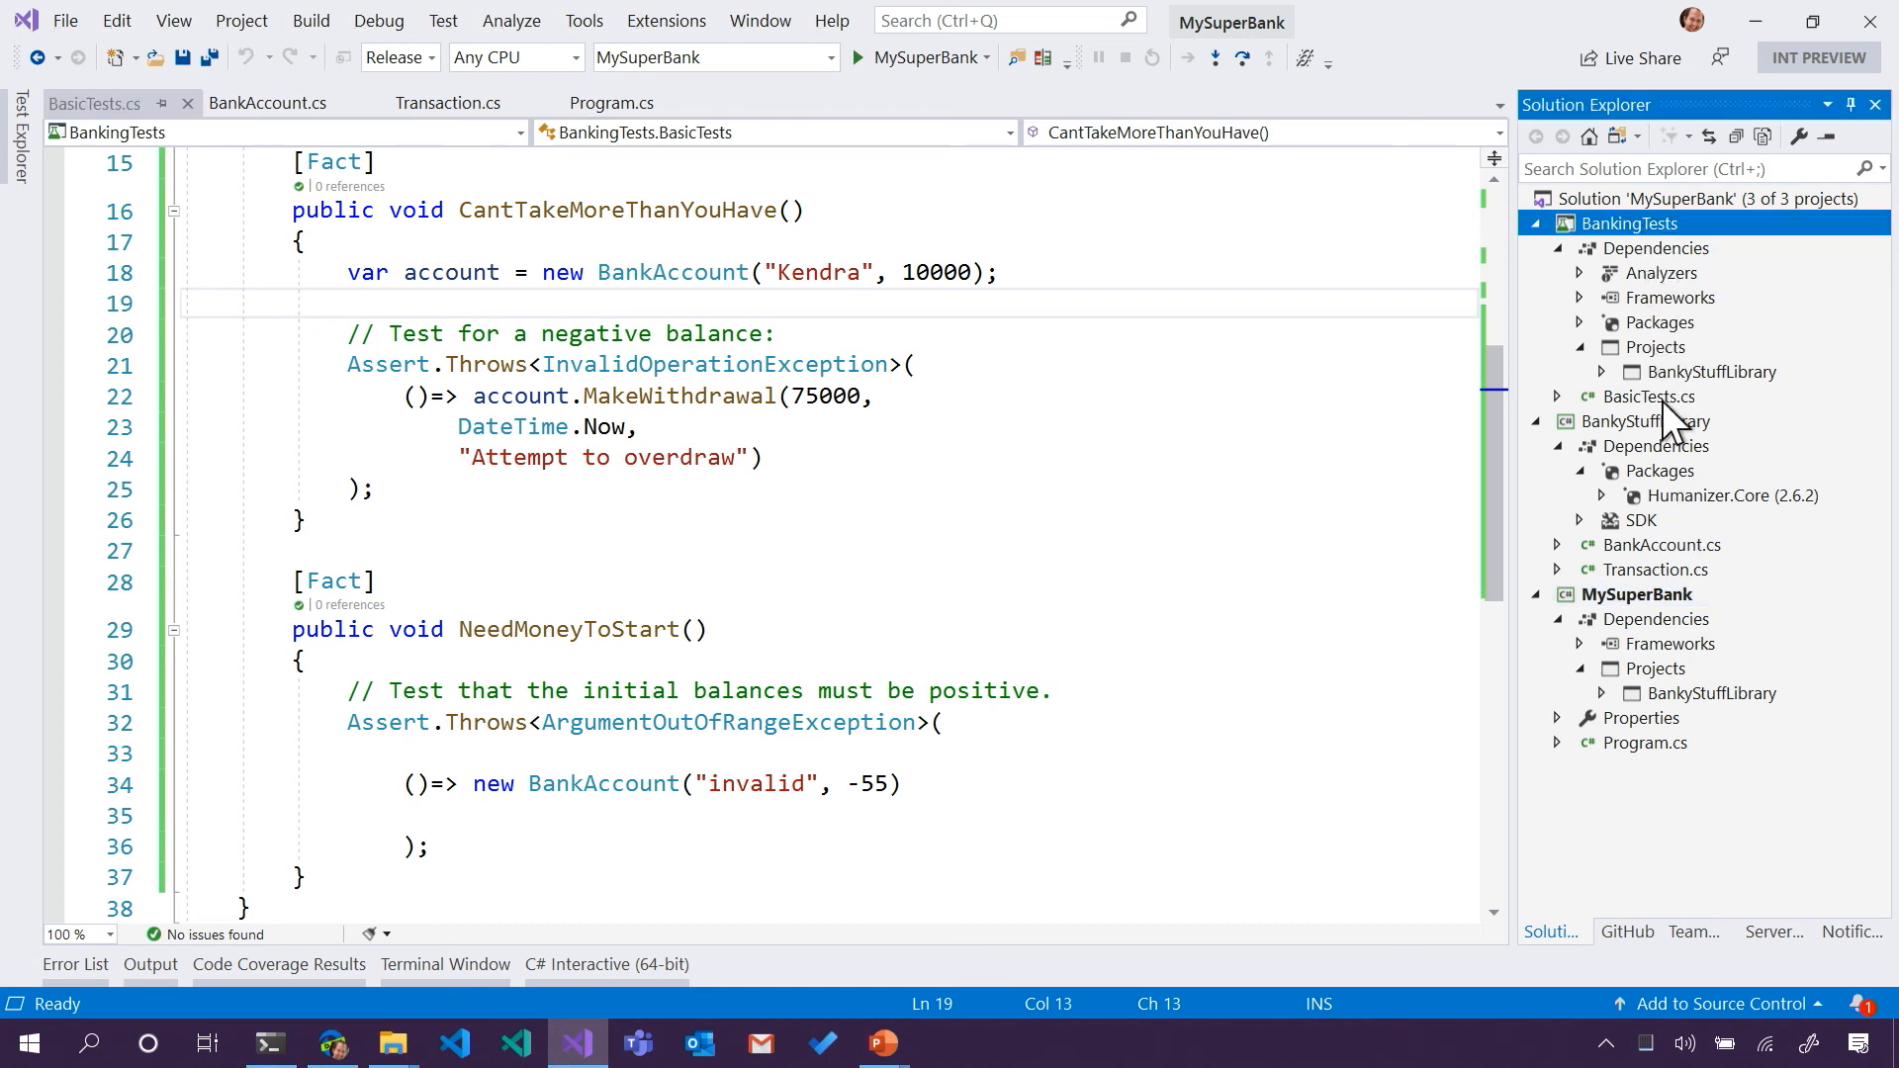
pyautogui.click(1644, 419)
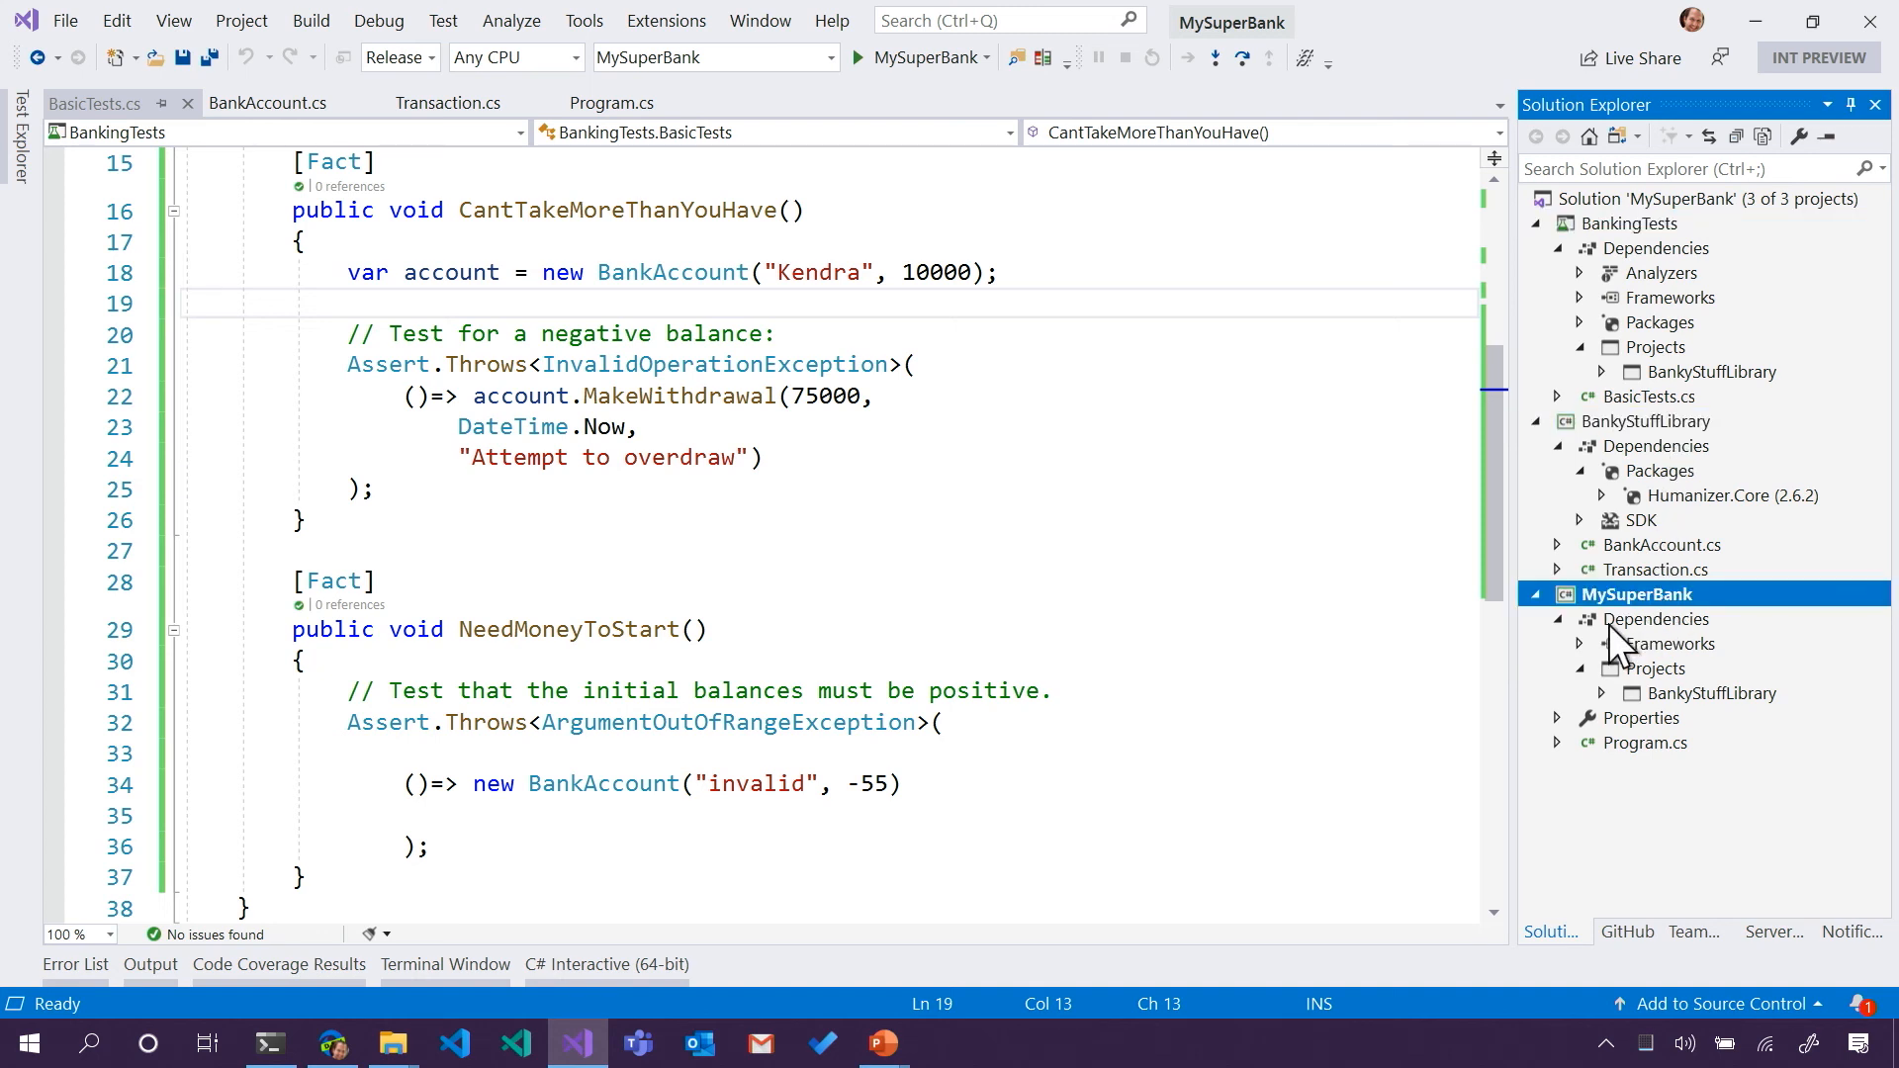
pyautogui.moveTo(1638, 704)
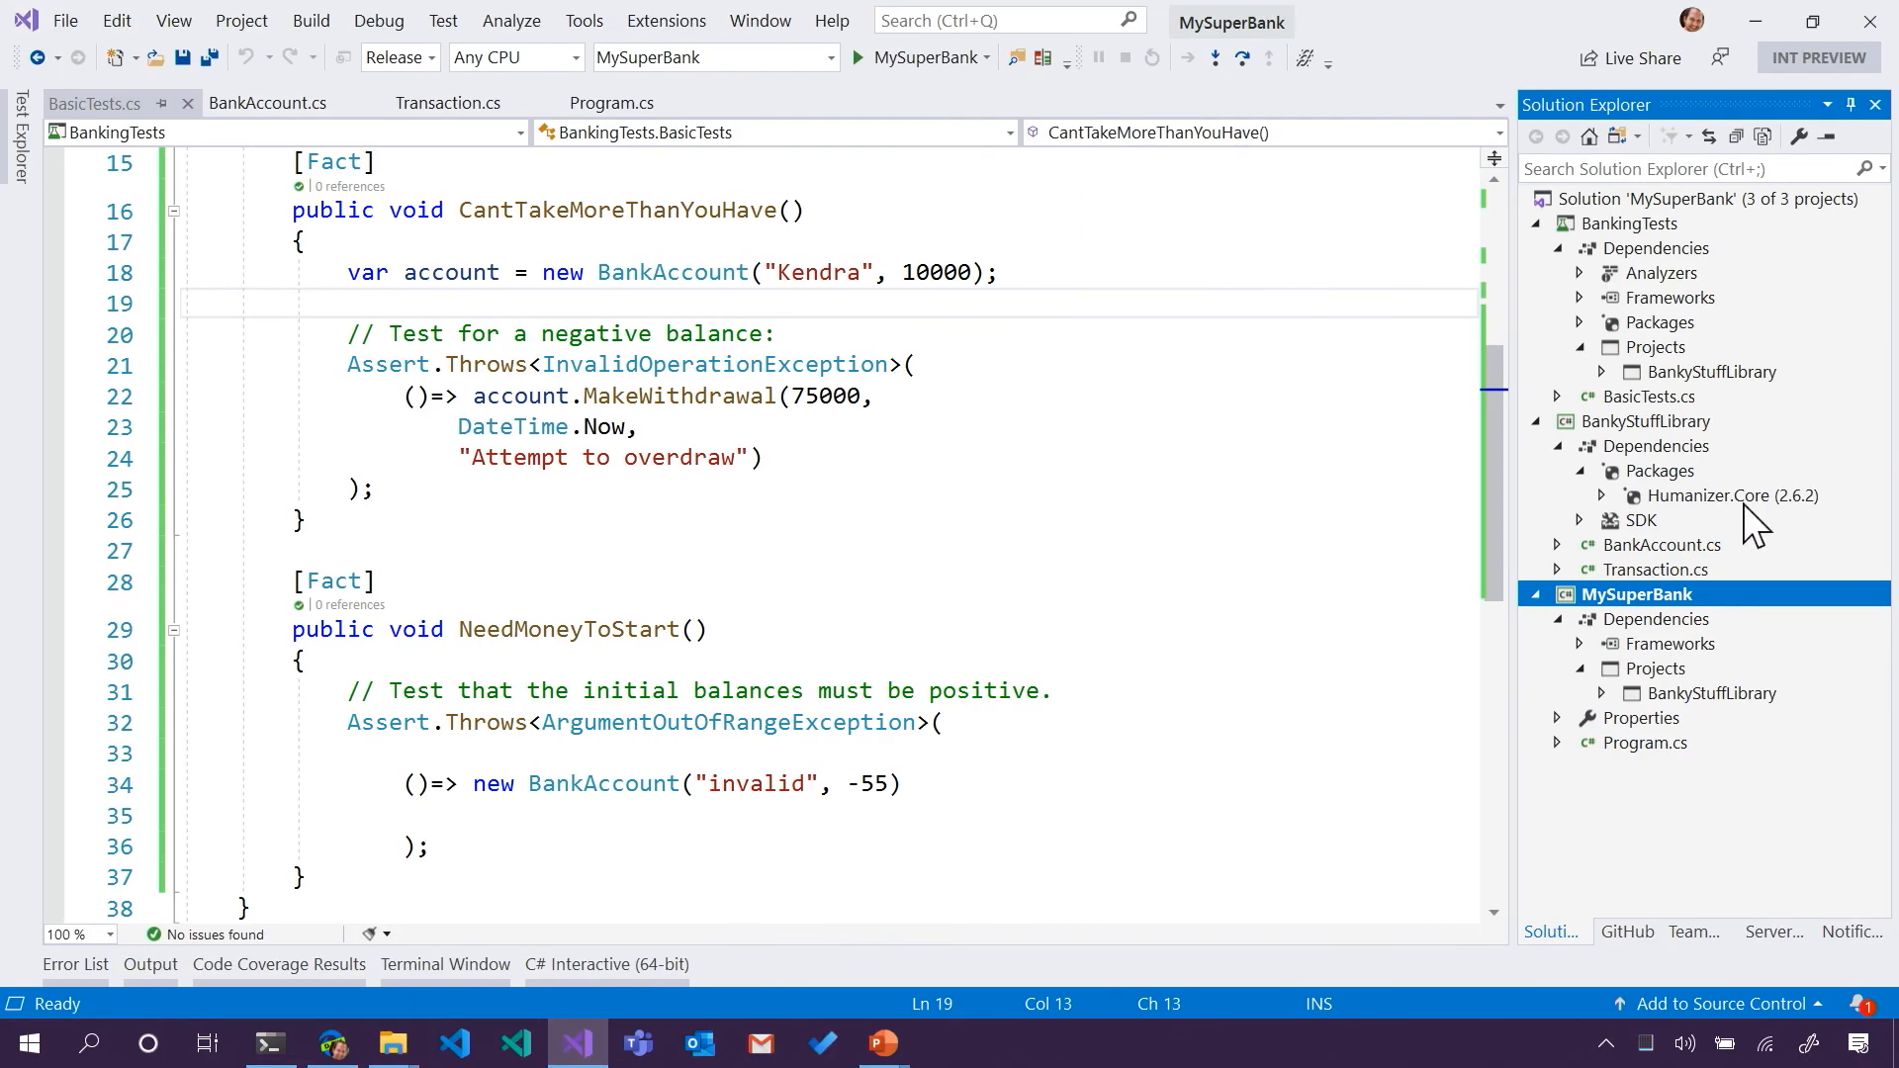
# - Bring up the Publish page for the MySuperBank project from its Solution Explorer context menu
pyautogui.rightClick(1635, 594)
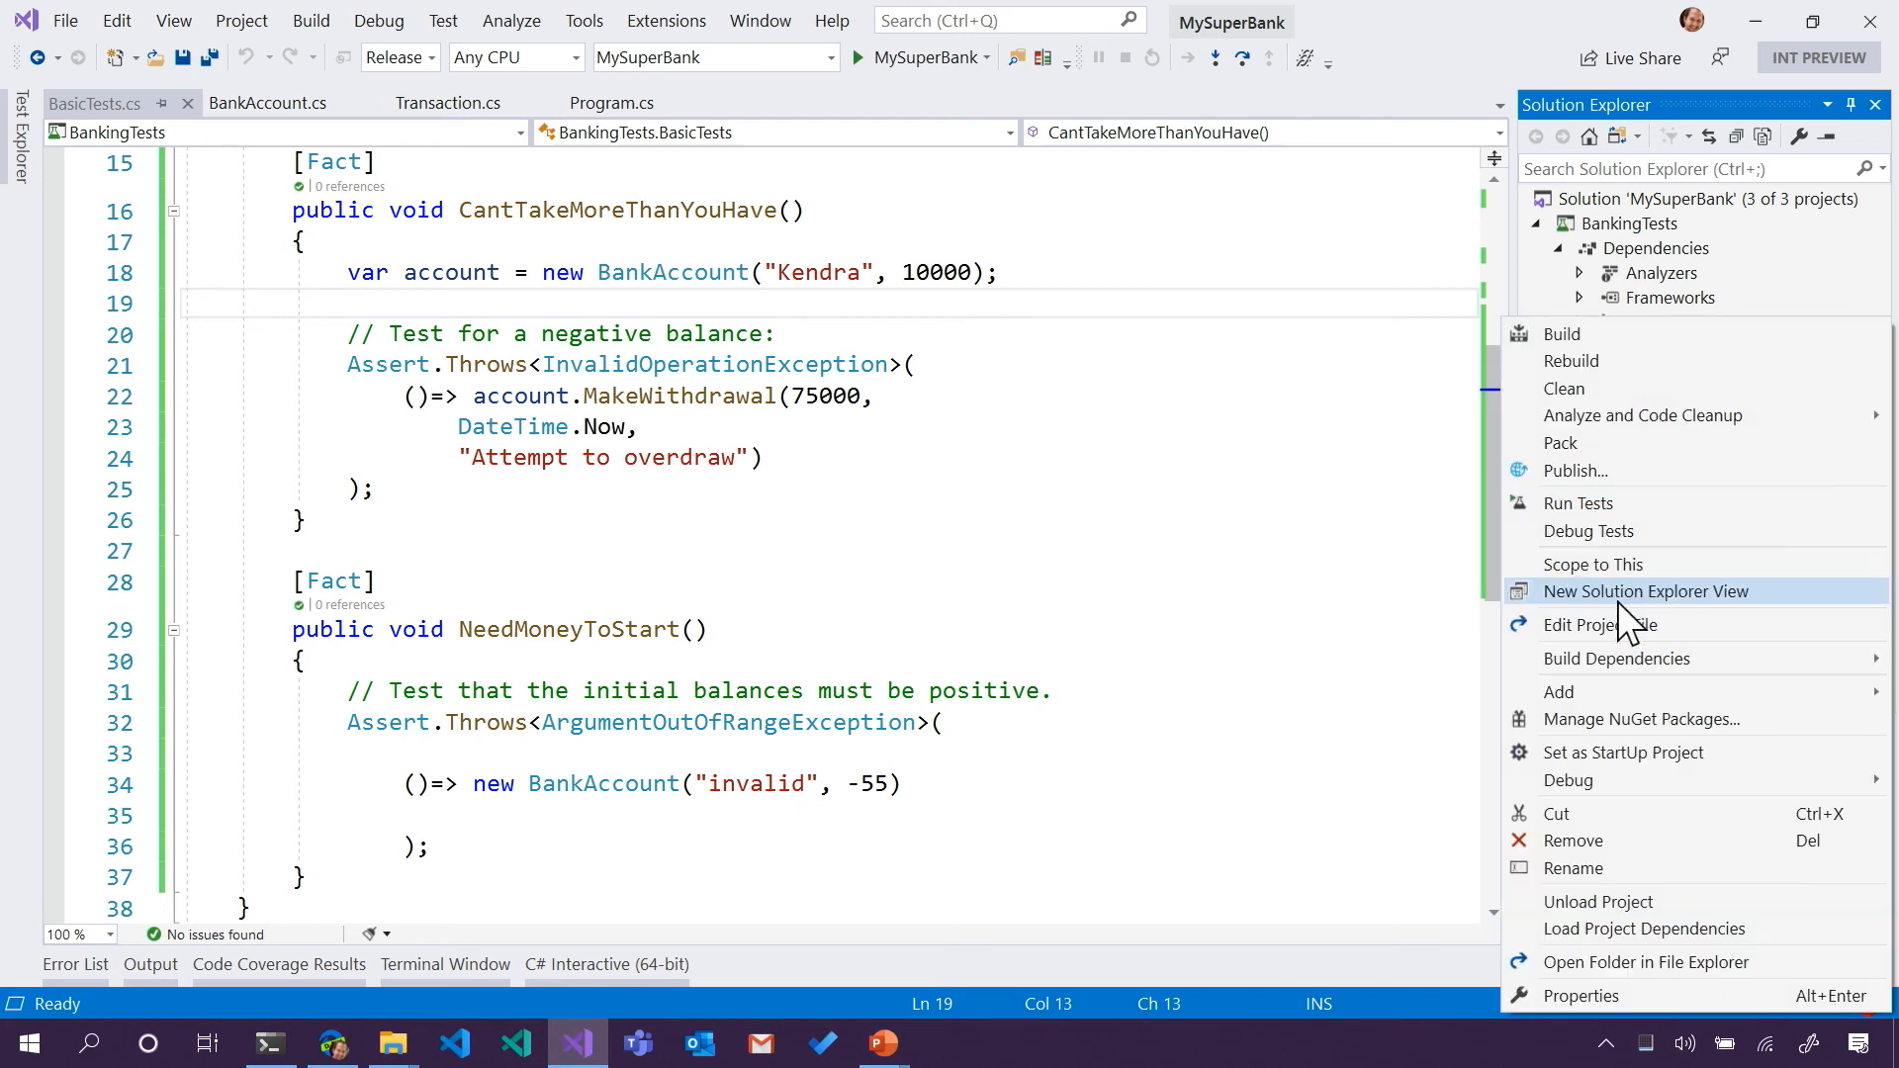
pyautogui.moveTo(1636, 344)
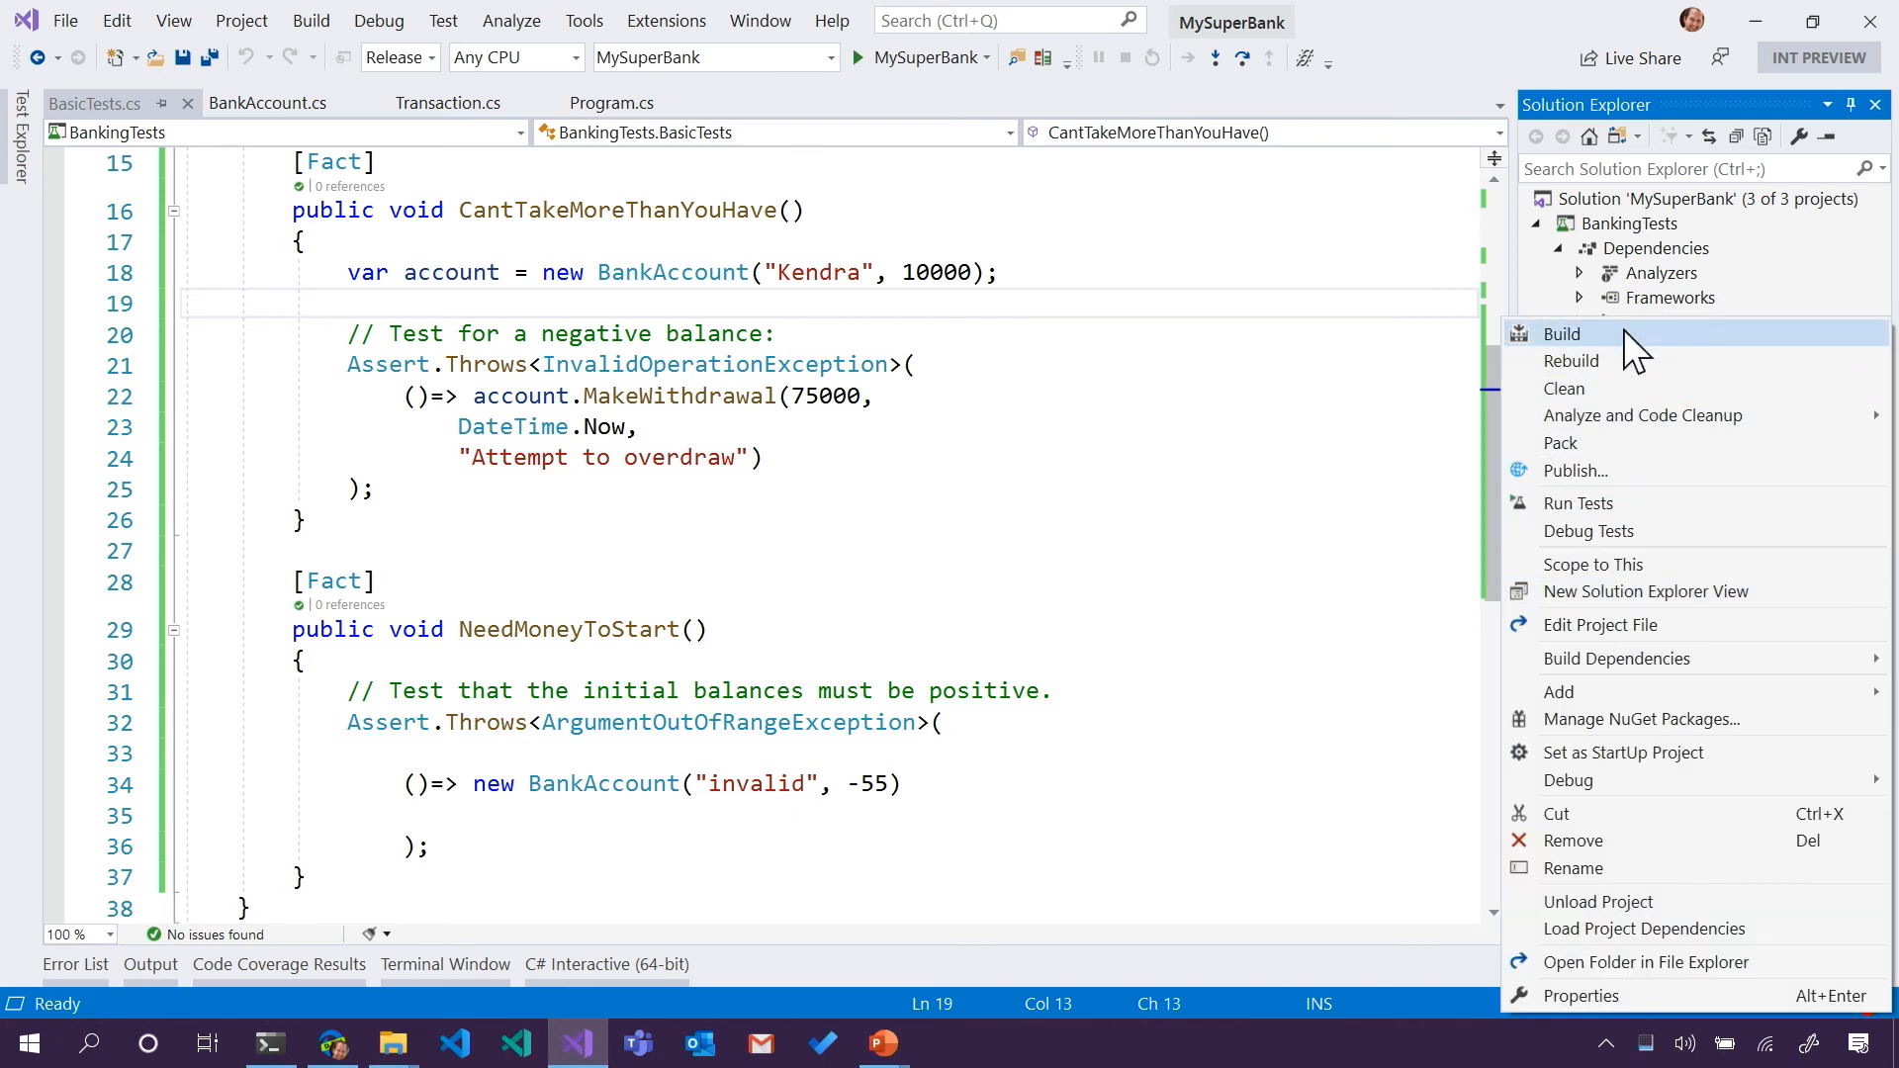
pyautogui.moveTo(1658, 479)
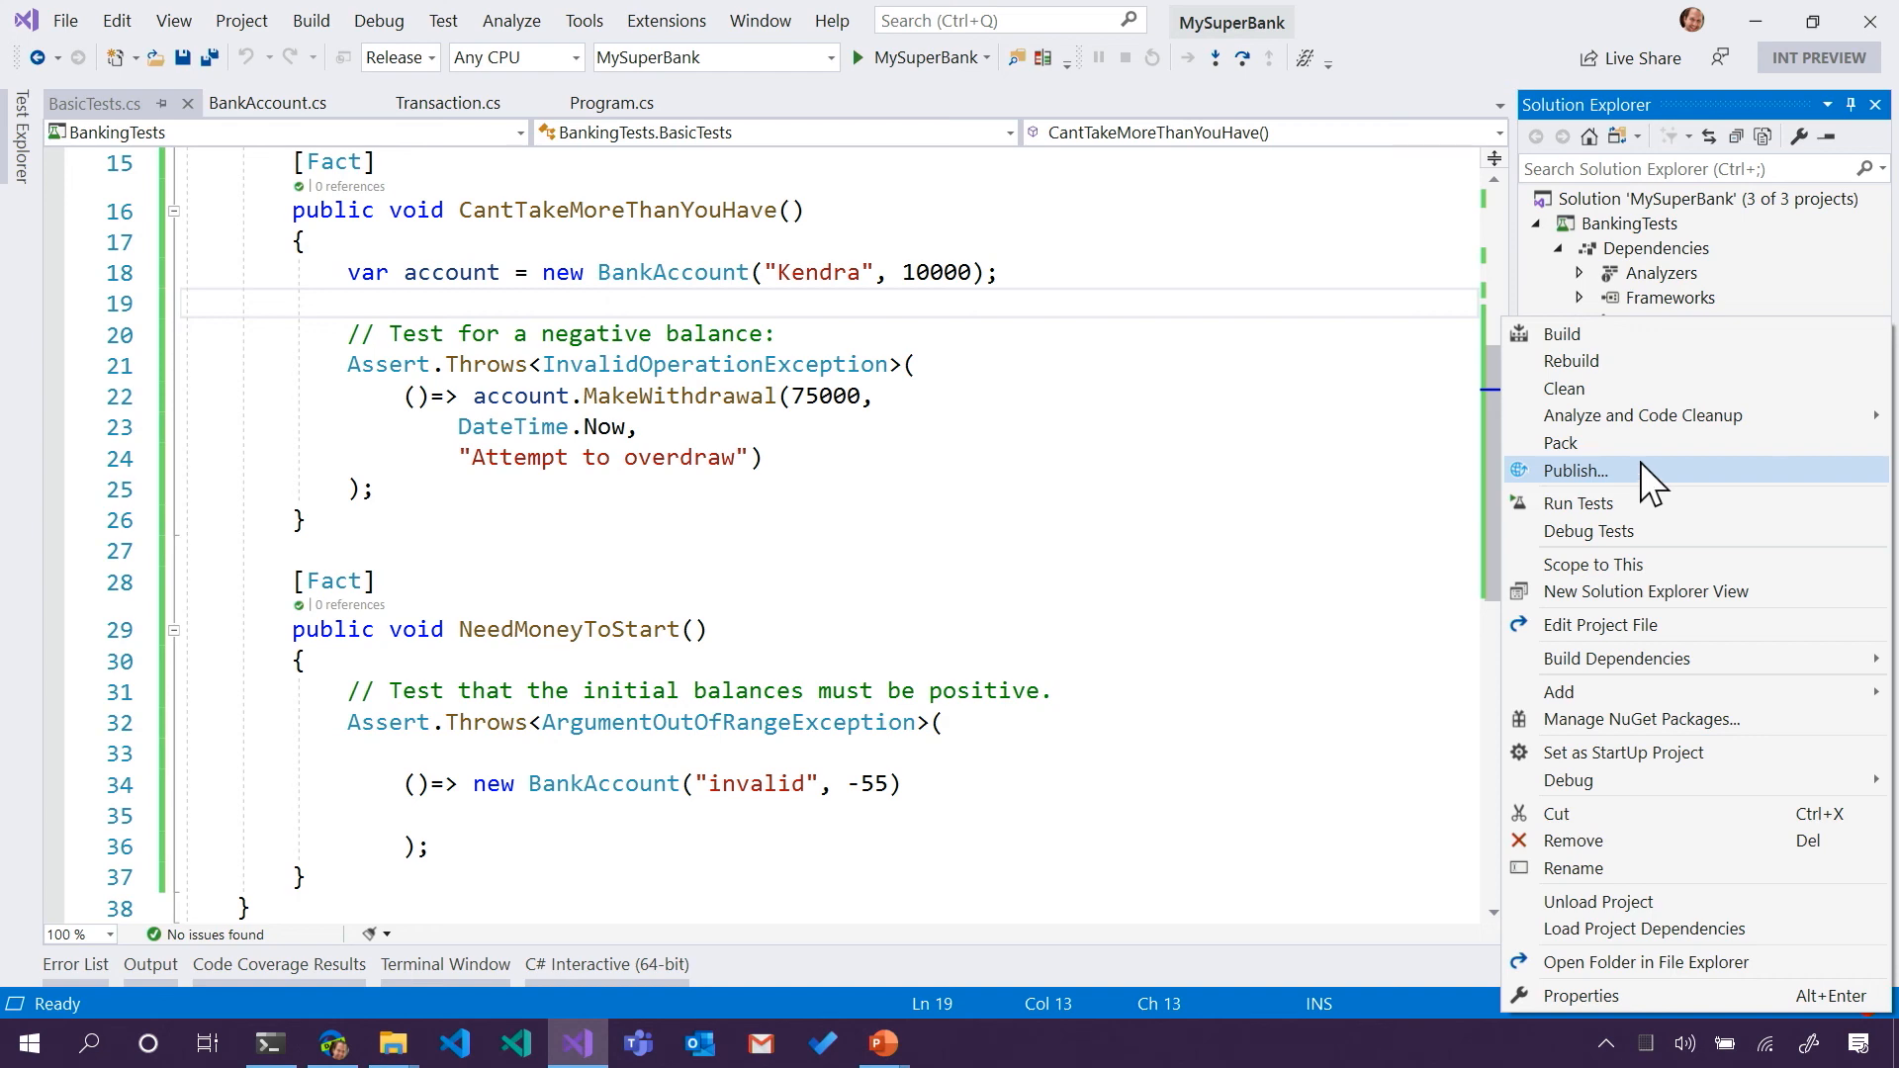
pyautogui.click(1576, 470)
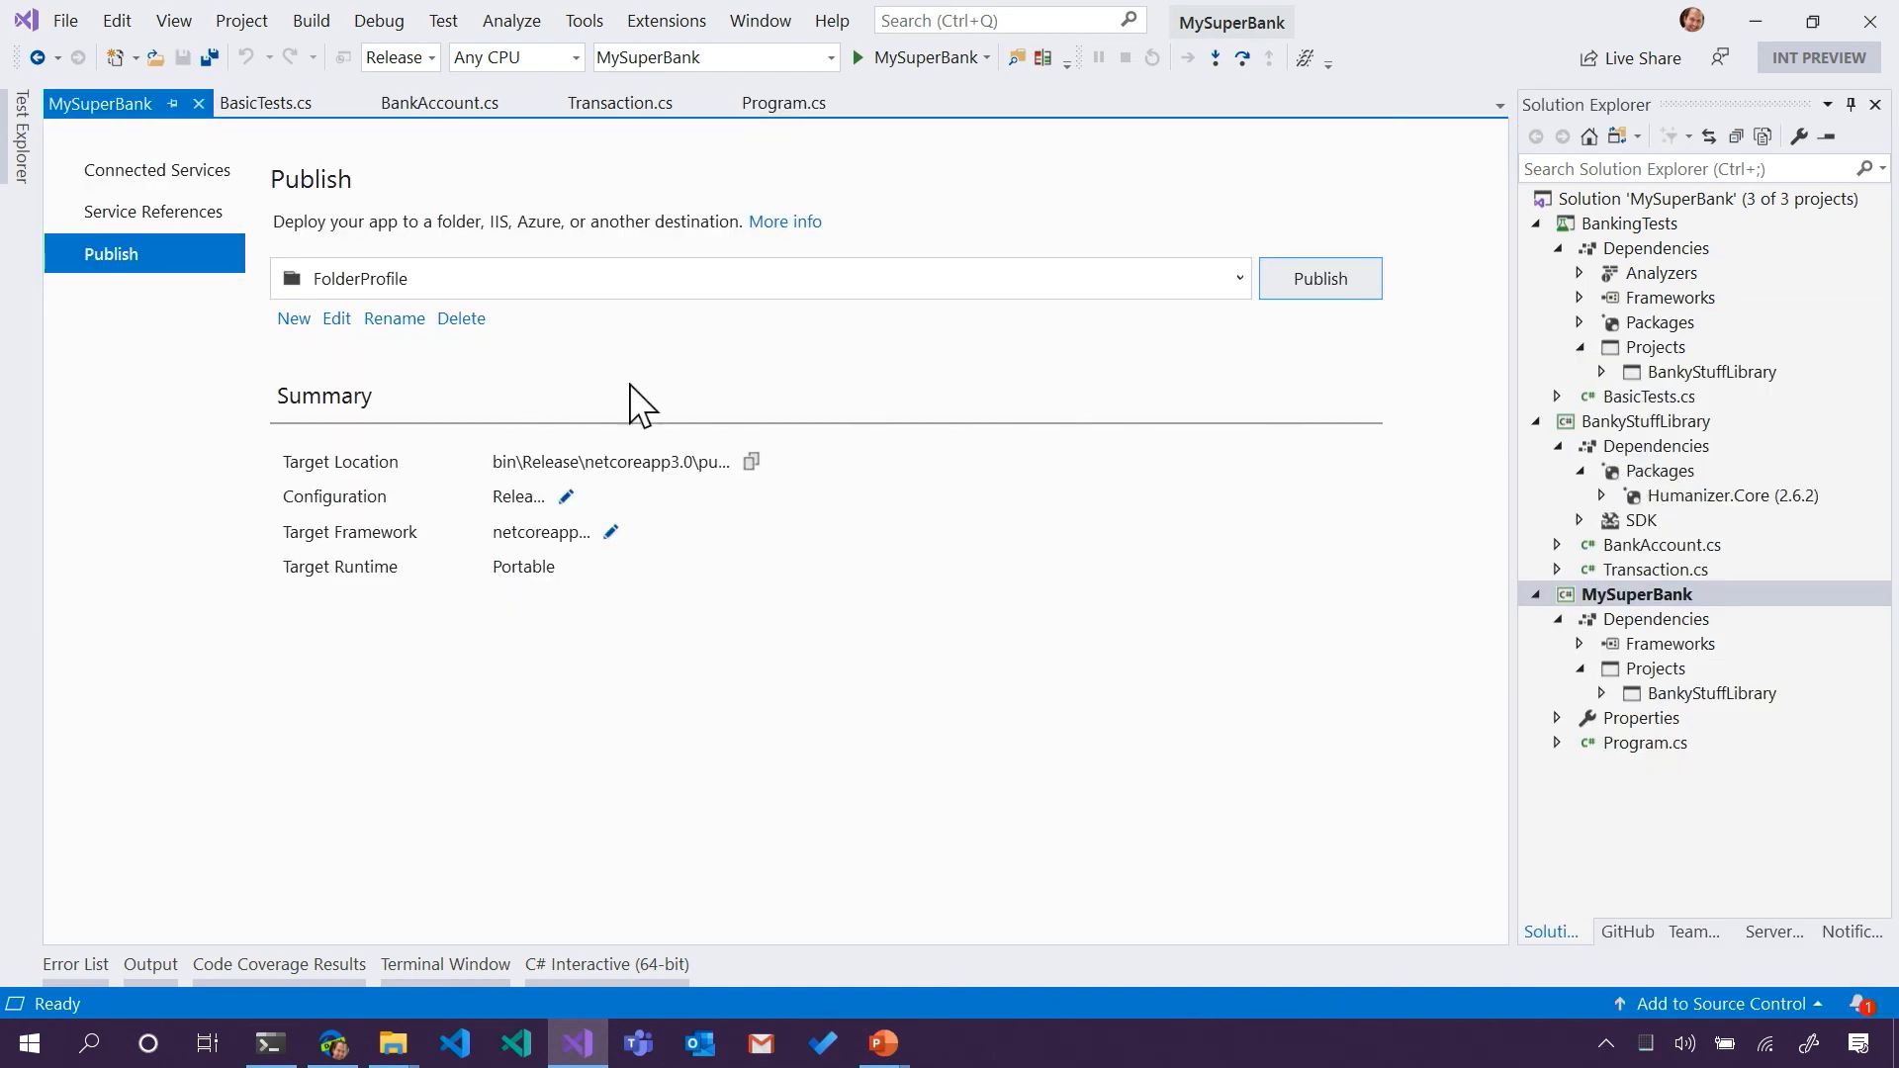
pyautogui.moveTo(321, 228)
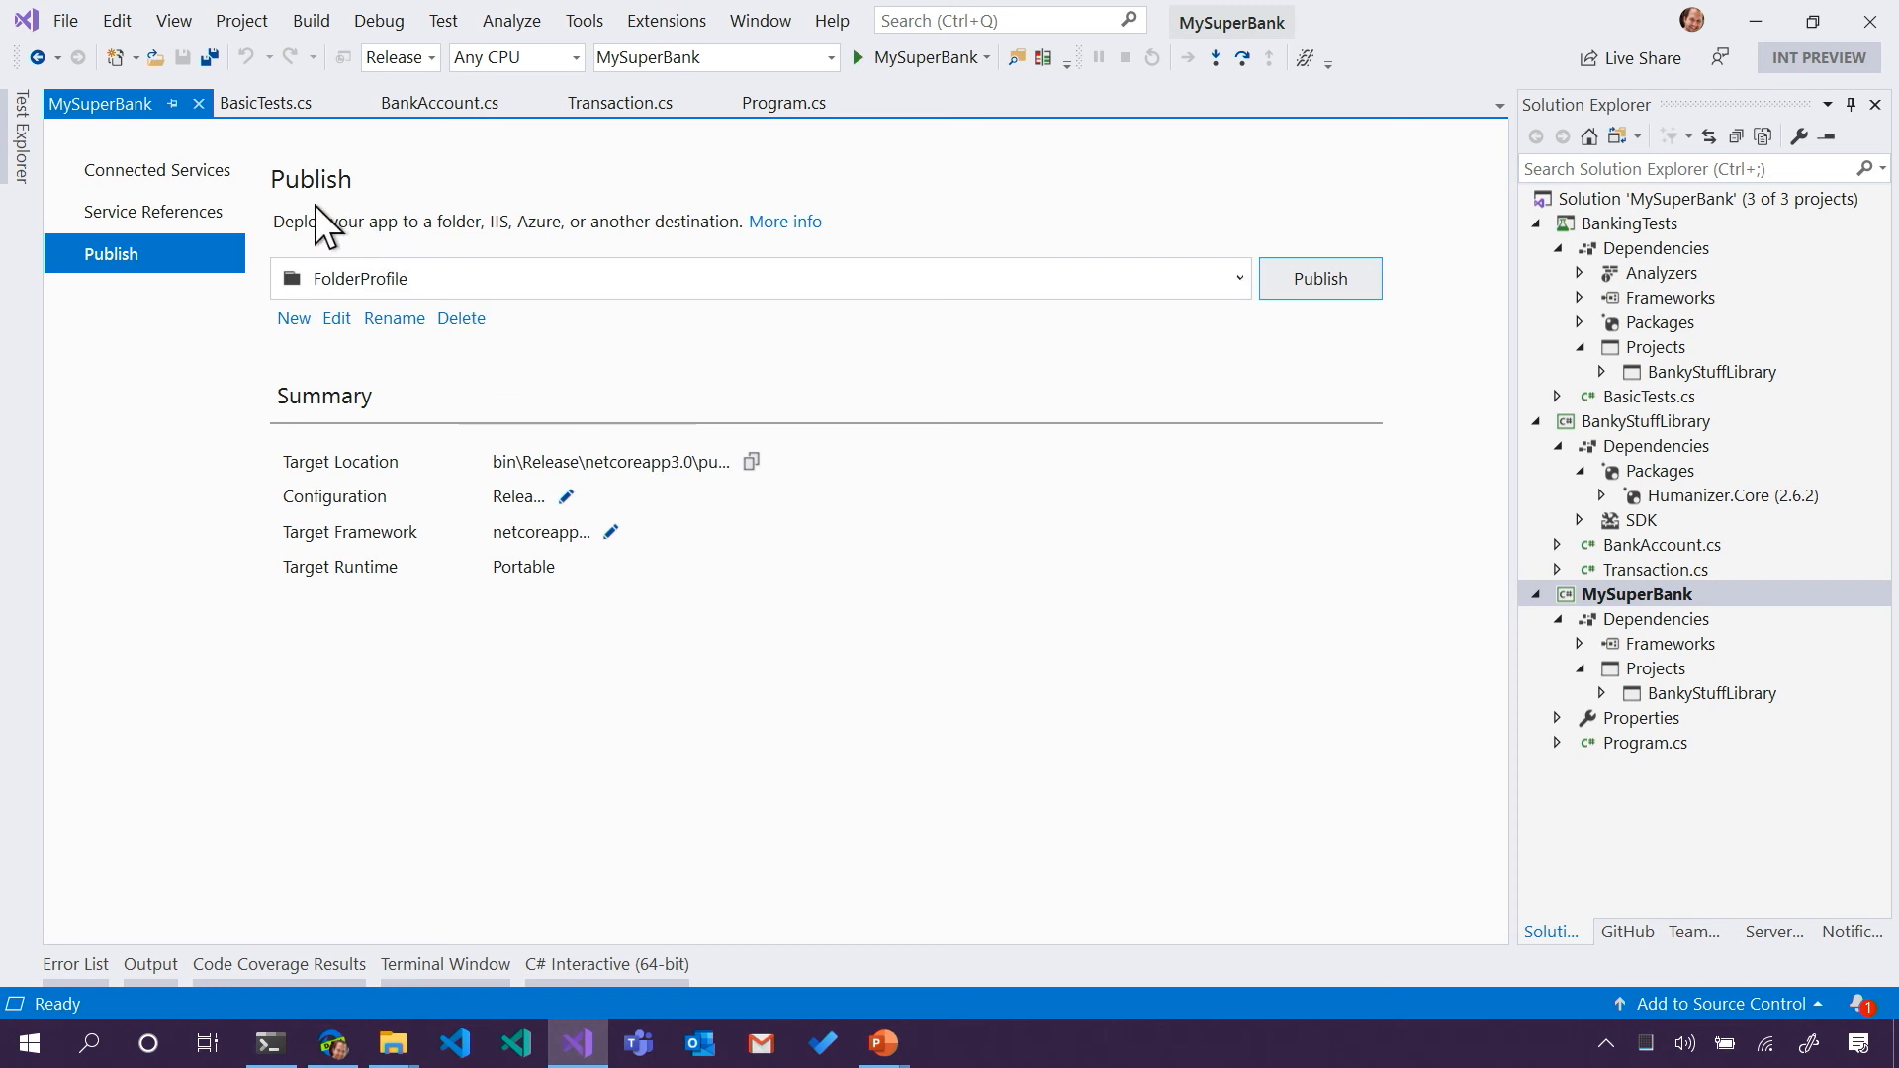
pyautogui.moveTo(455, 262)
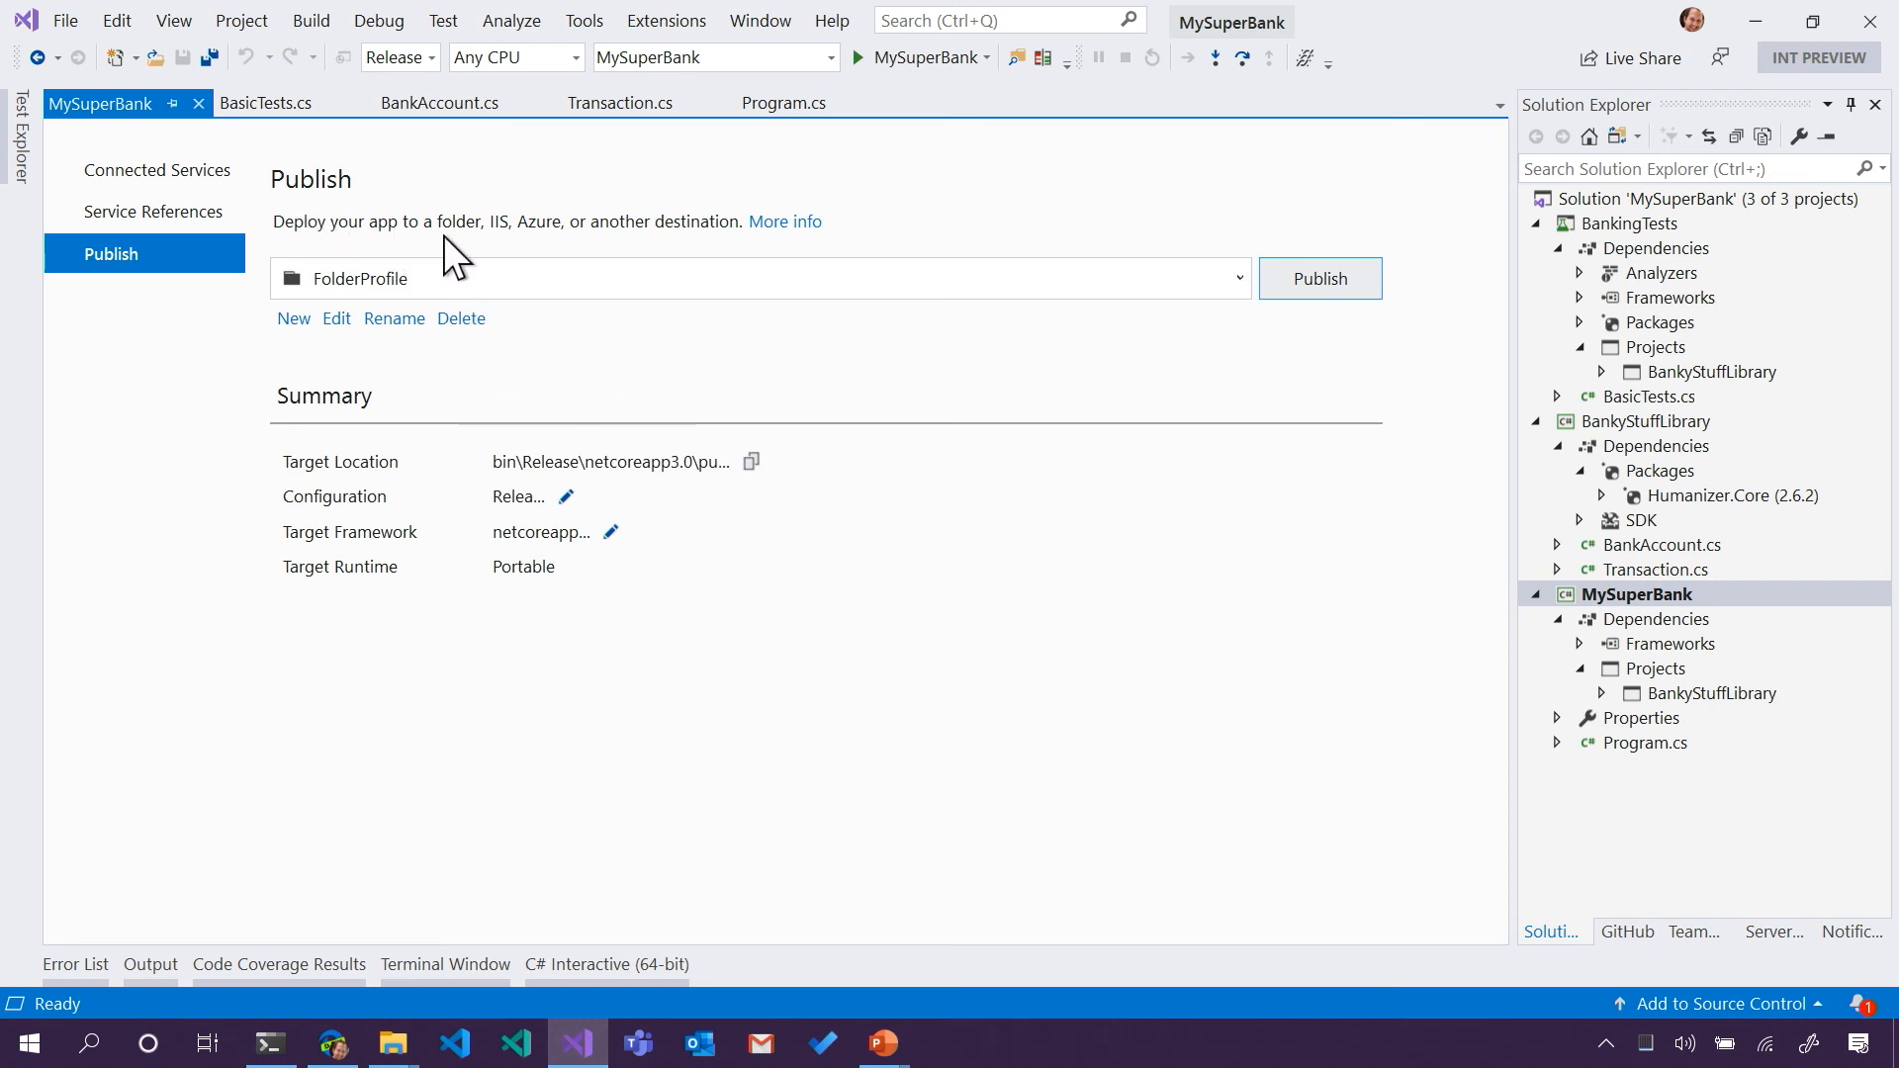
pyautogui.moveTo(499, 249)
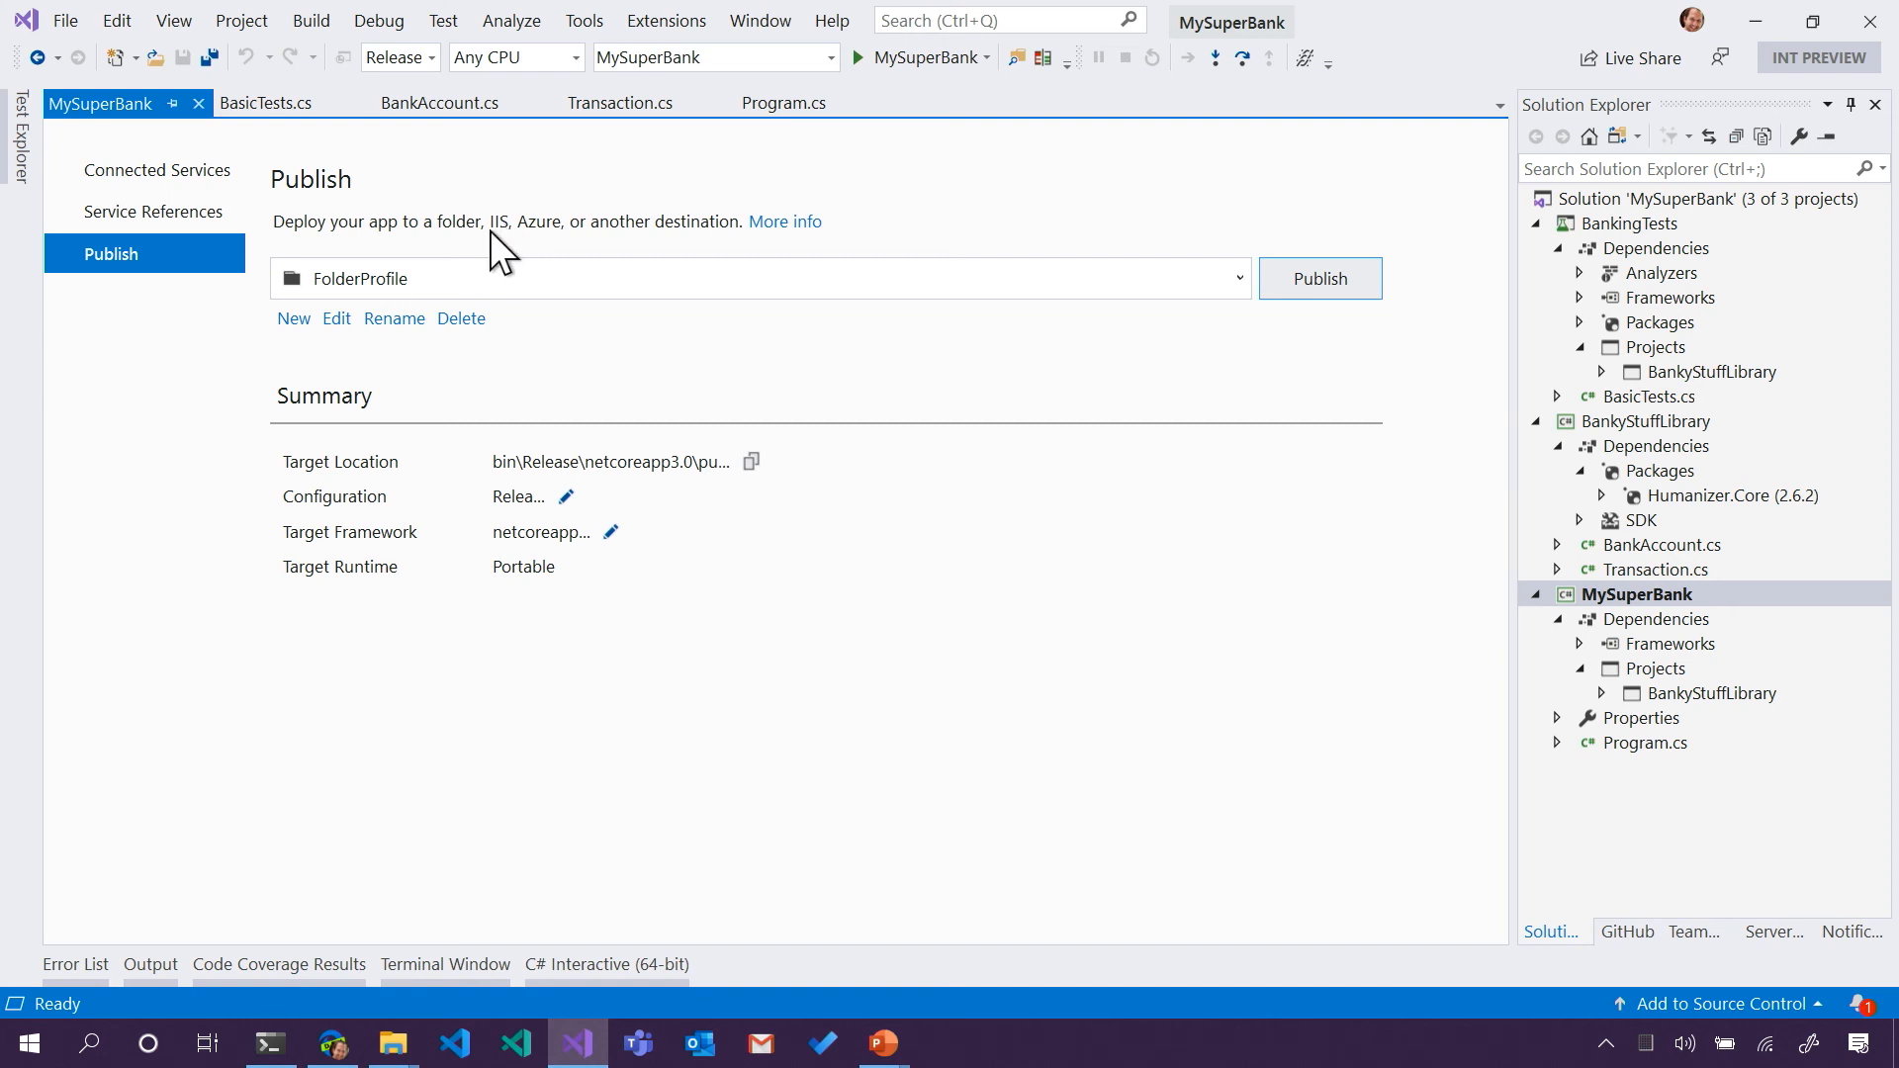
pyautogui.moveTo(518, 255)
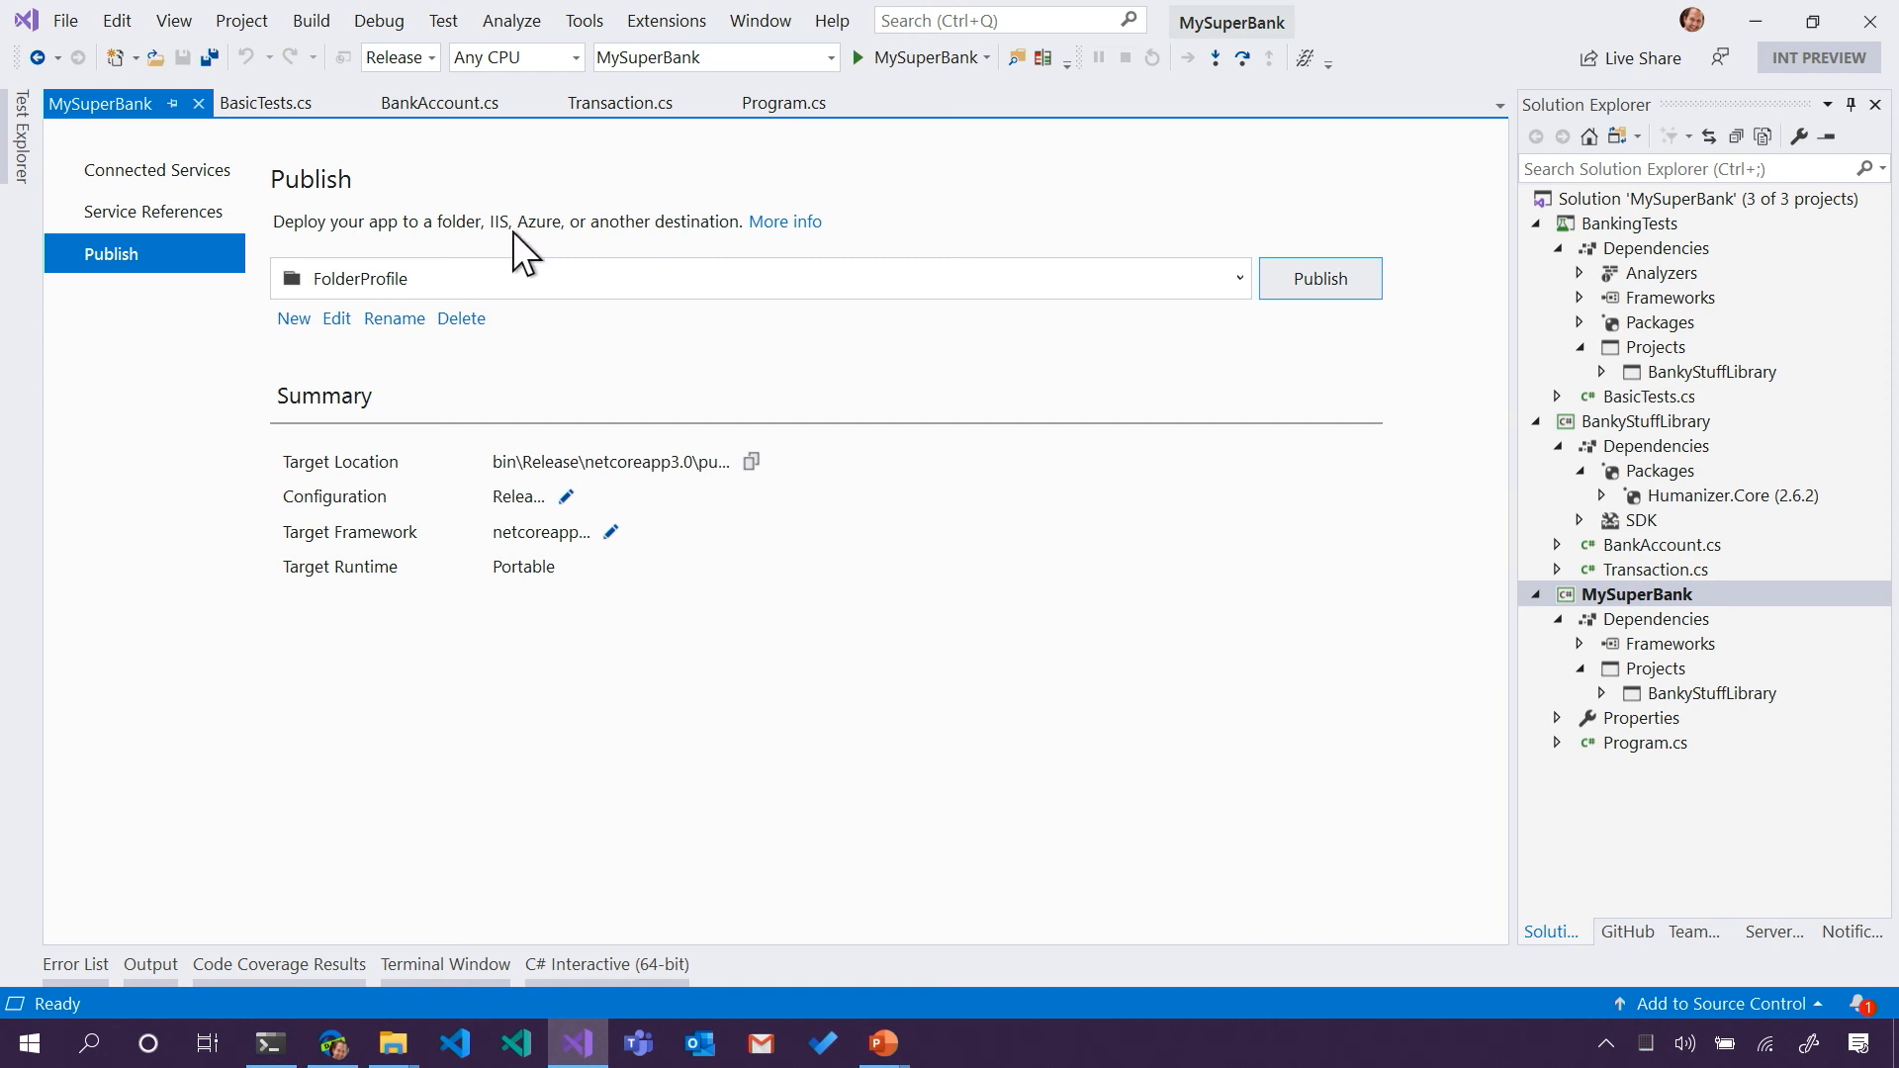
pyautogui.moveTo(370, 283)
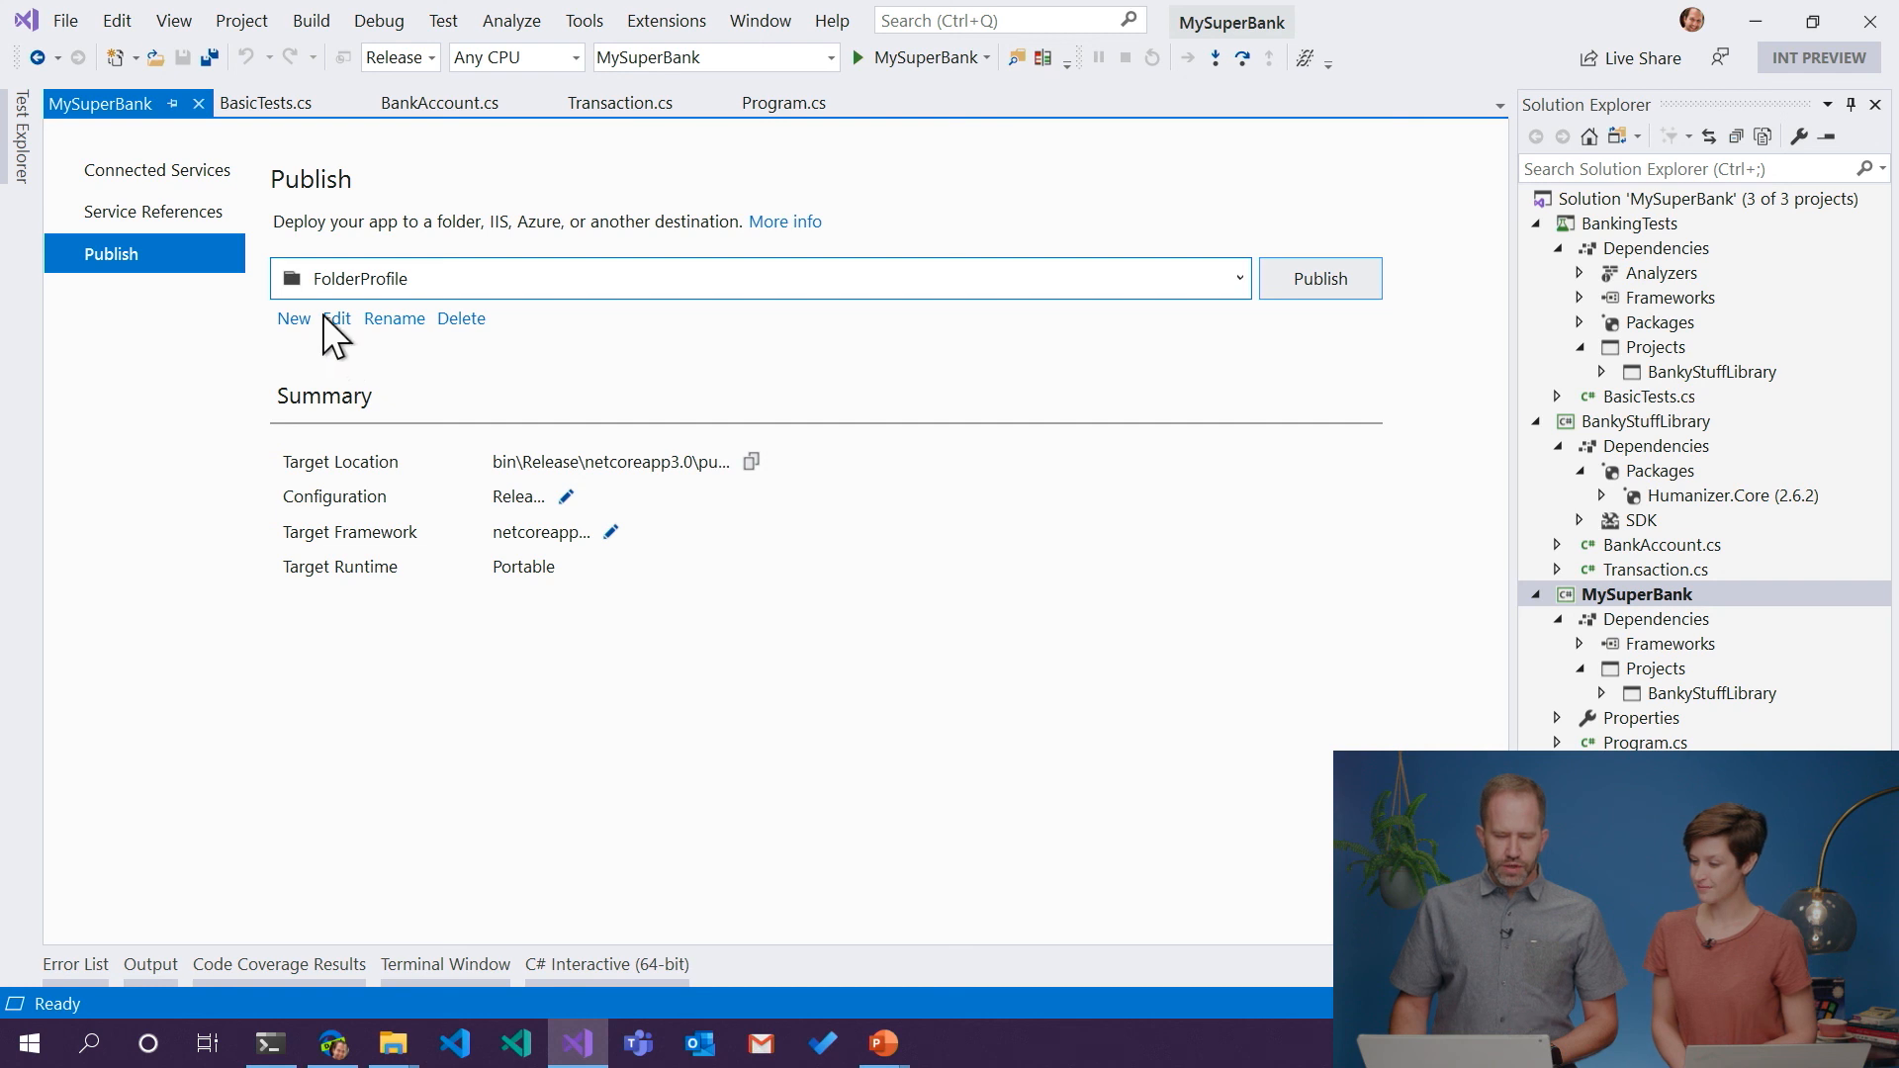
# - Edit the FolderProfile settings, keep Release | Any CPU, and list the deployment mode choices
pyautogui.click(336, 319)
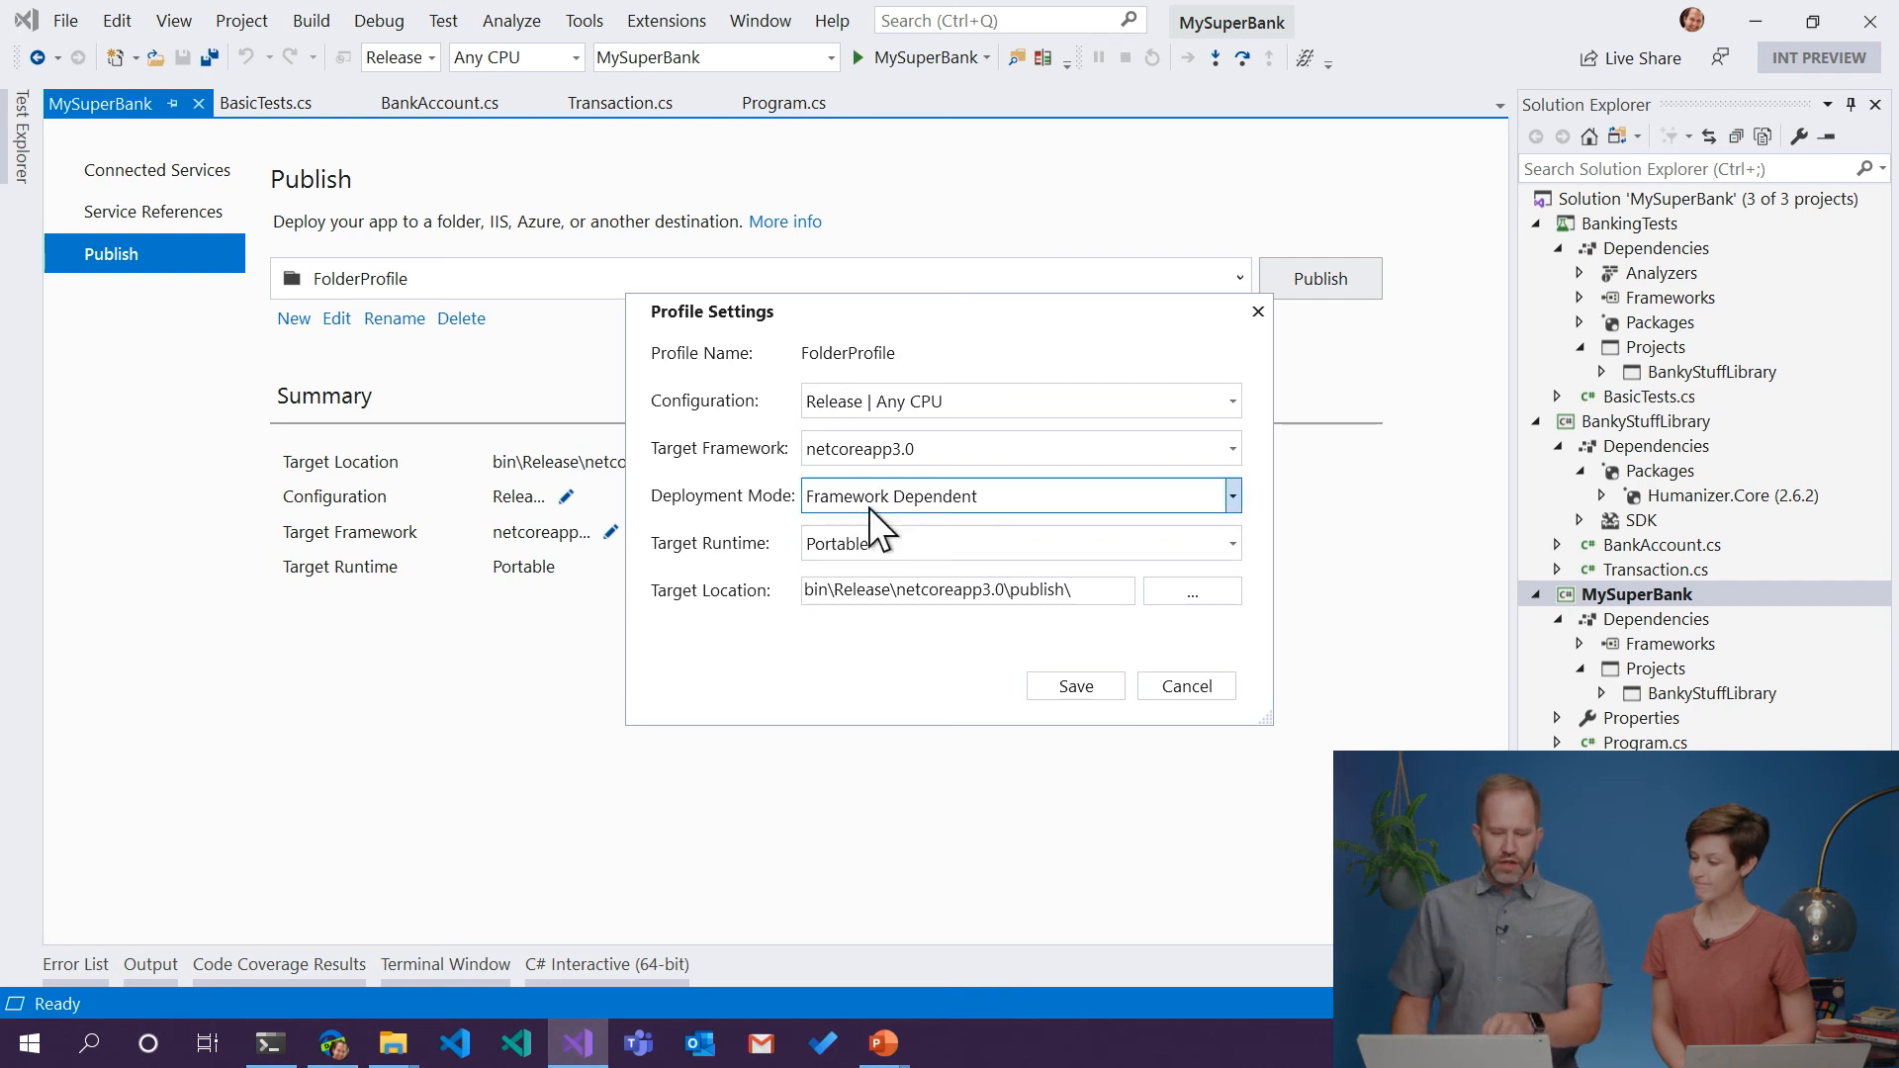
pyautogui.click(1232, 401)
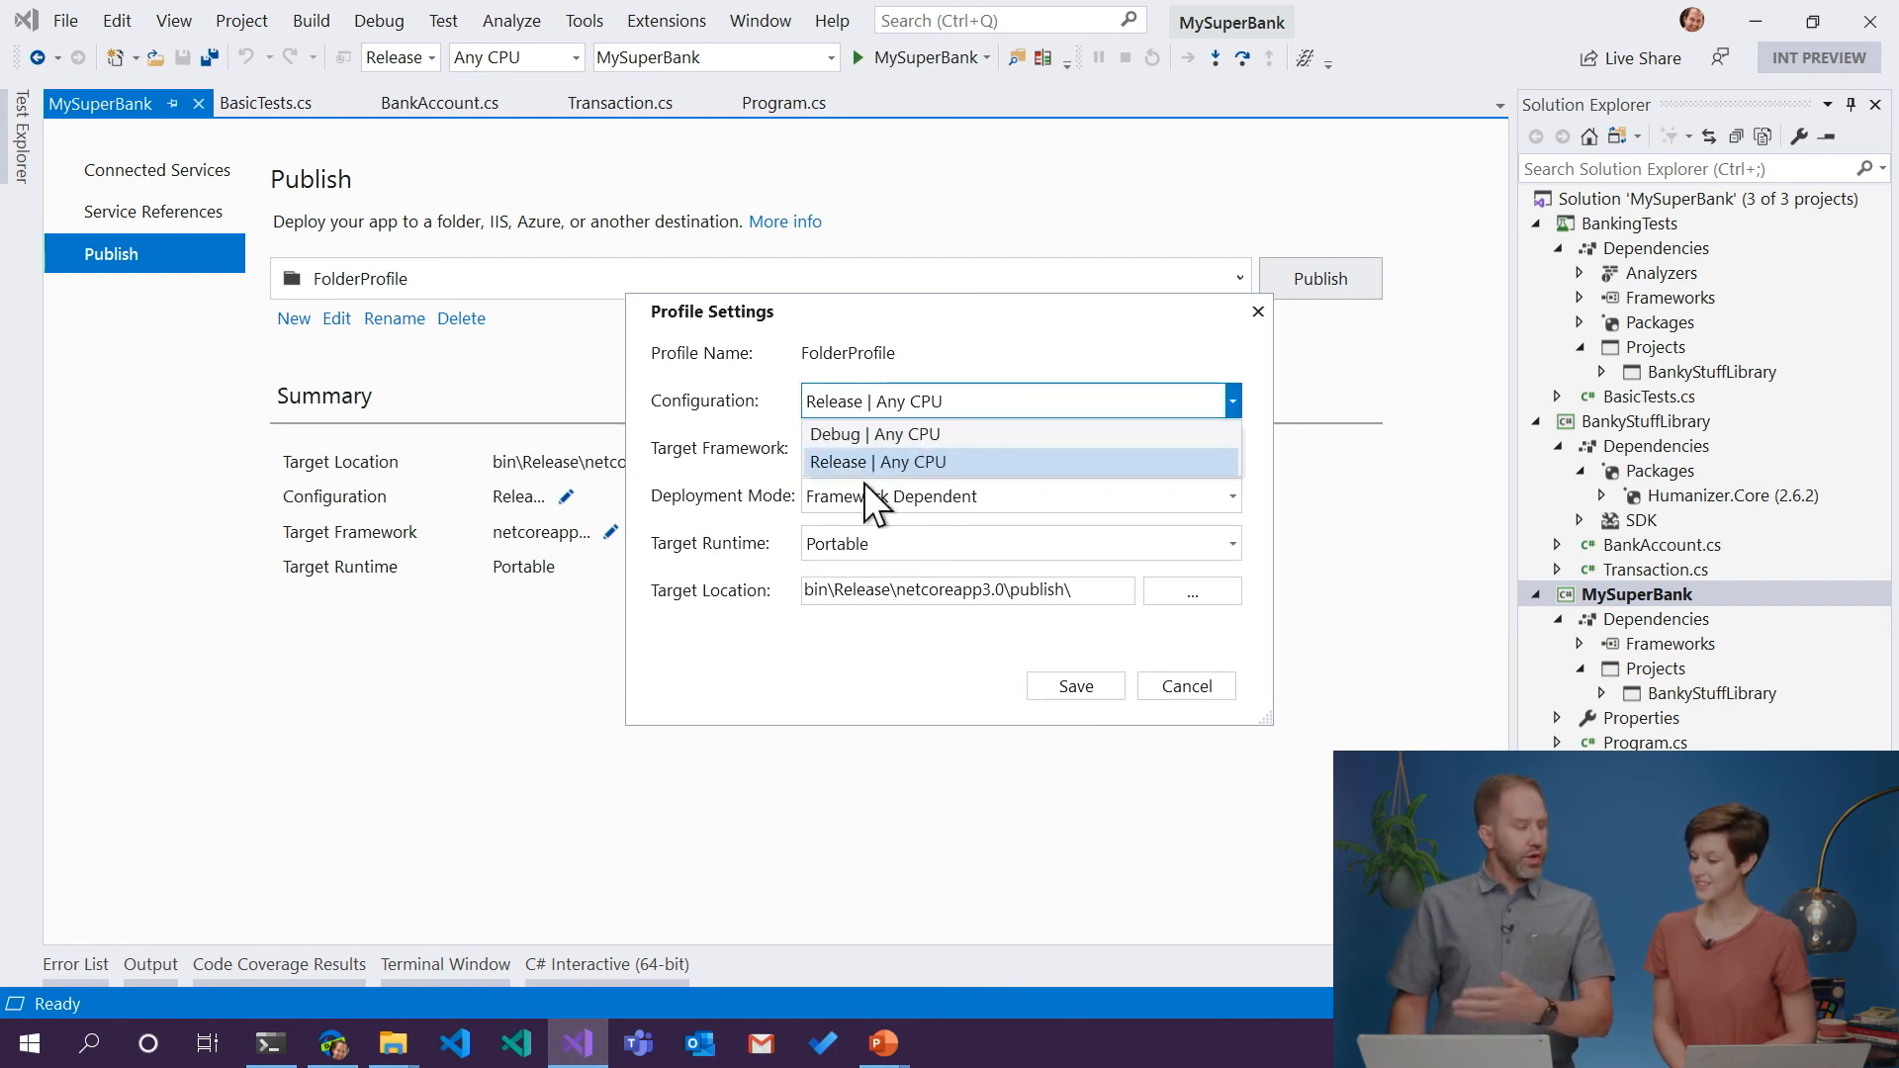
pyautogui.click(878, 461)
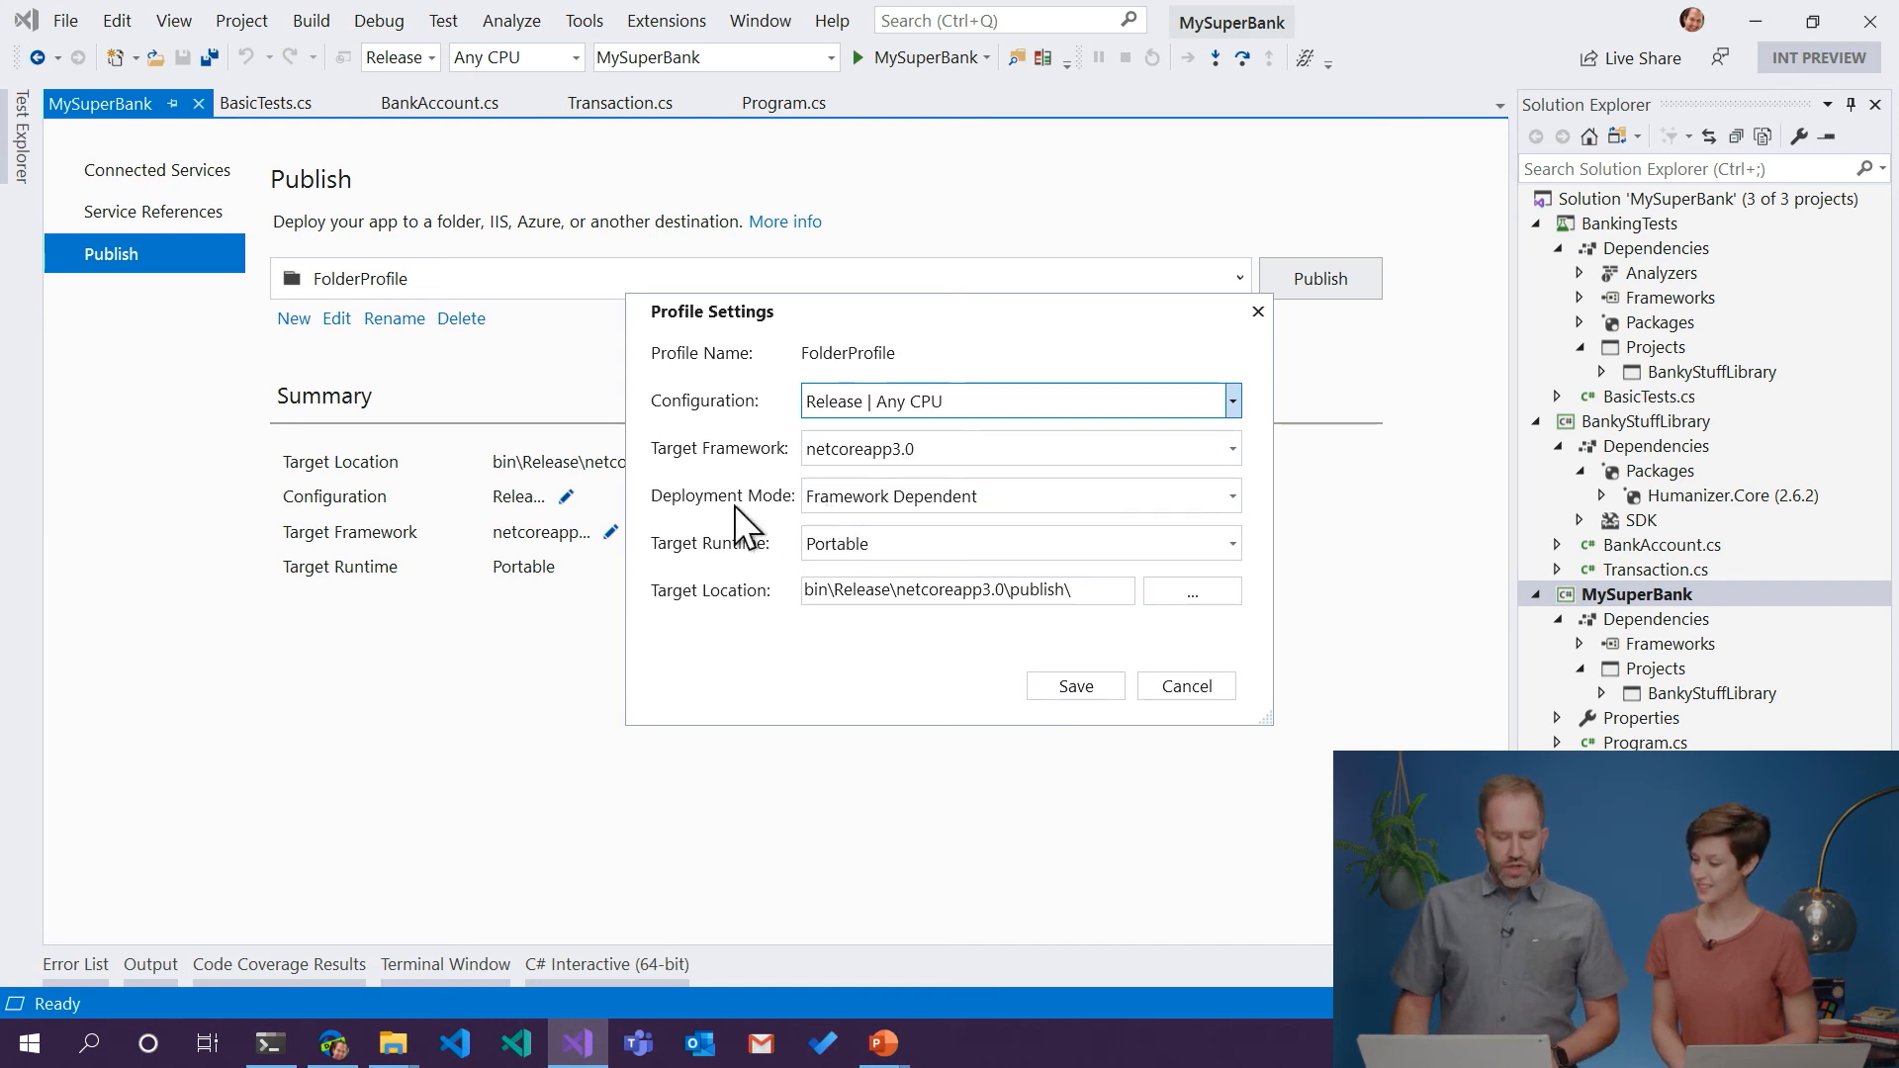
pyautogui.click(1231, 496)
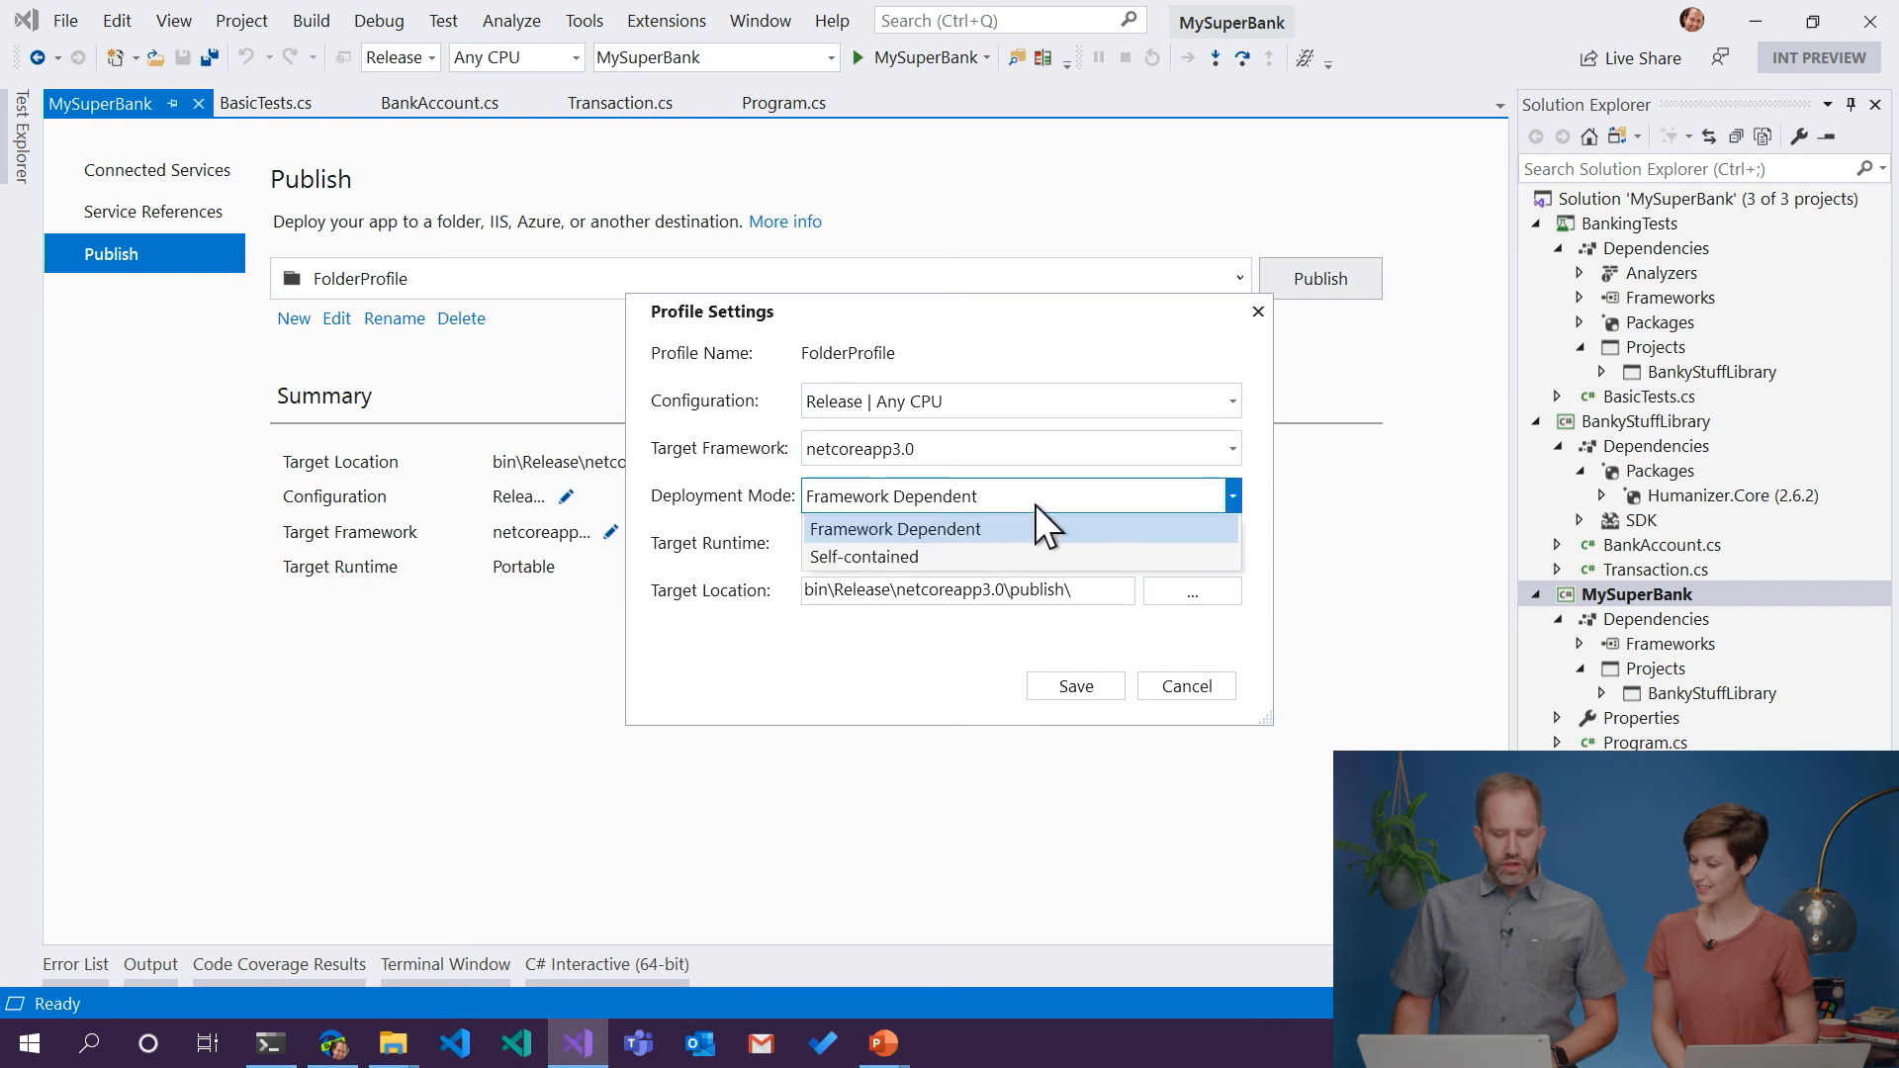
# - Set deployment to Self-contained with target runtime win-x64 and publish the build
pyautogui.click(894, 528)
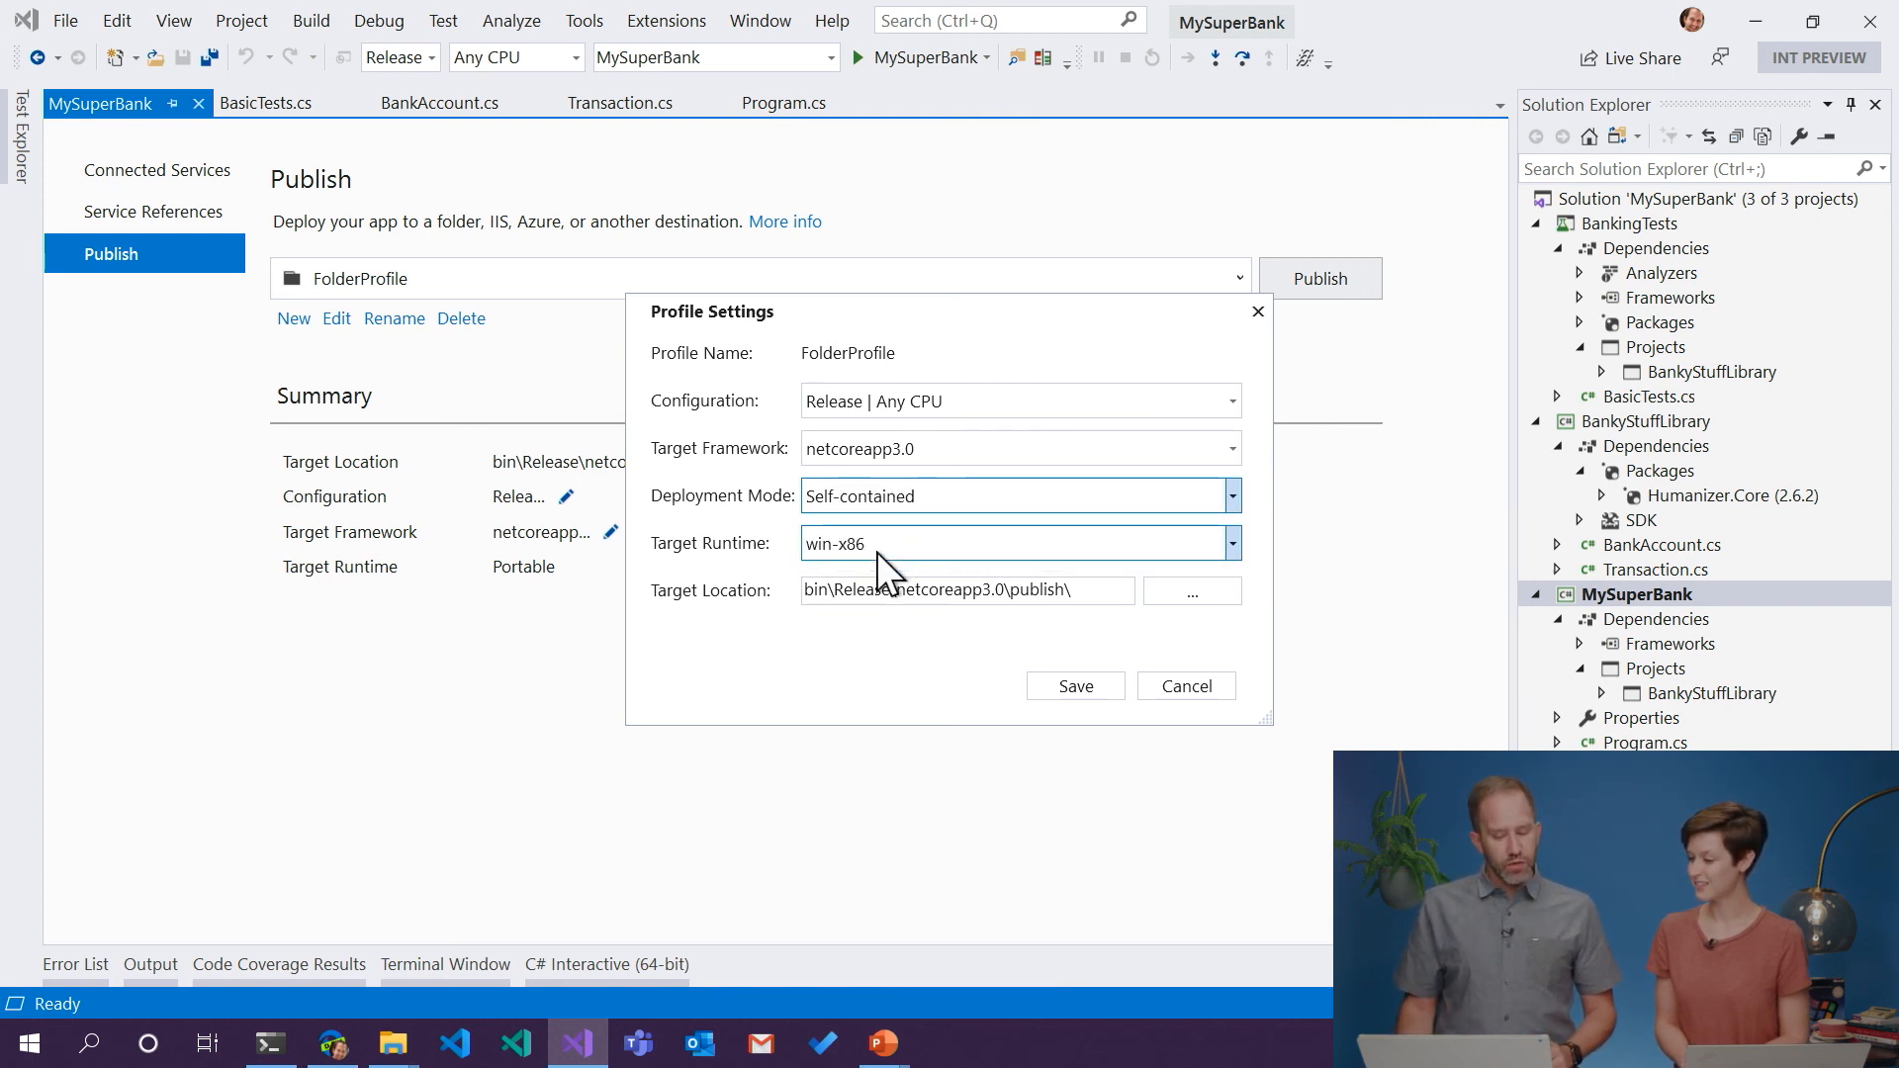
pyautogui.click(1230, 542)
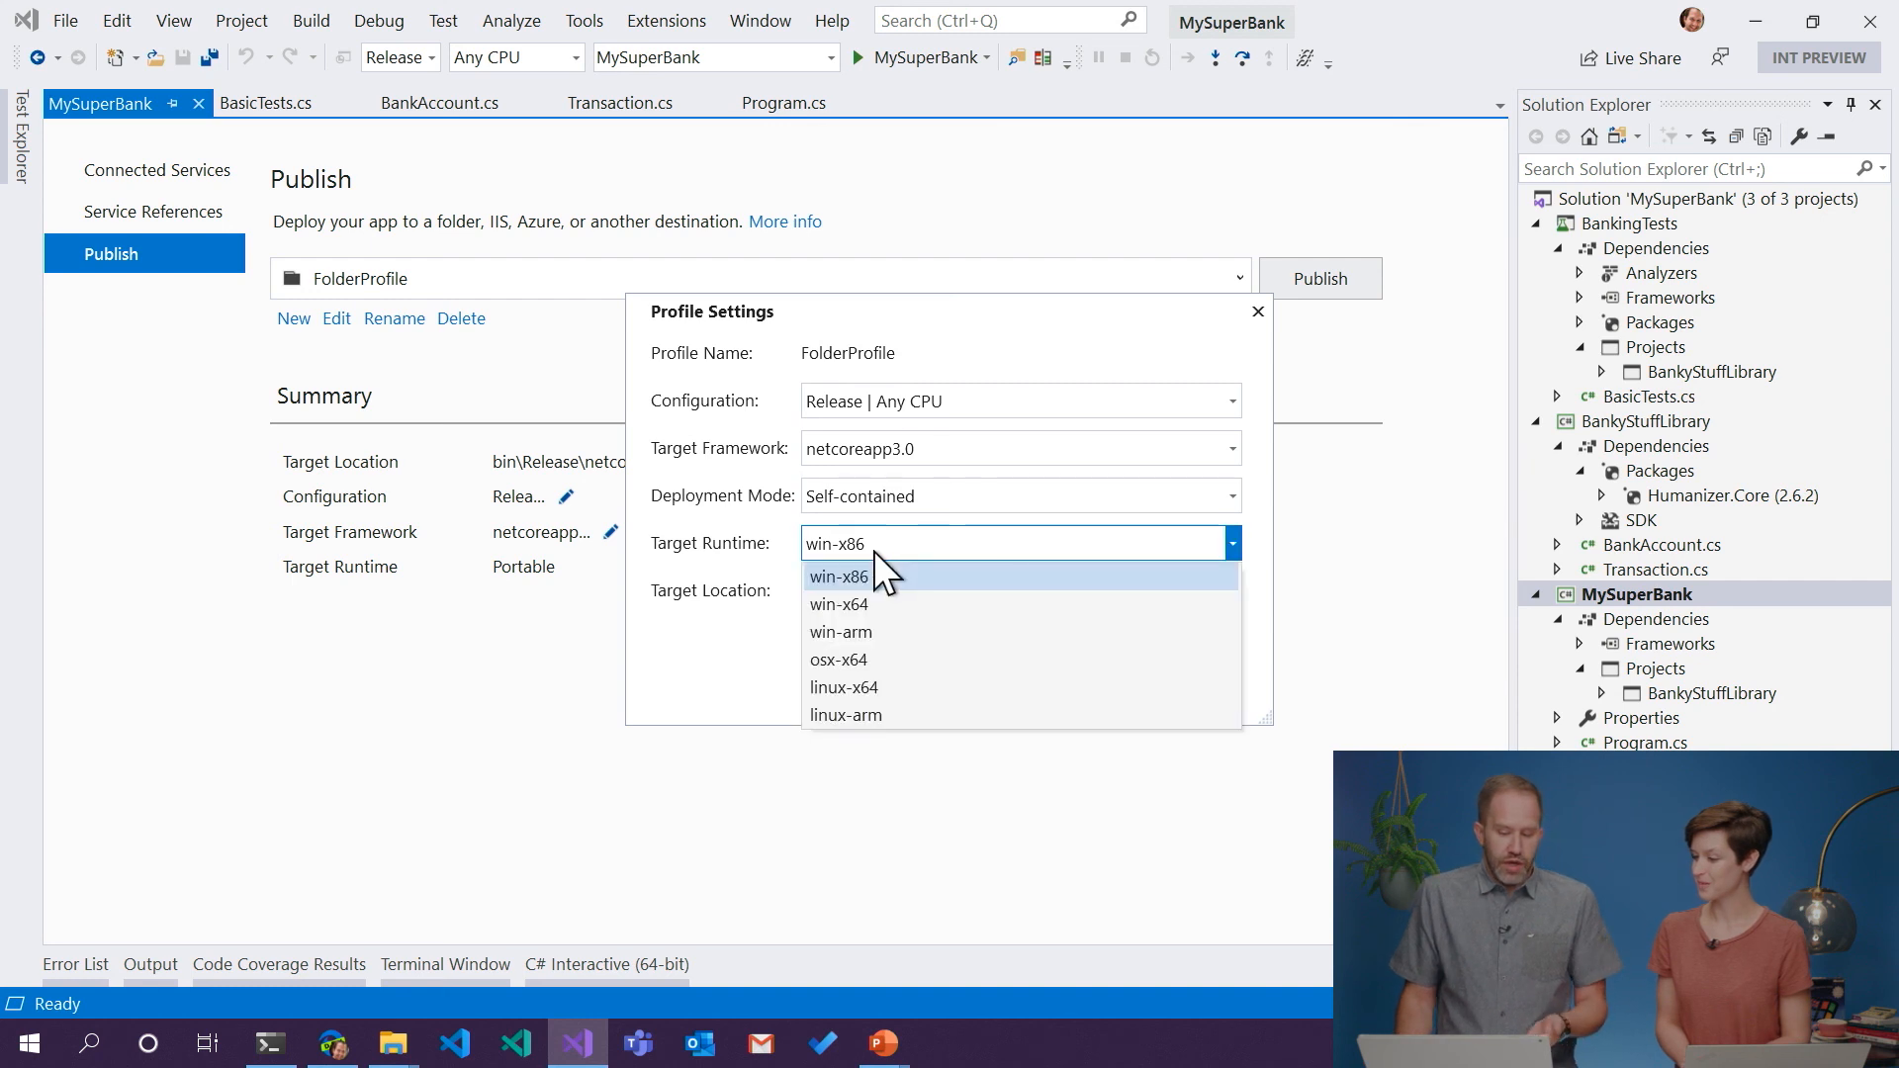
pyautogui.moveTo(844, 686)
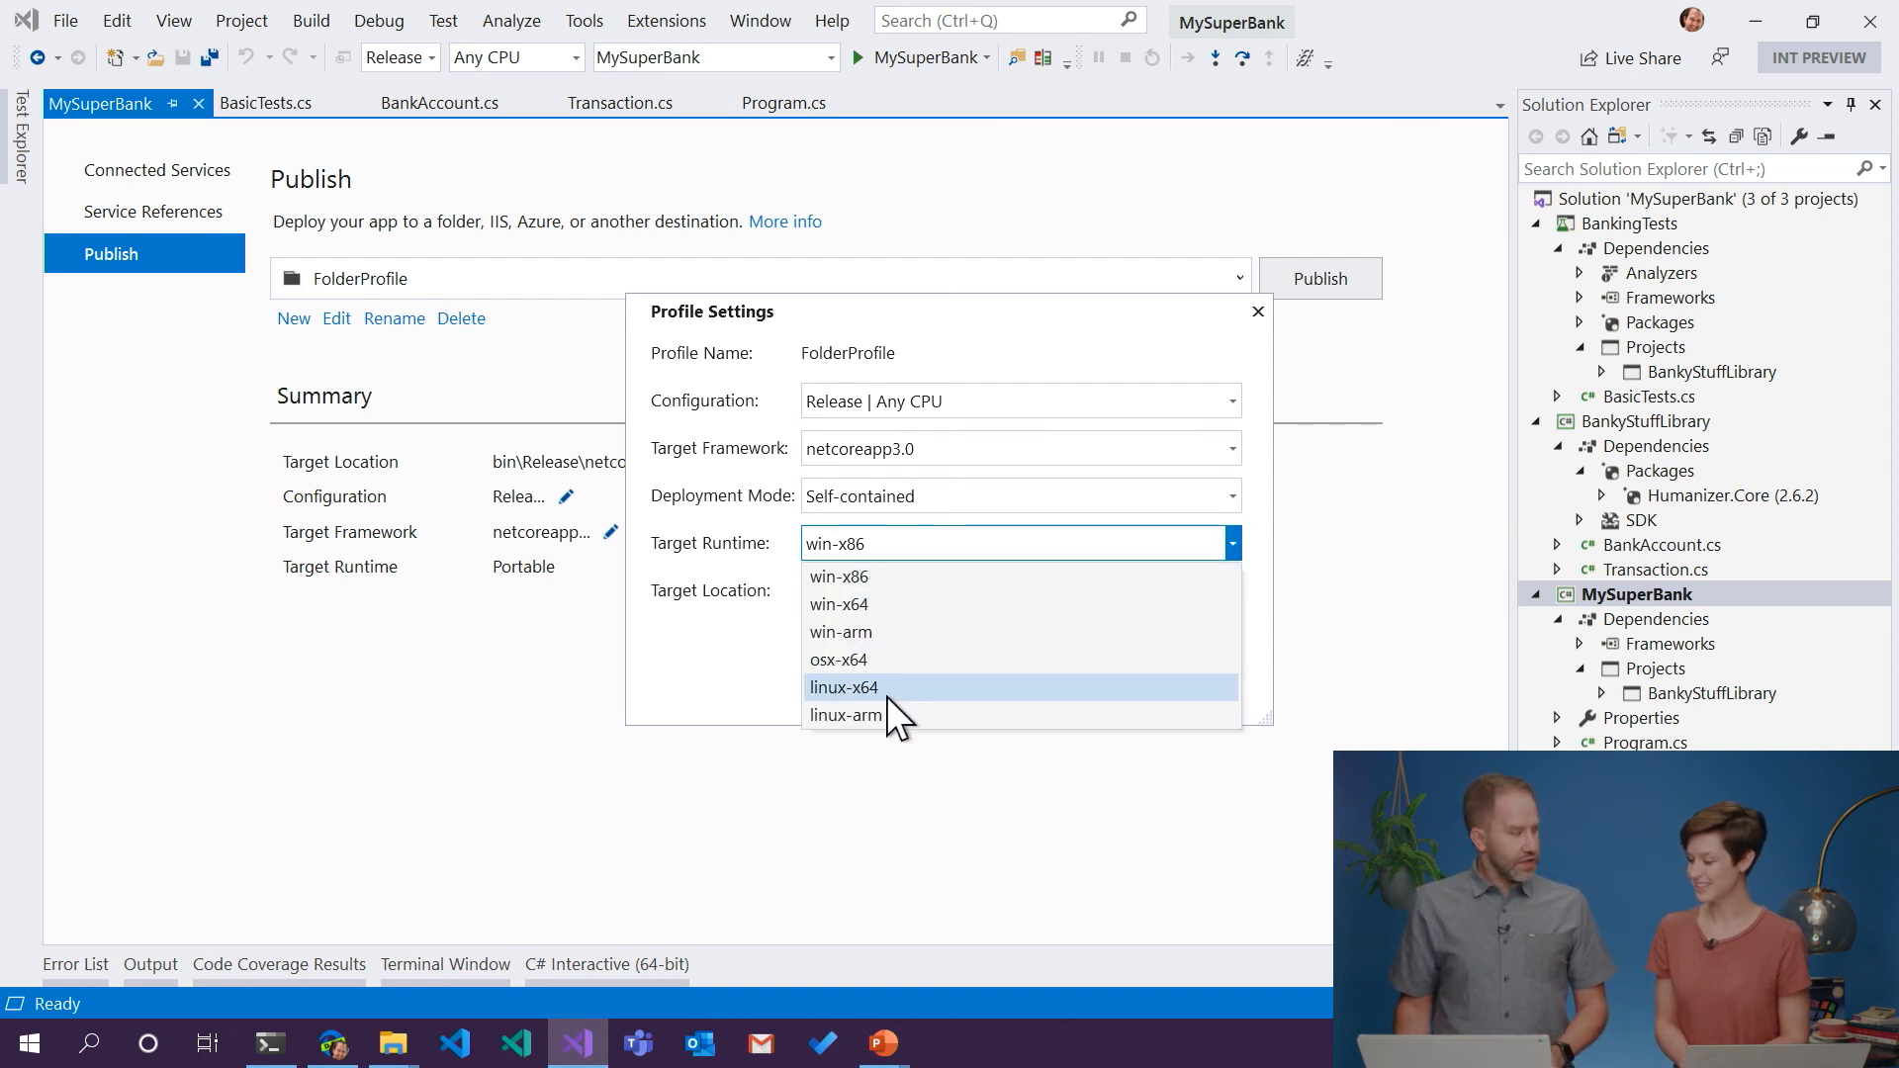
pyautogui.moveTo(876, 659)
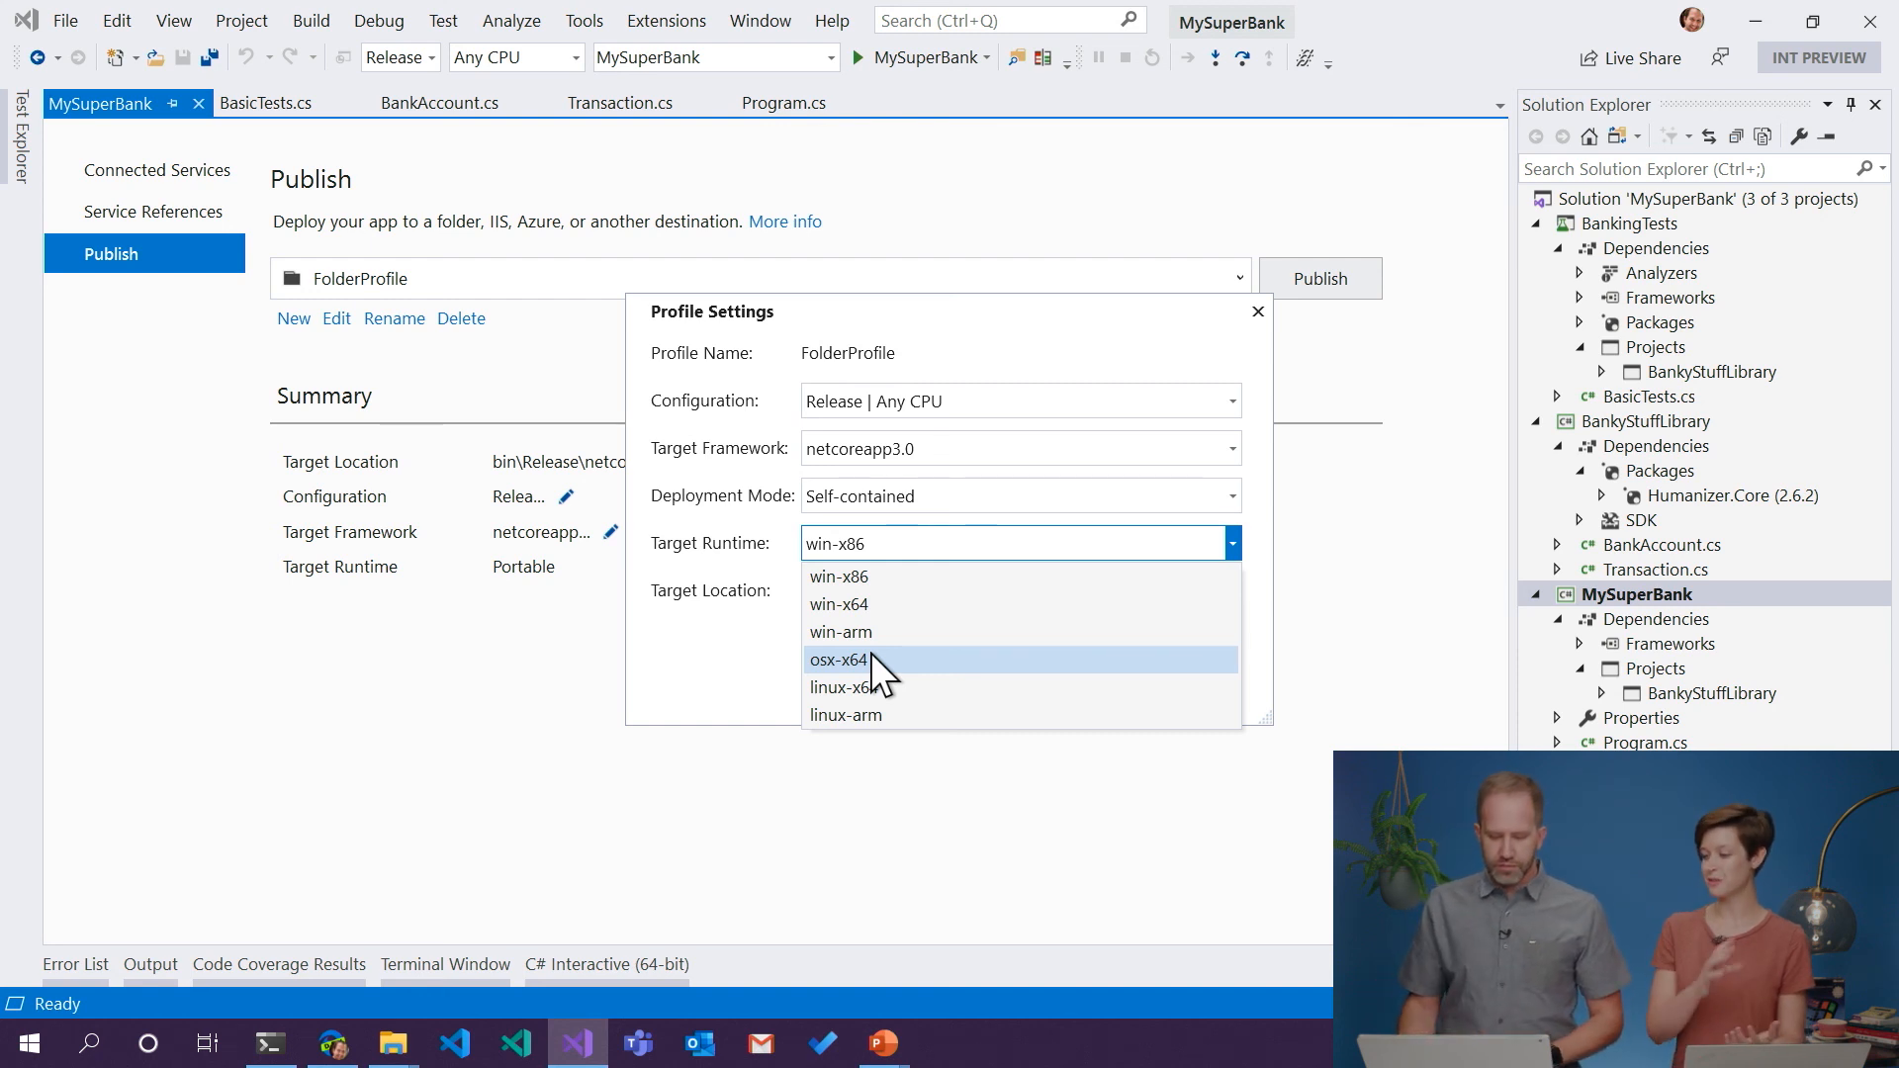
pyautogui.moveTo(896, 558)
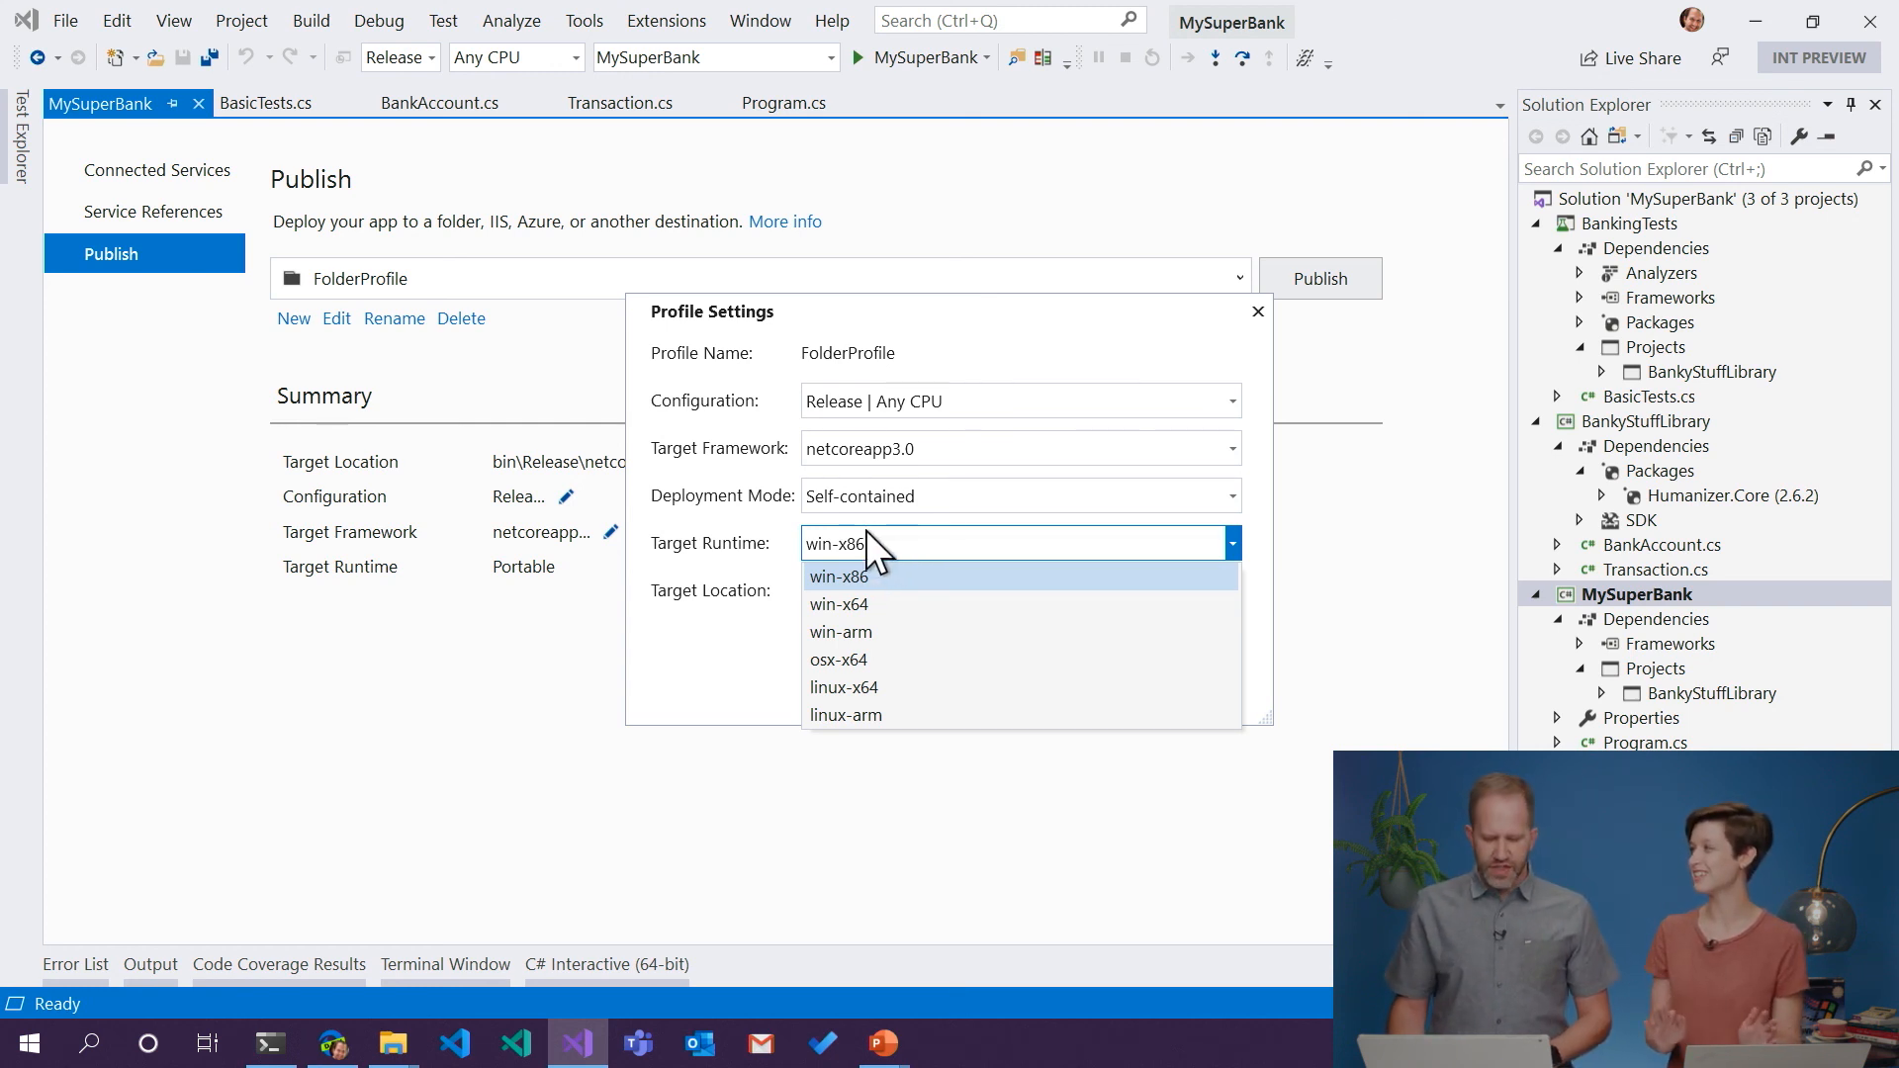
pyautogui.click(839, 606)
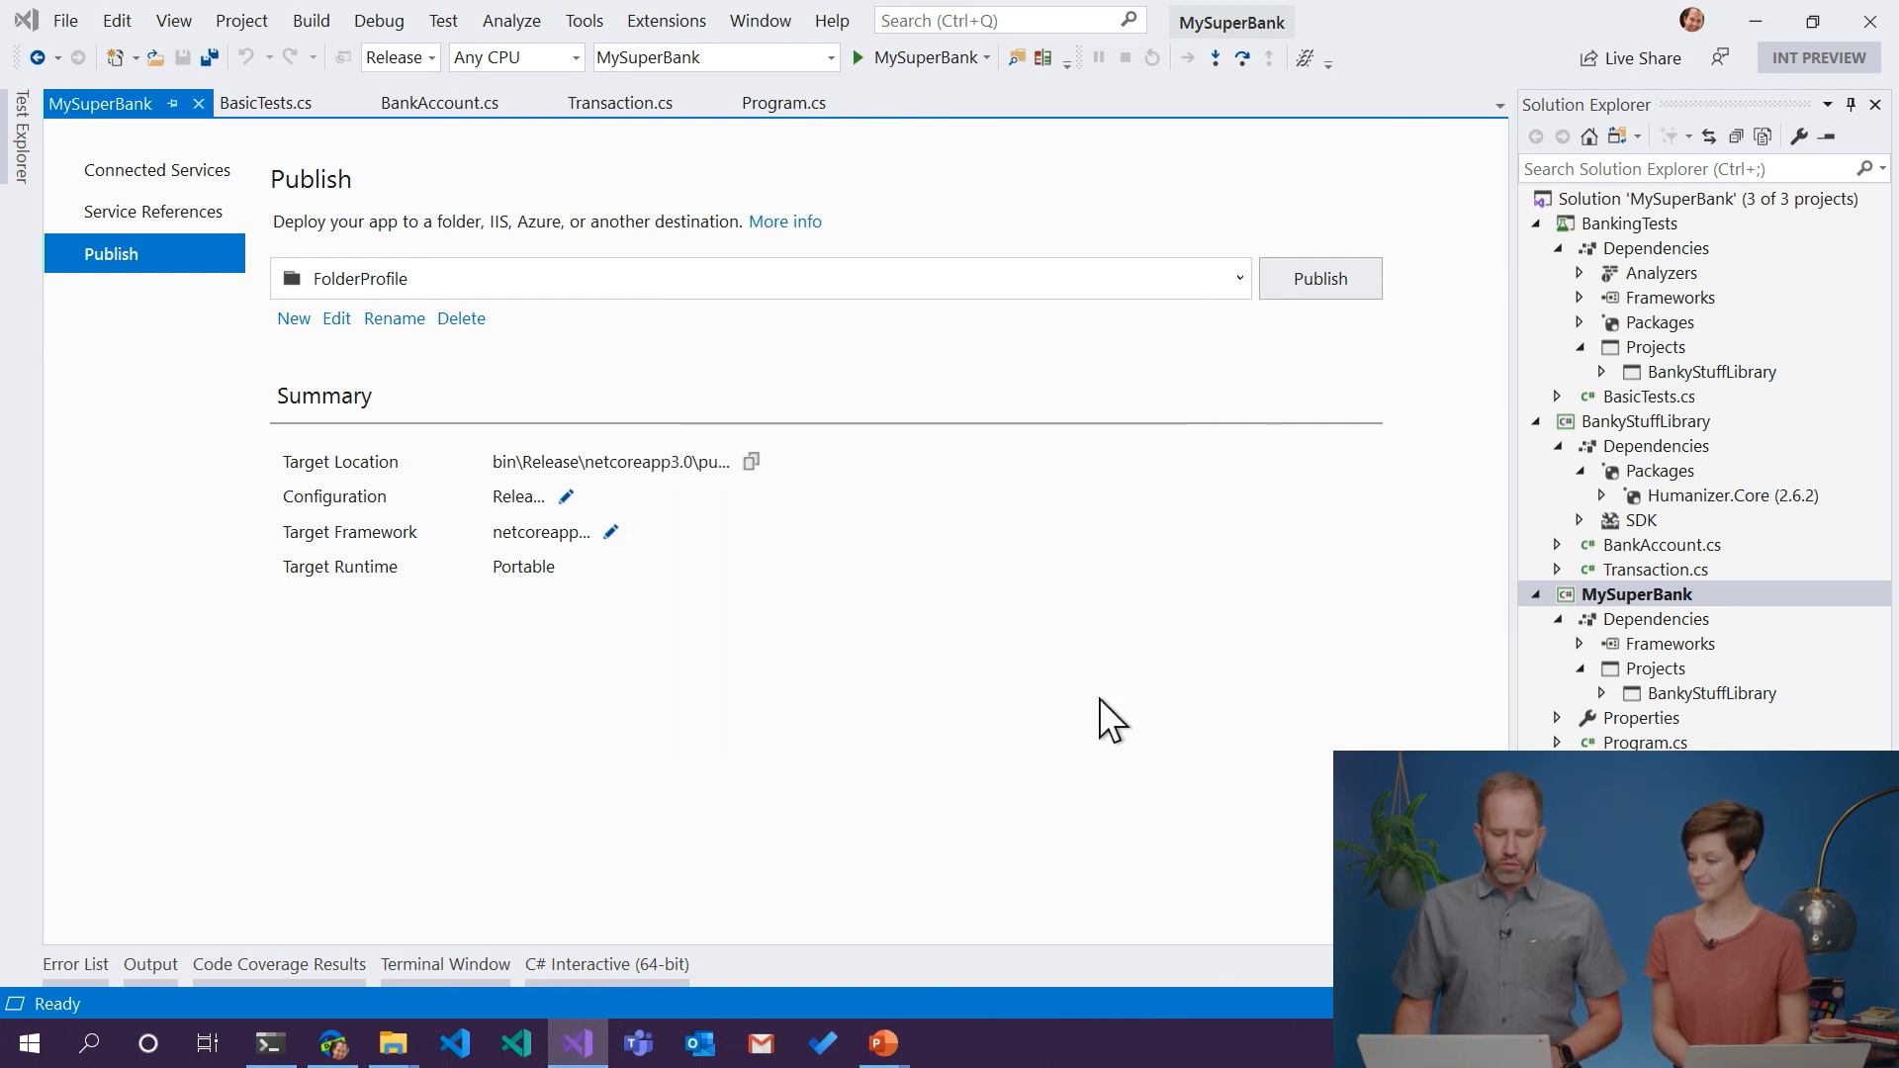
pyautogui.click(1319, 277)
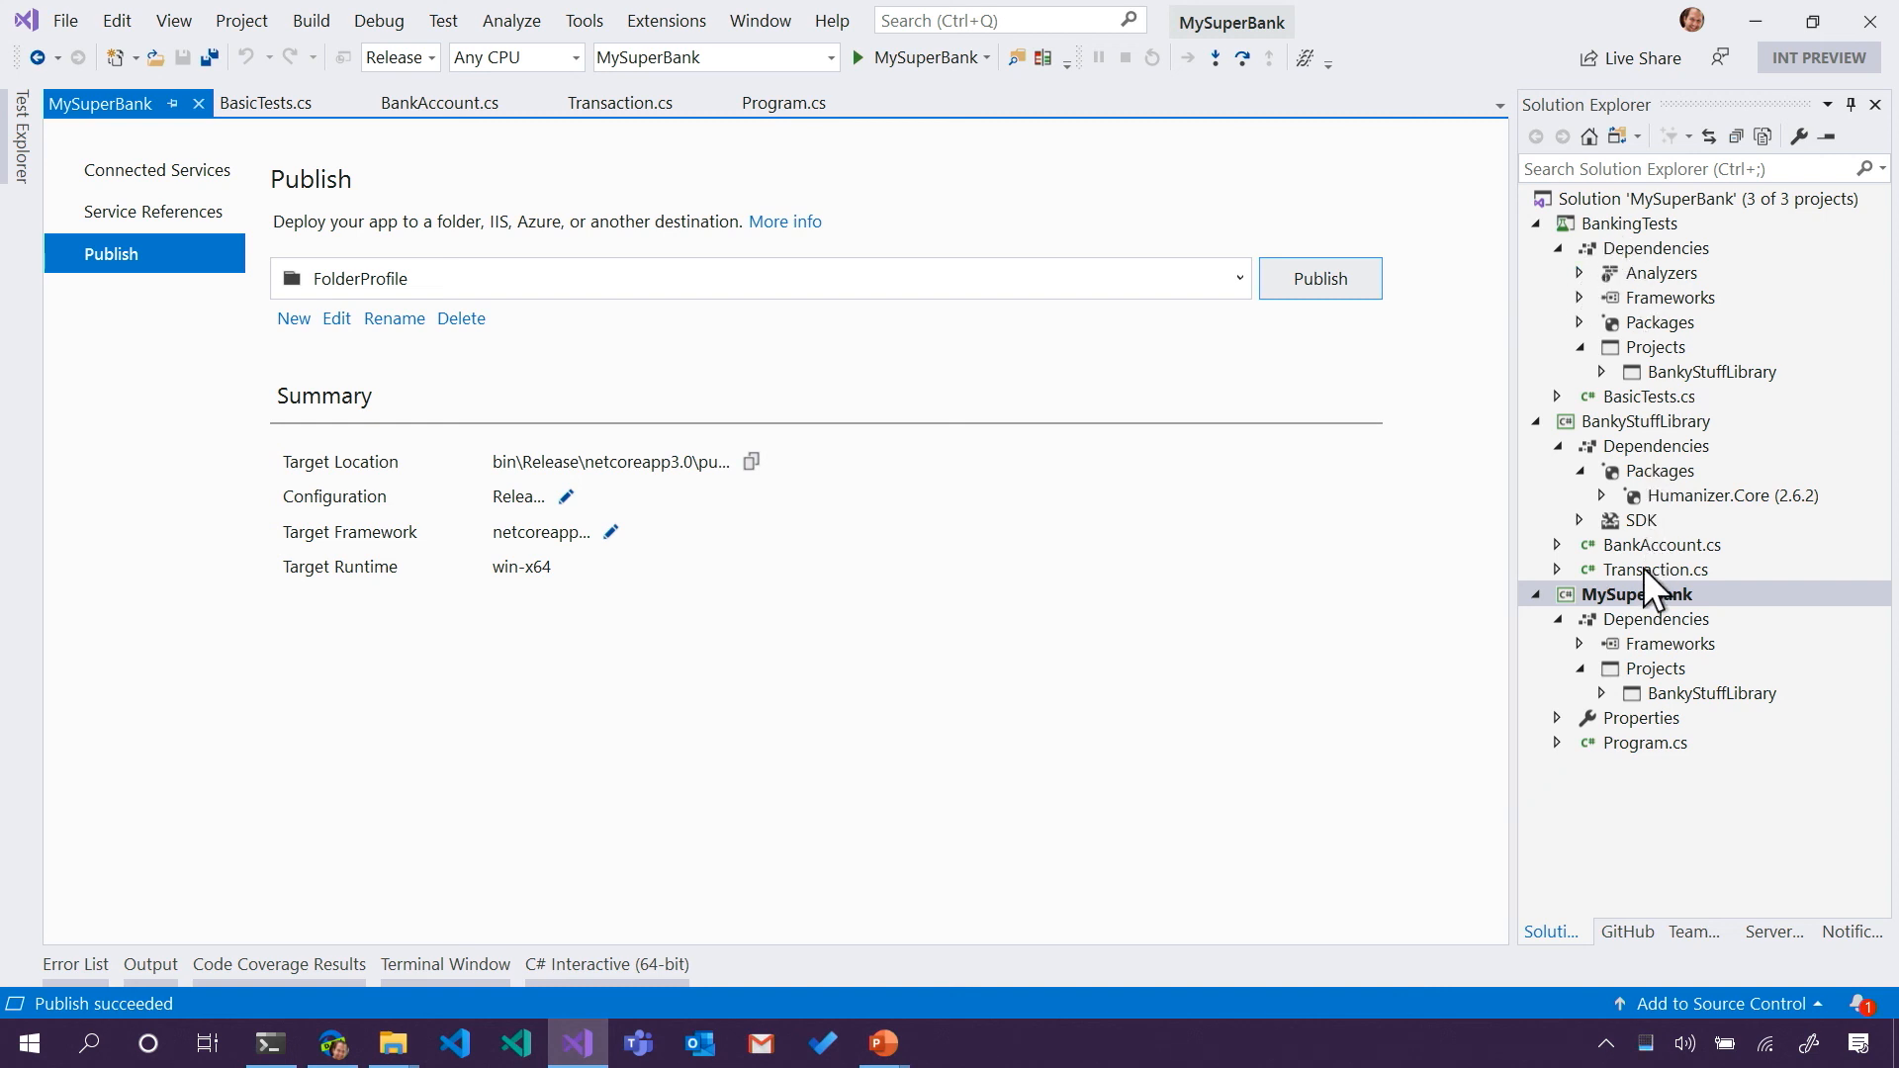
pyautogui.rightClick(1637, 593)
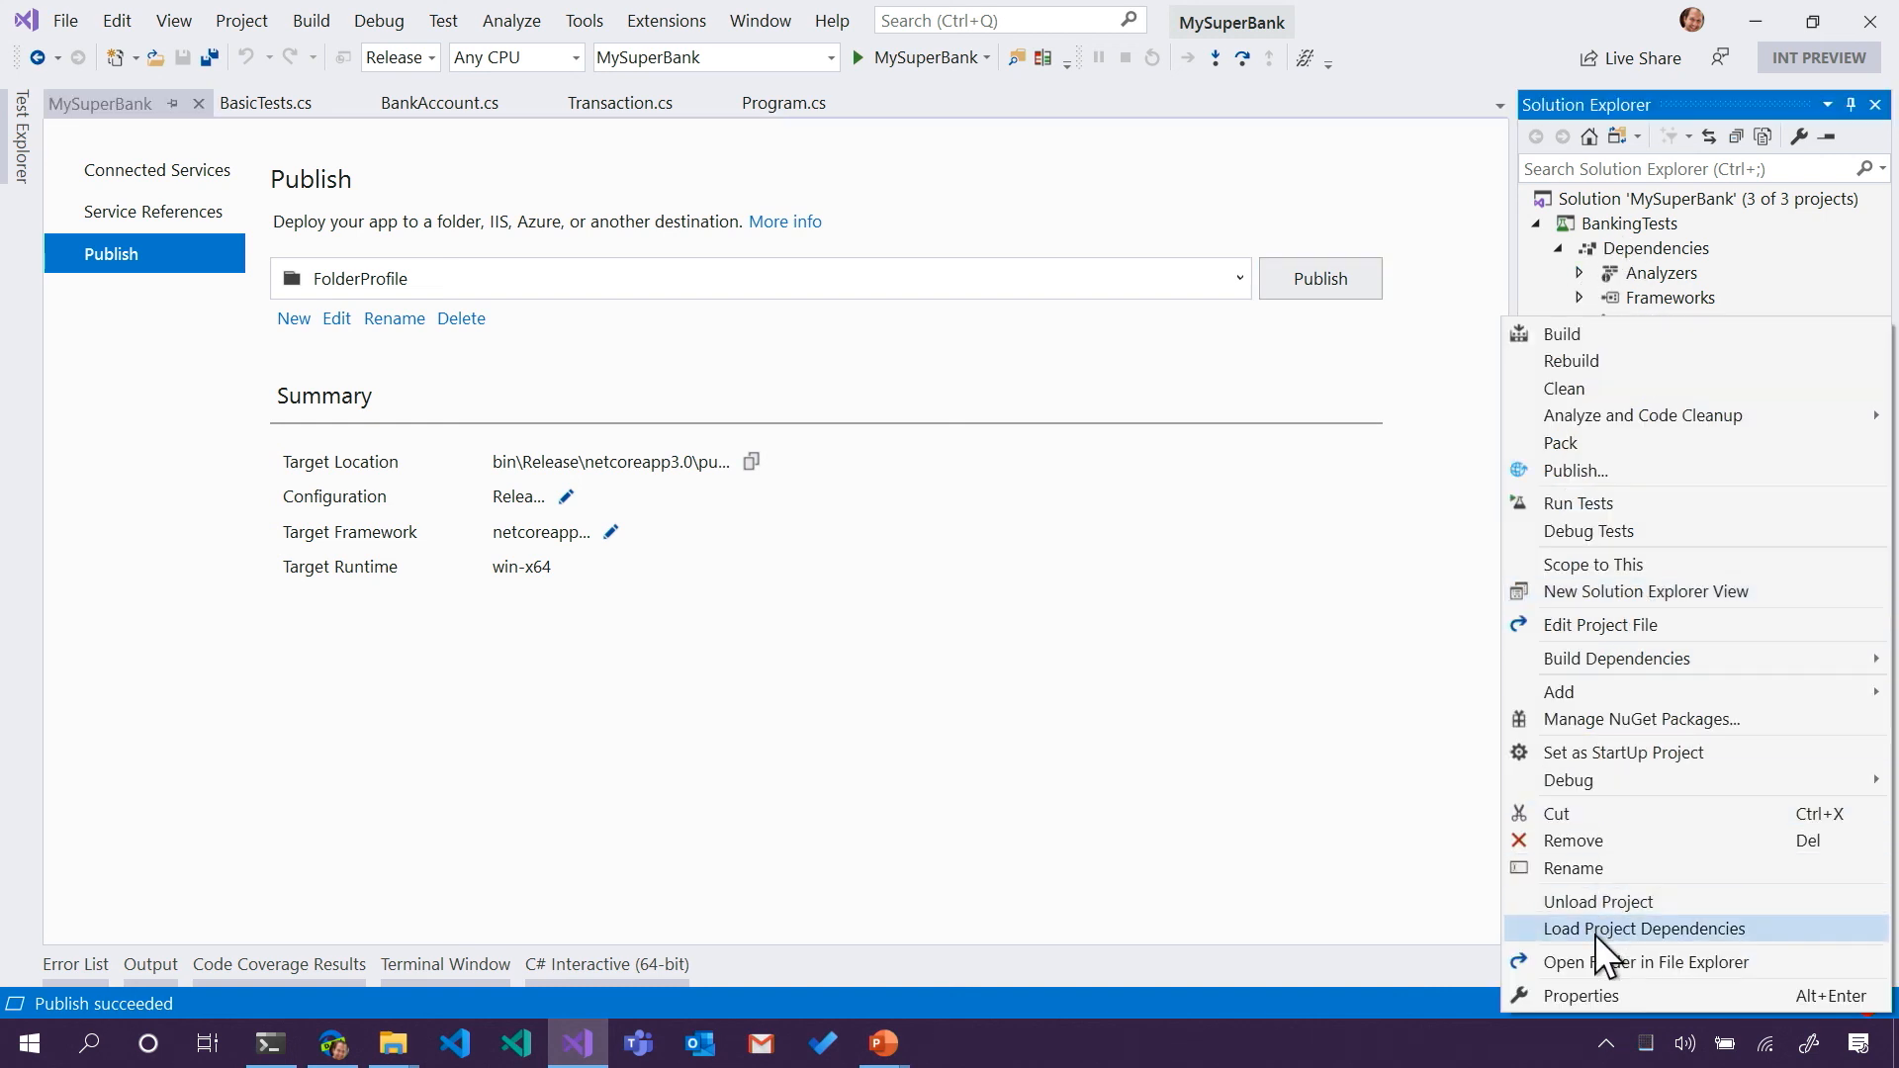
# - Browse from the project folder into bin\Release\netcoreapp3.0\win-x64 in File Explorer
pyautogui.click(1646, 961)
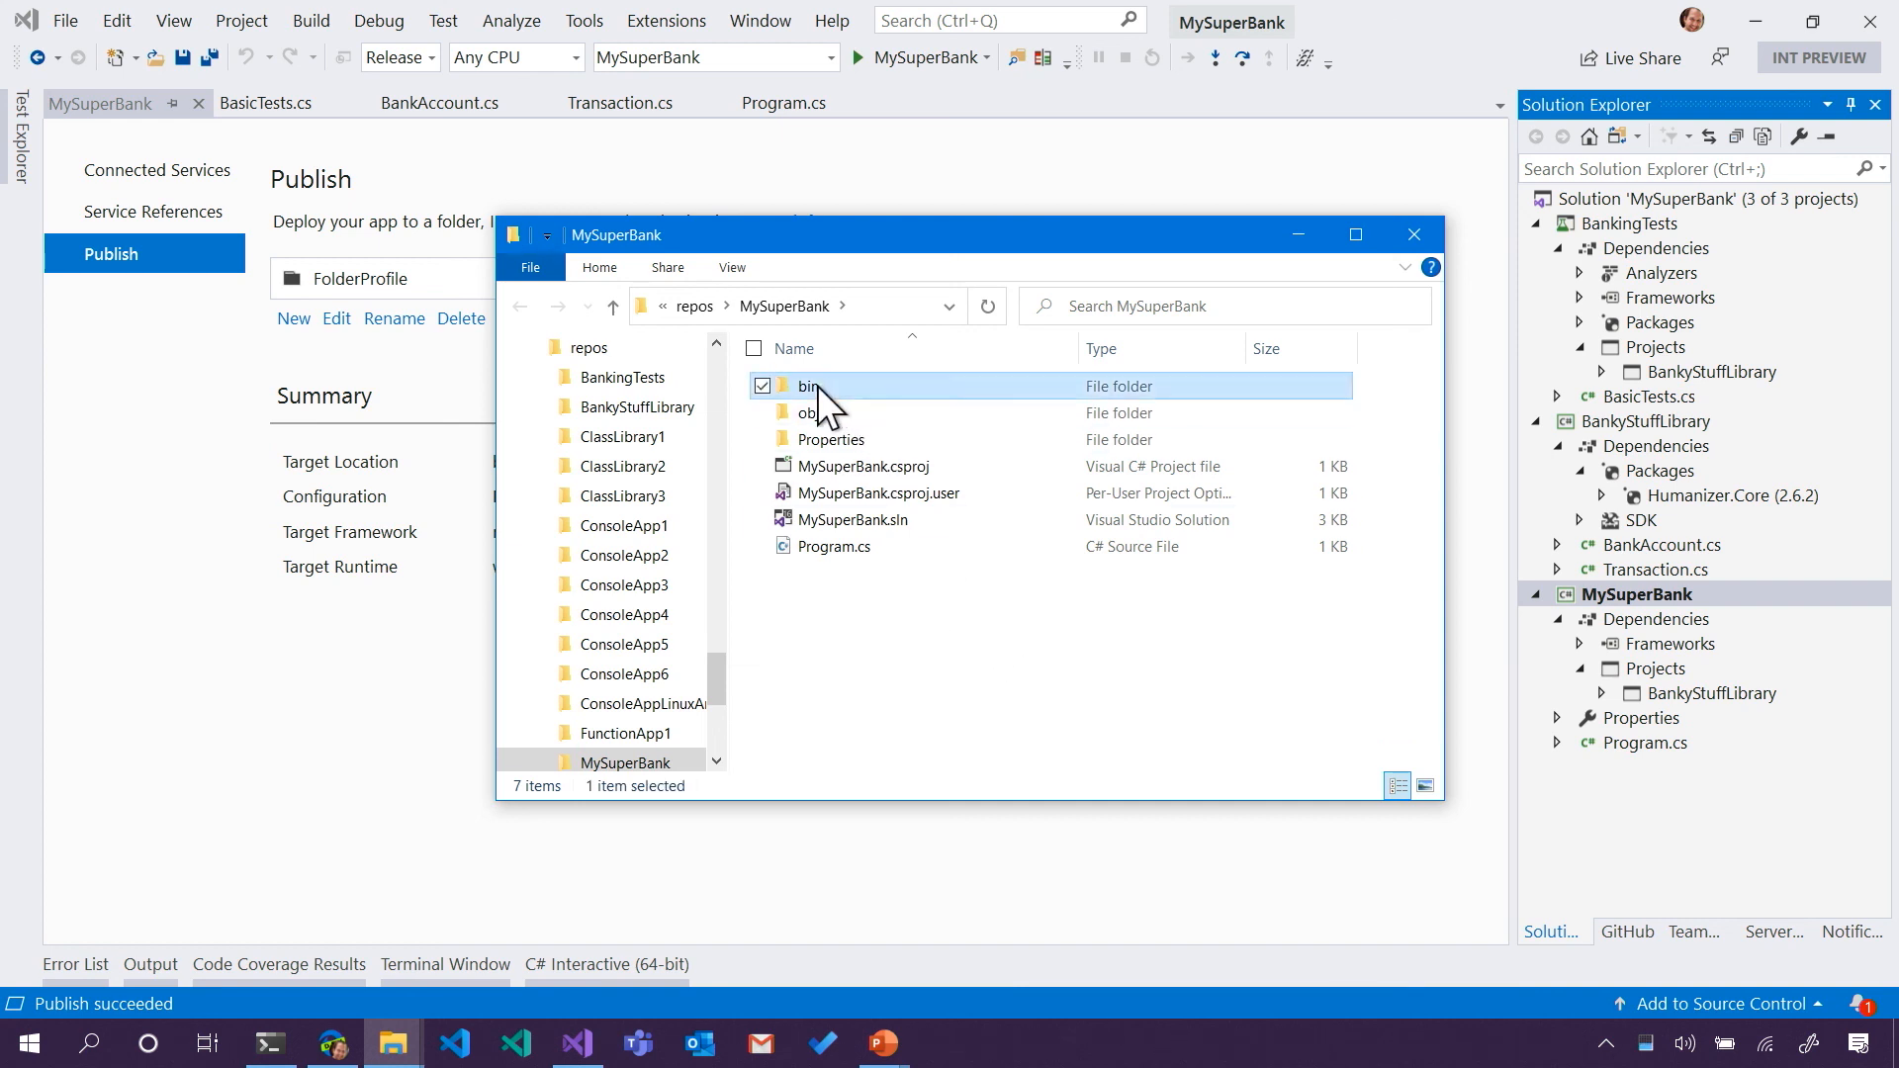
pyautogui.doubleClick(811, 386)
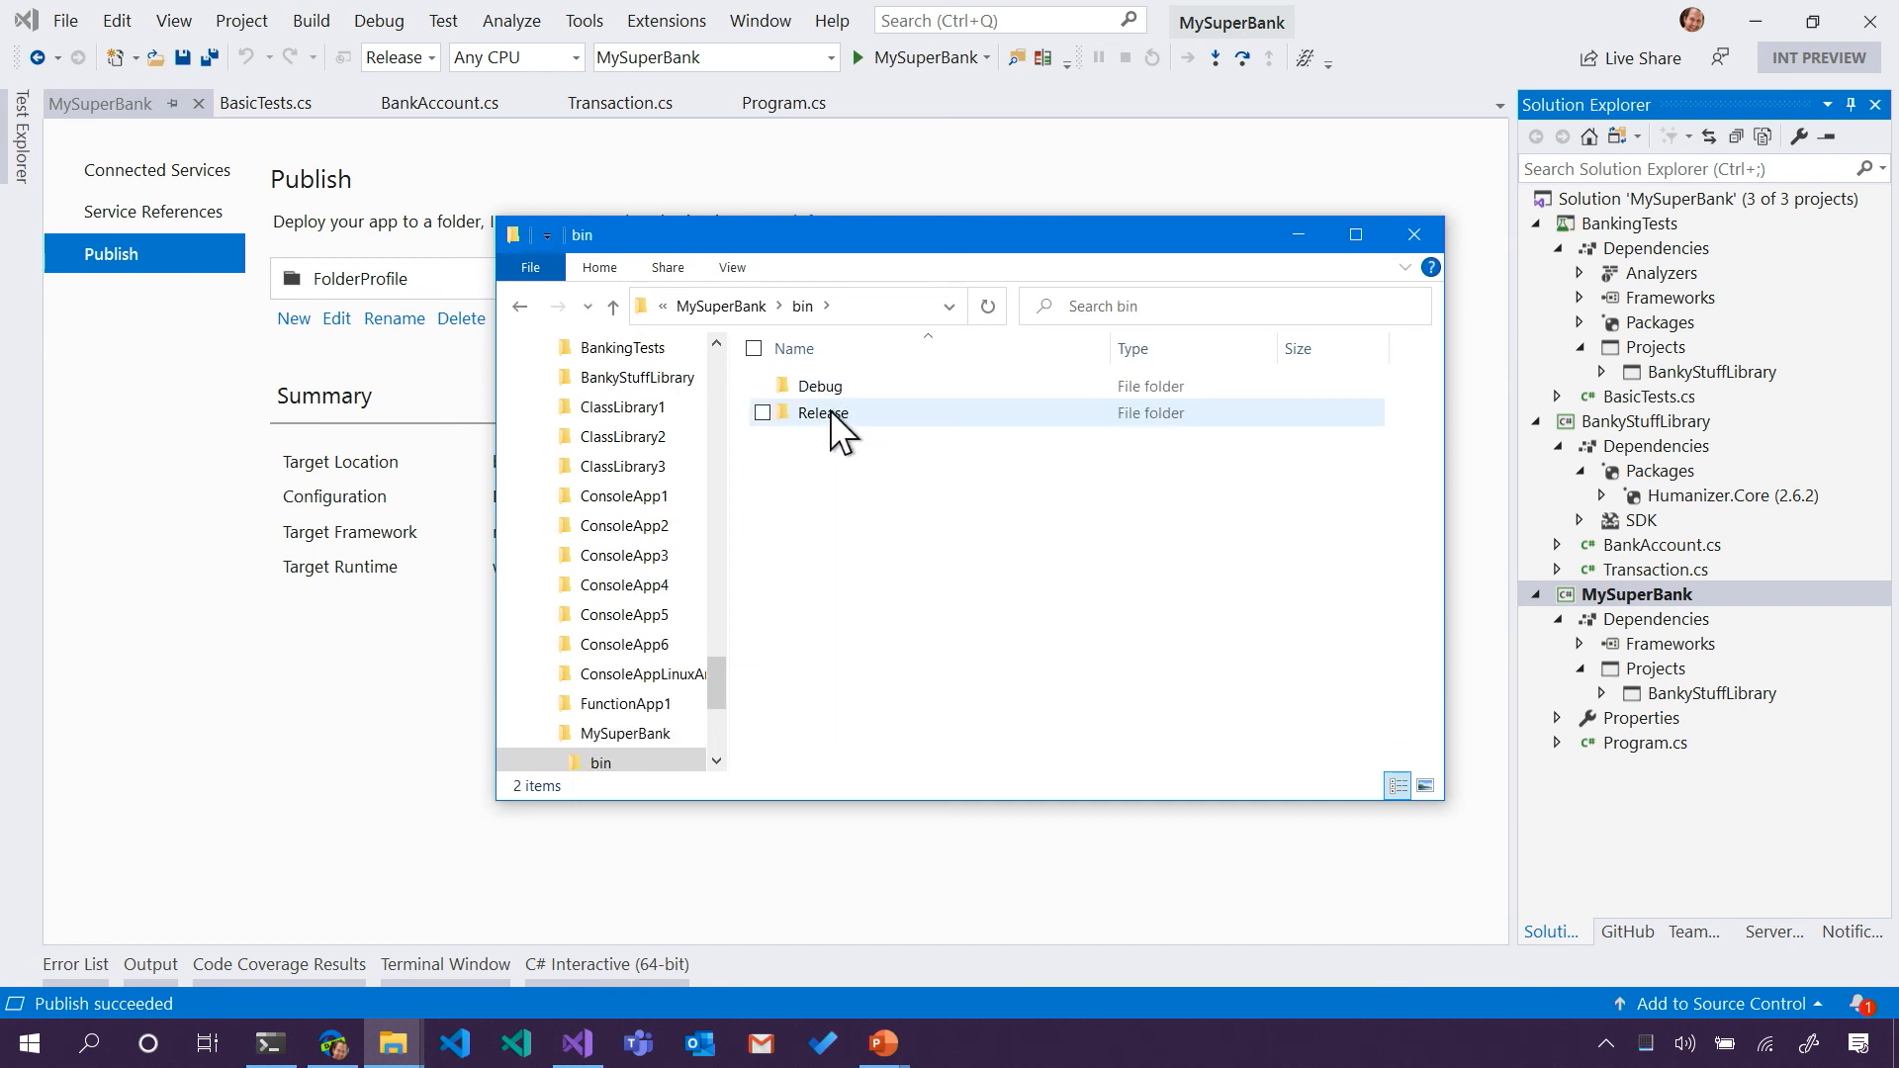
pyautogui.doubleClick(821, 412)
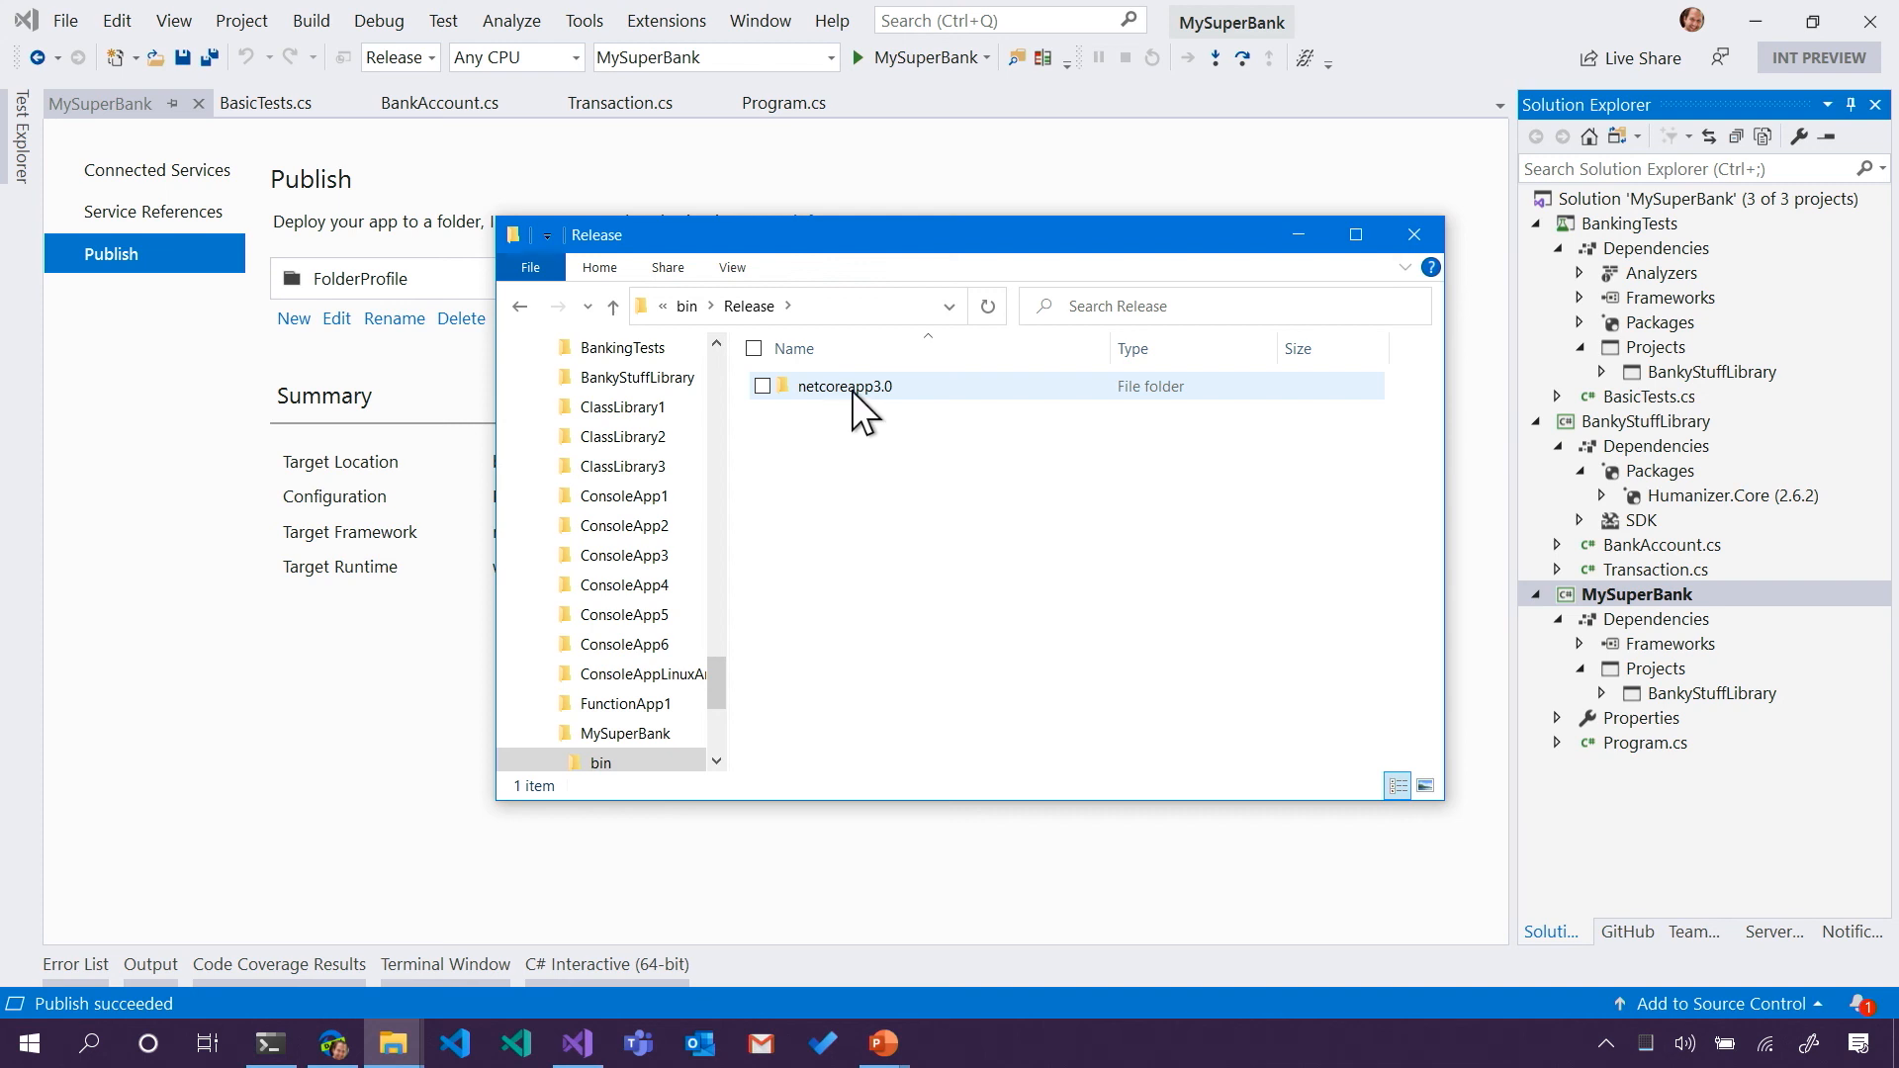
pyautogui.doubleClick(844, 386)
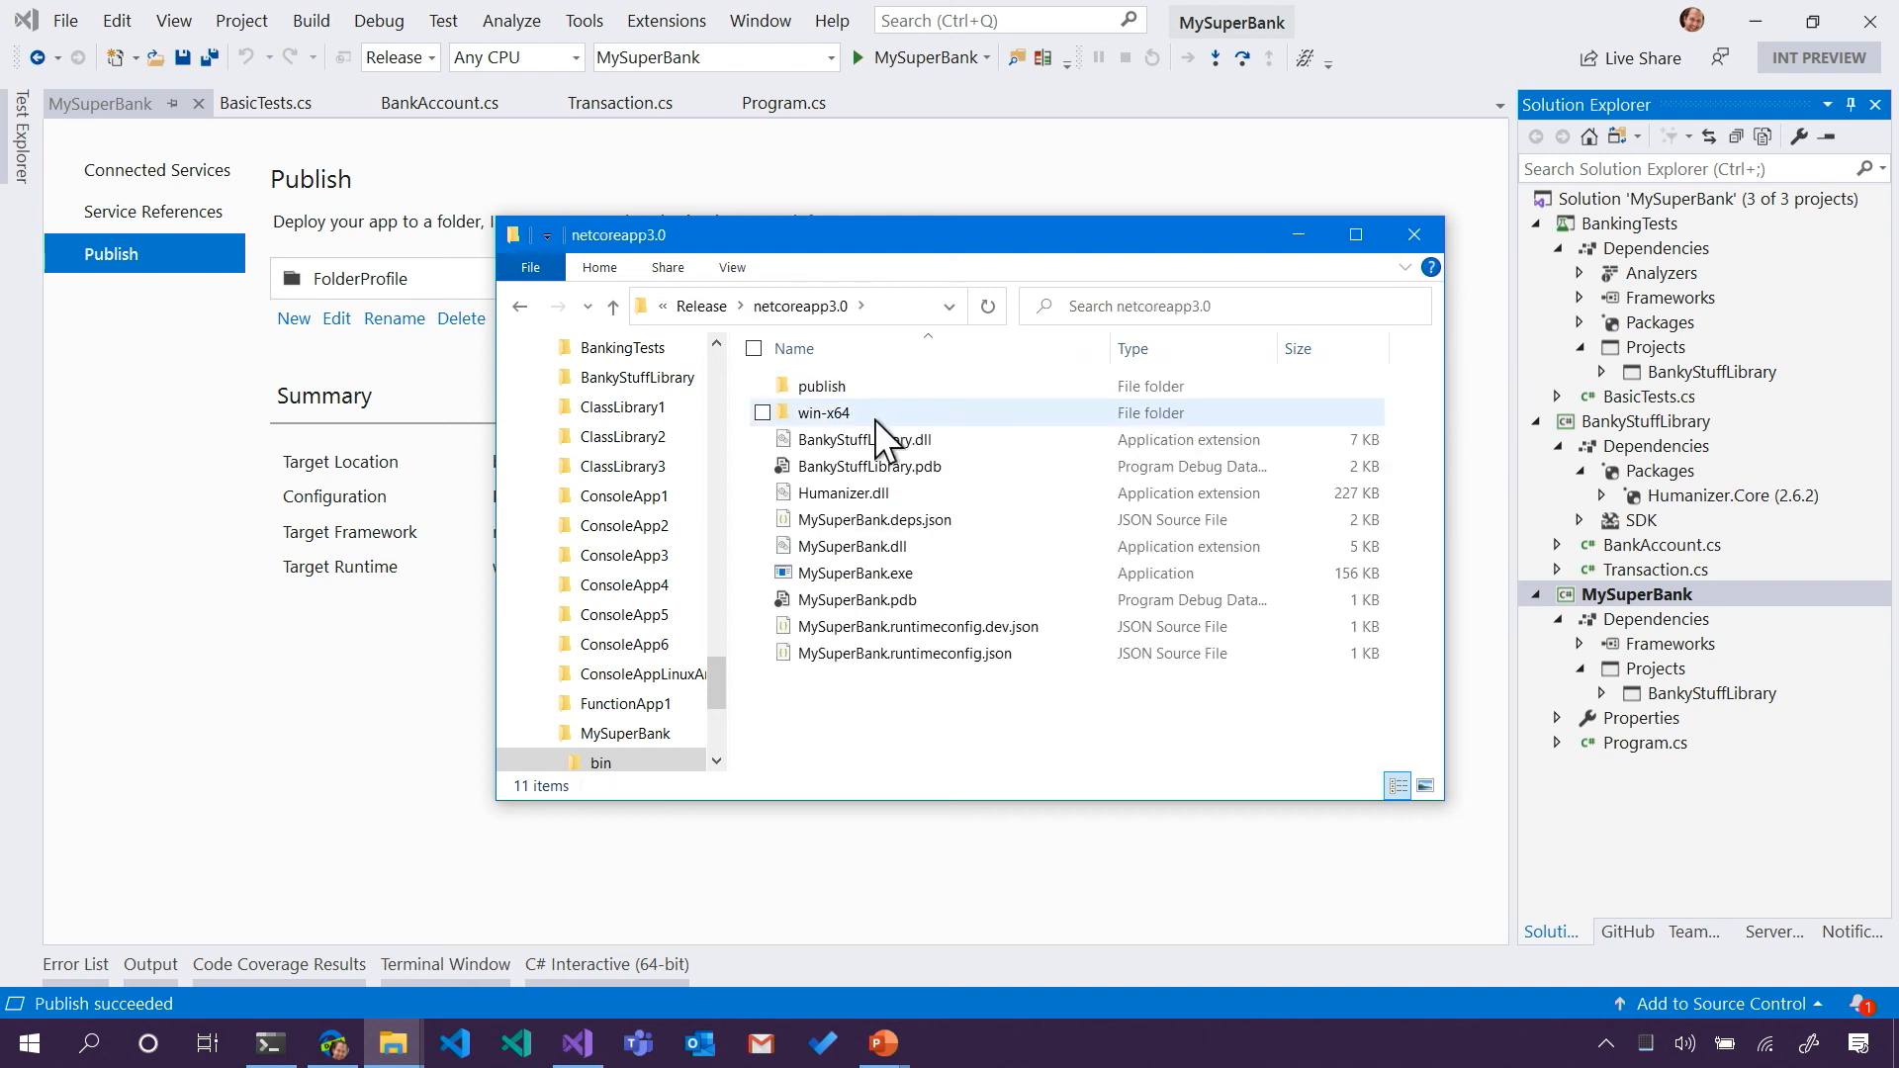
pyautogui.moveTo(874, 435)
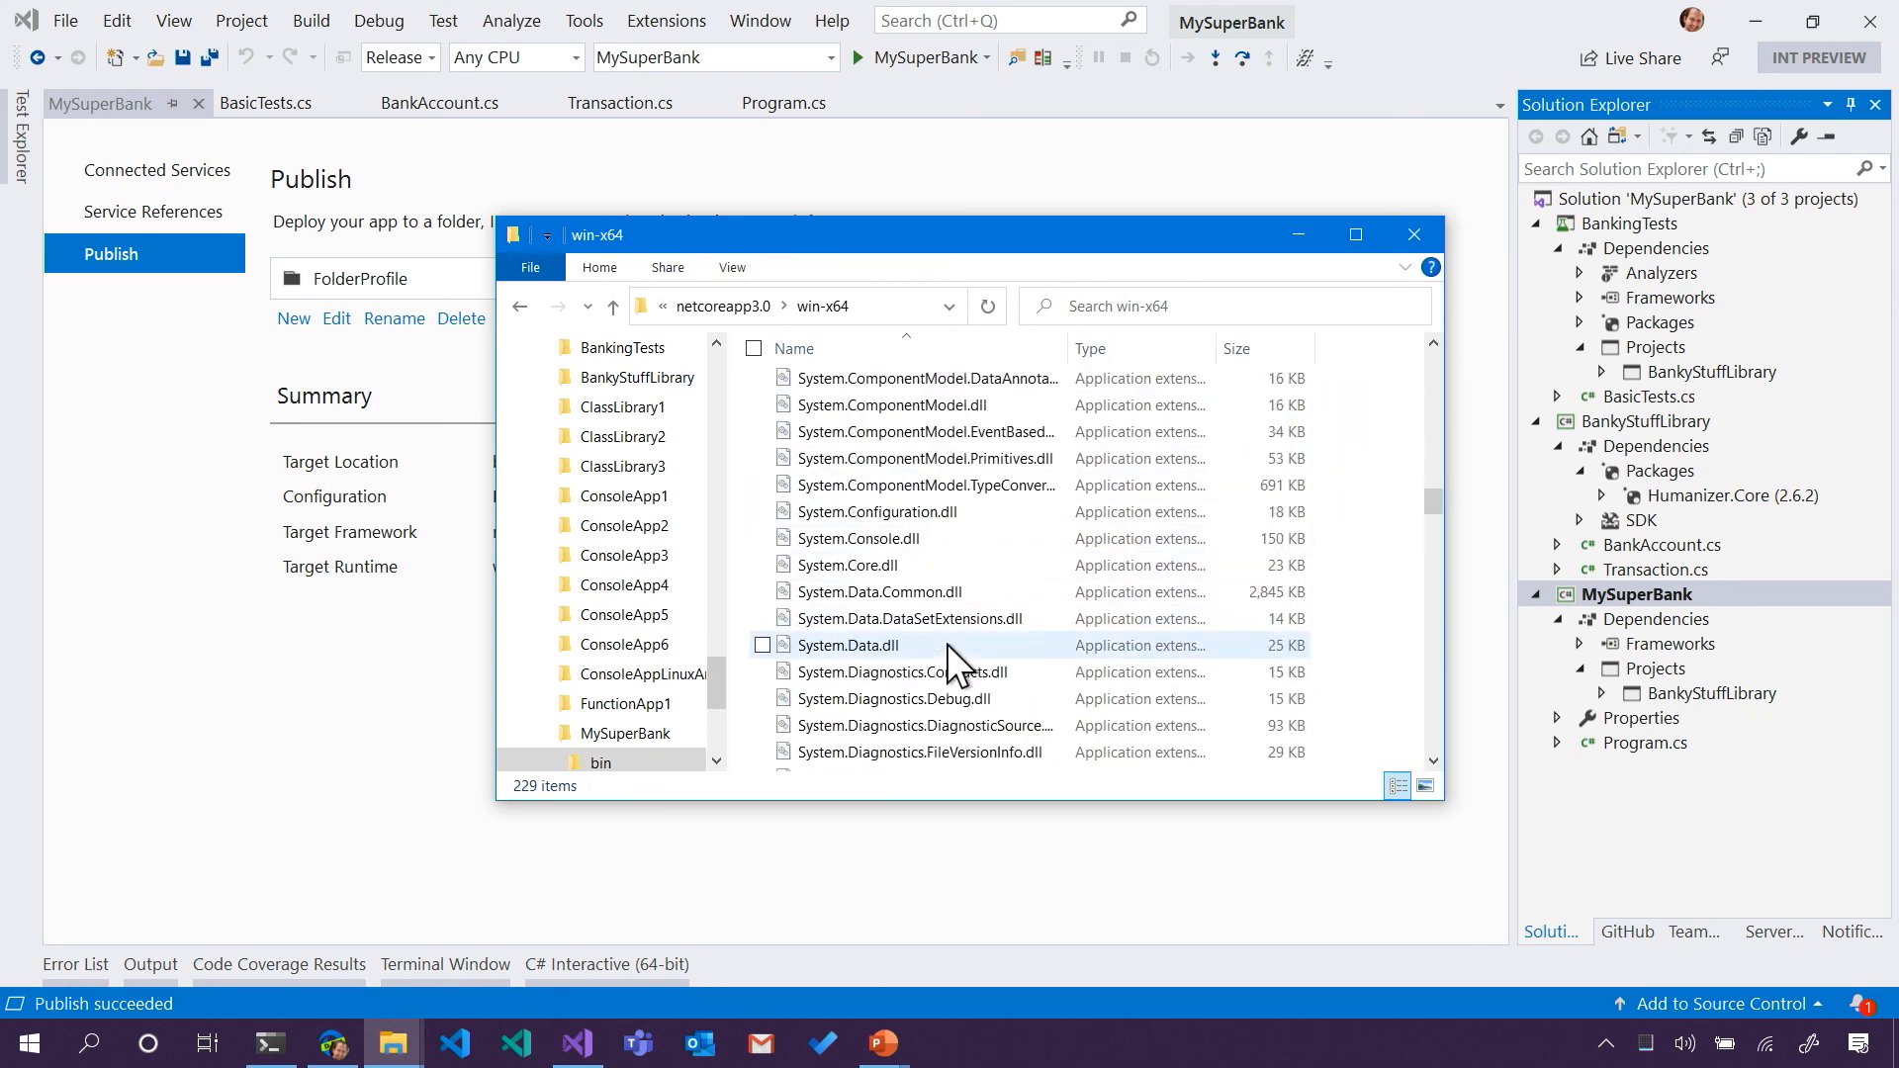
# - Review the win-x64 output files and copy the folder path from the address bar
pyautogui.scroll(-3)
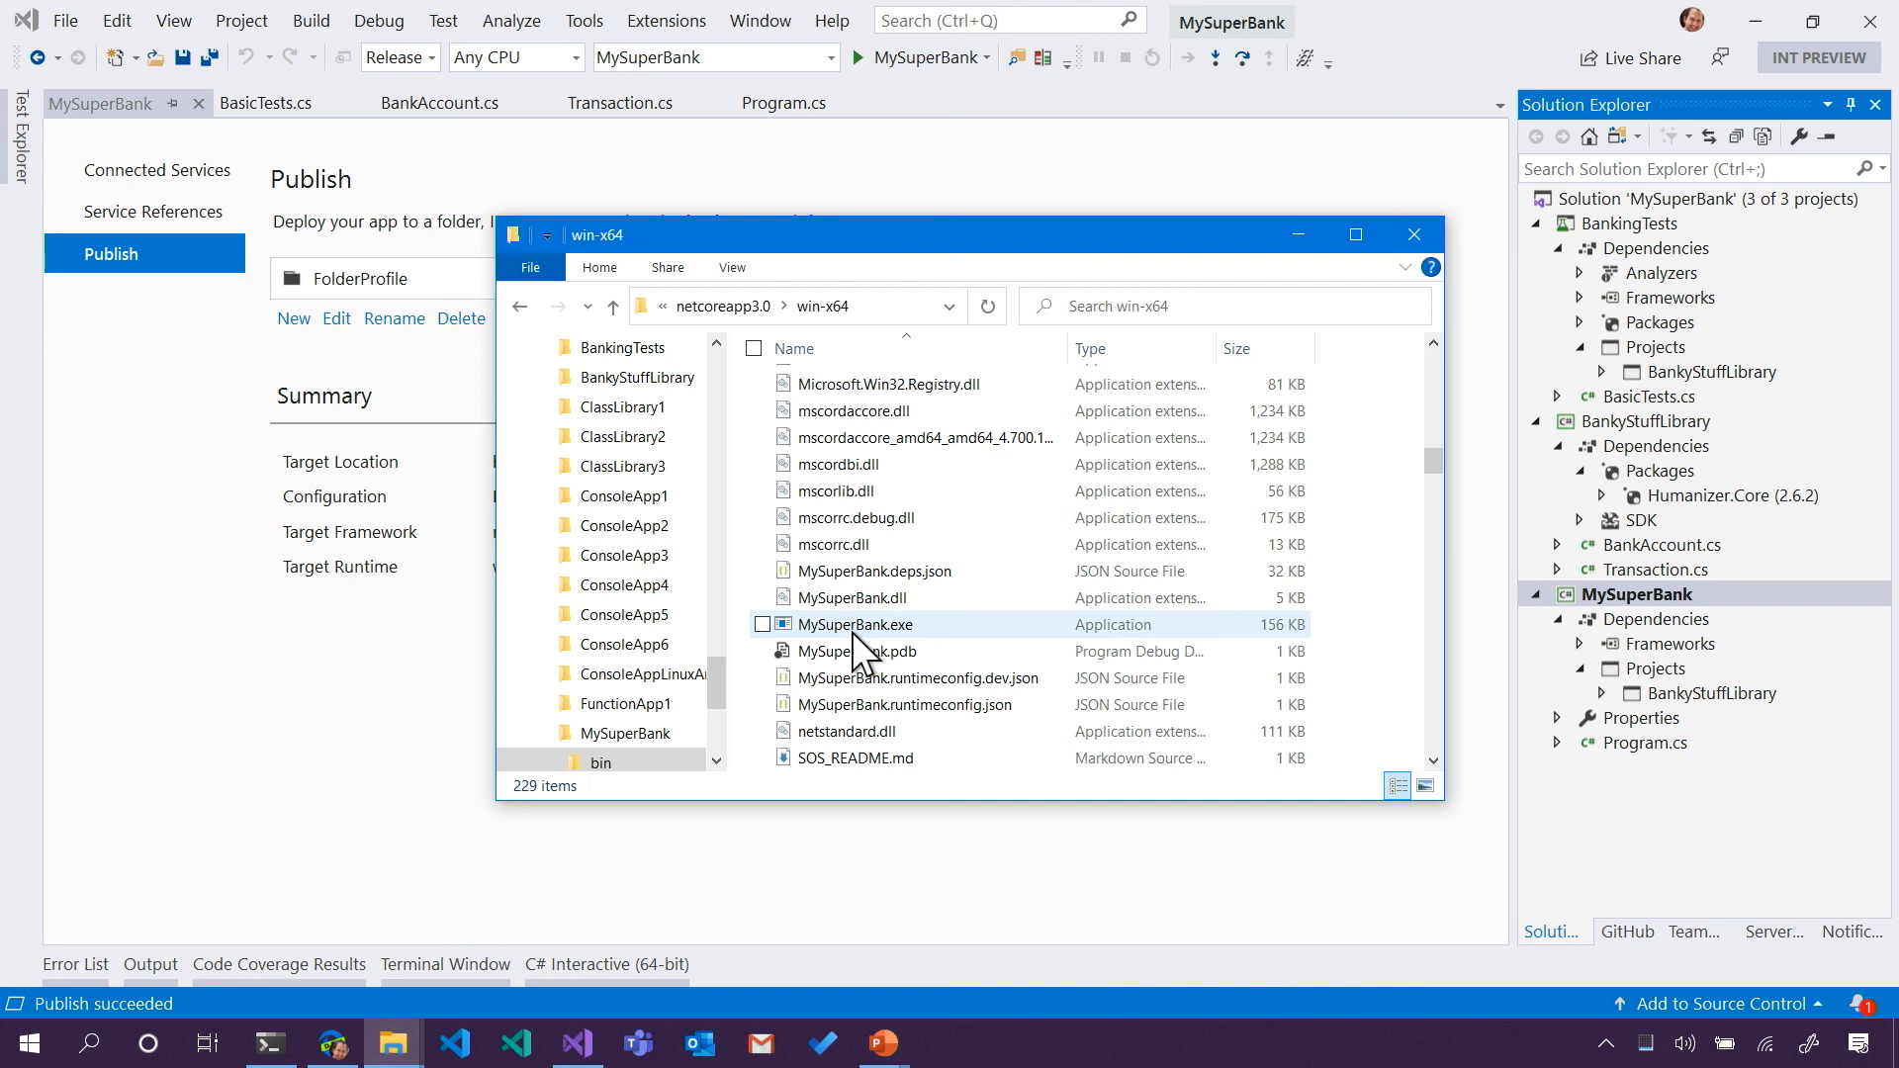
pyautogui.moveTo(862, 499)
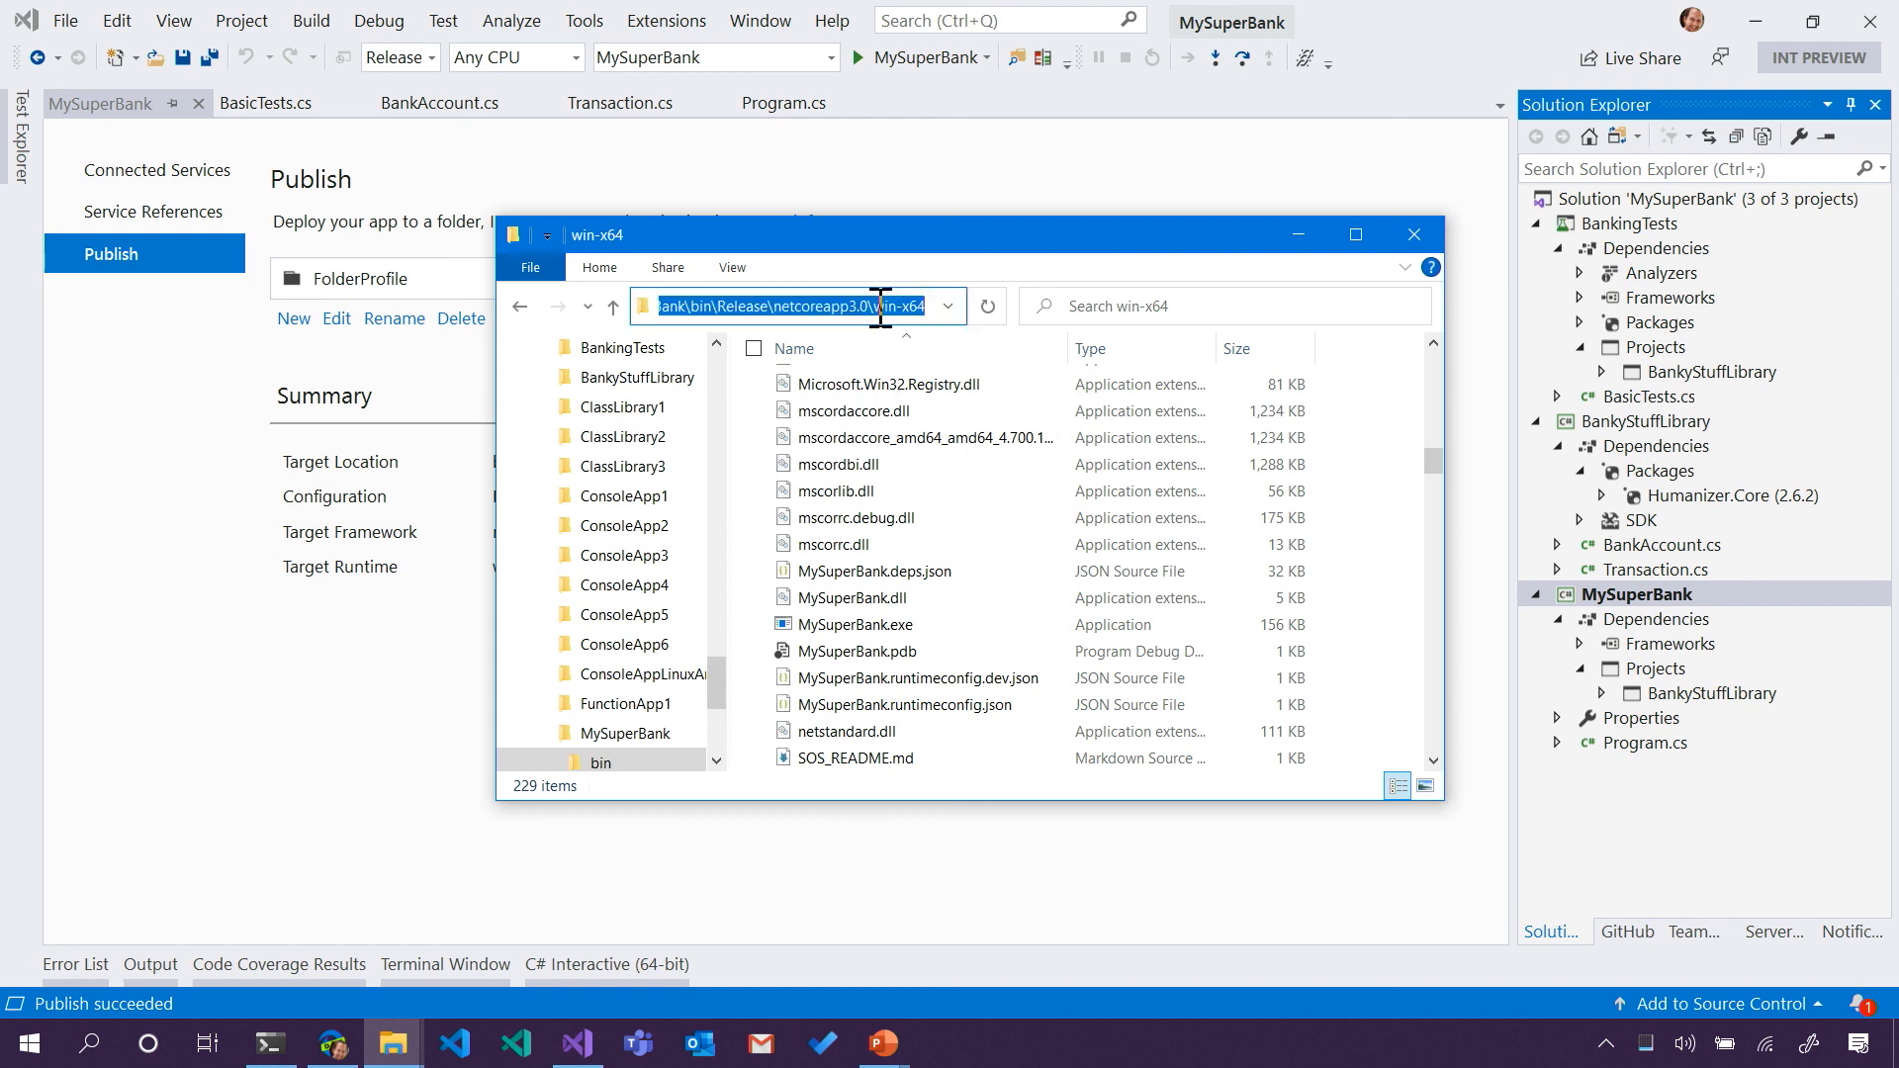
pyautogui.rightClick(799, 305)
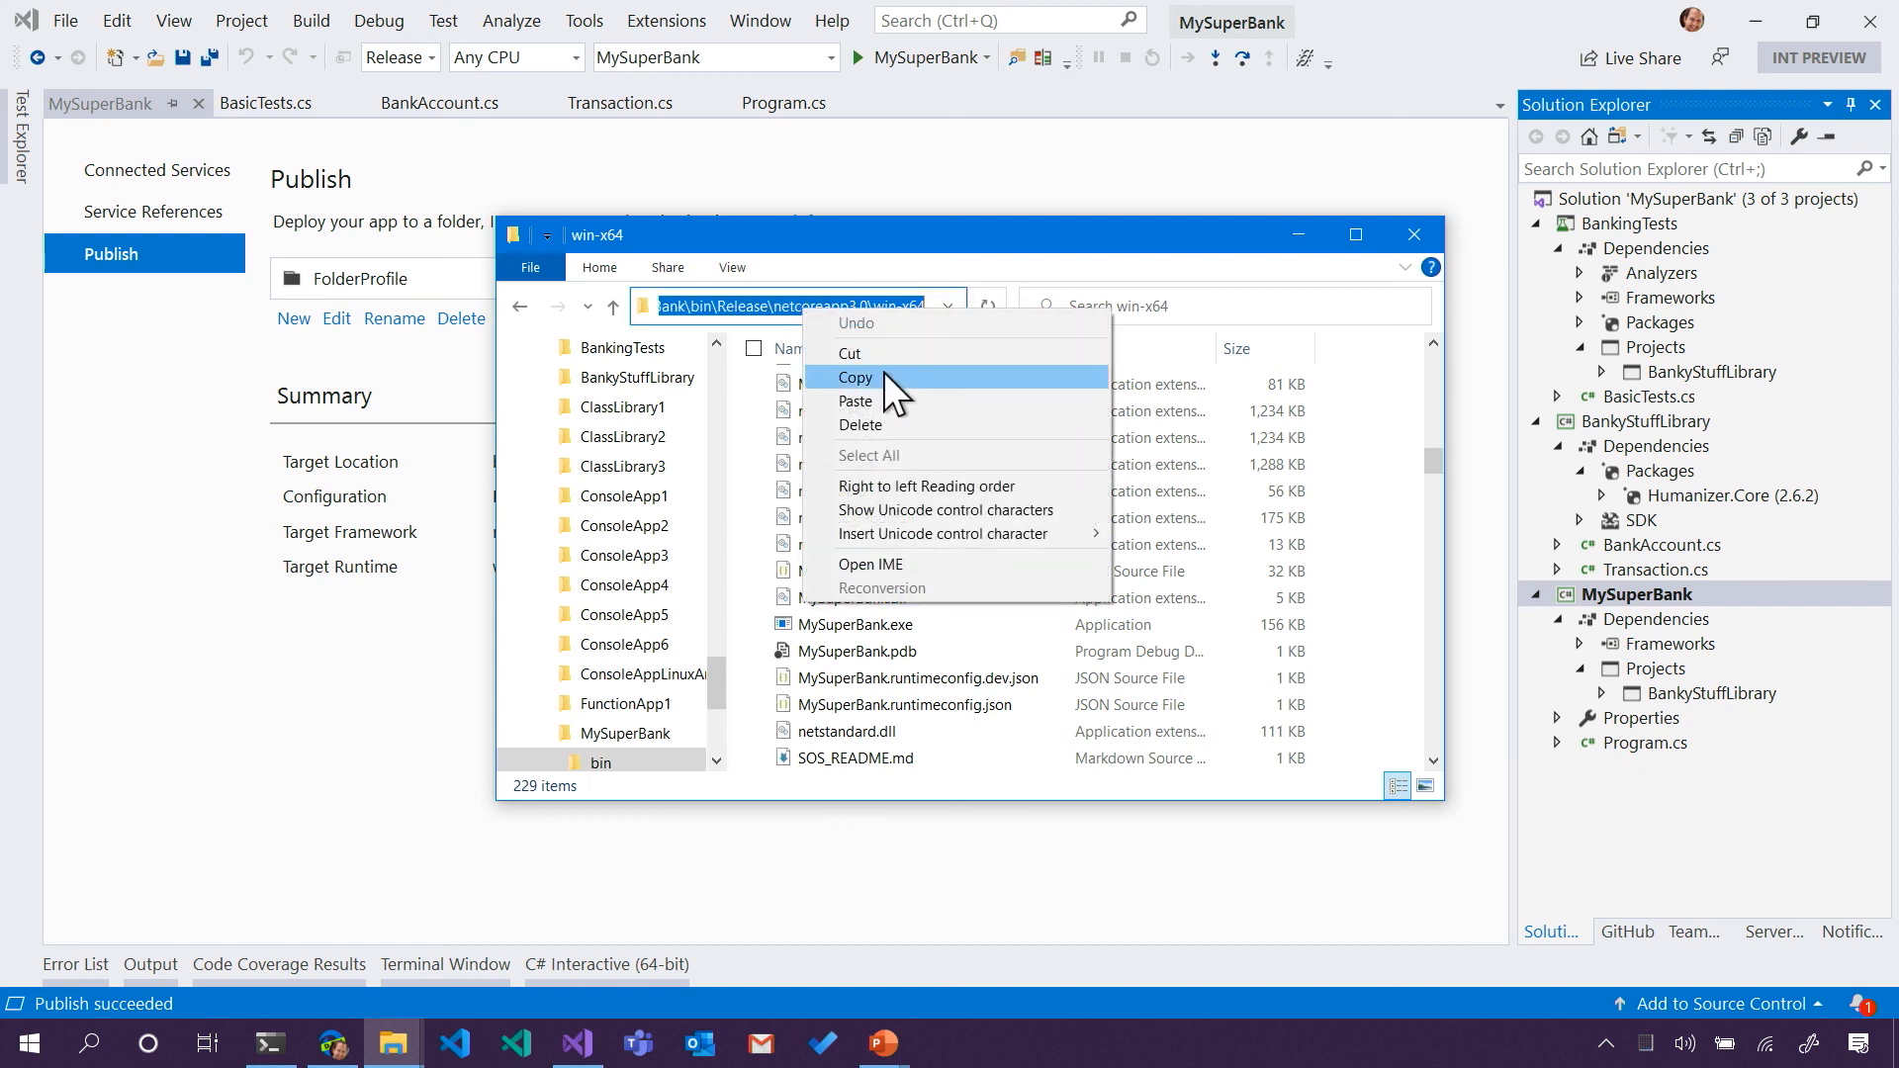
pyautogui.click(888, 384)
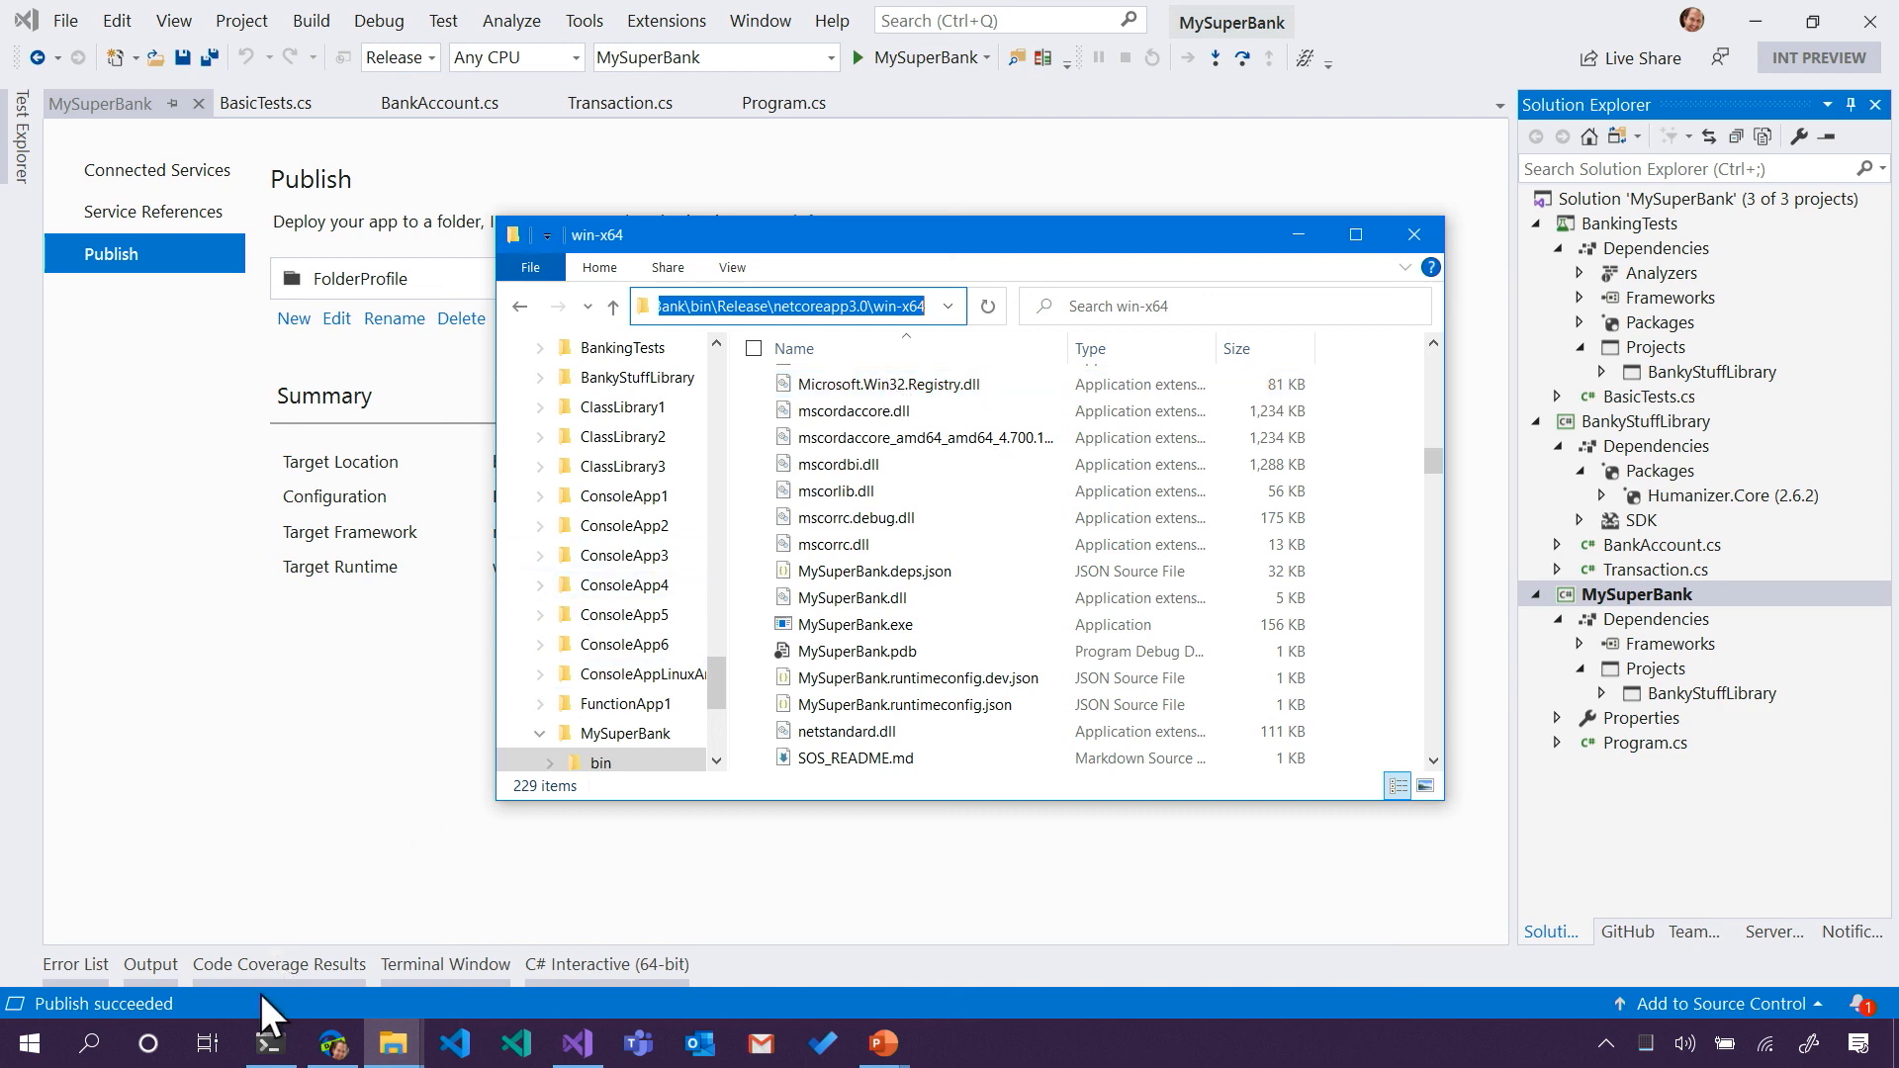
# - In PowerShell, cd to the win-x64 Release folder, list *.exe and run MySuperBank.exe
pyautogui.click(267, 1042)
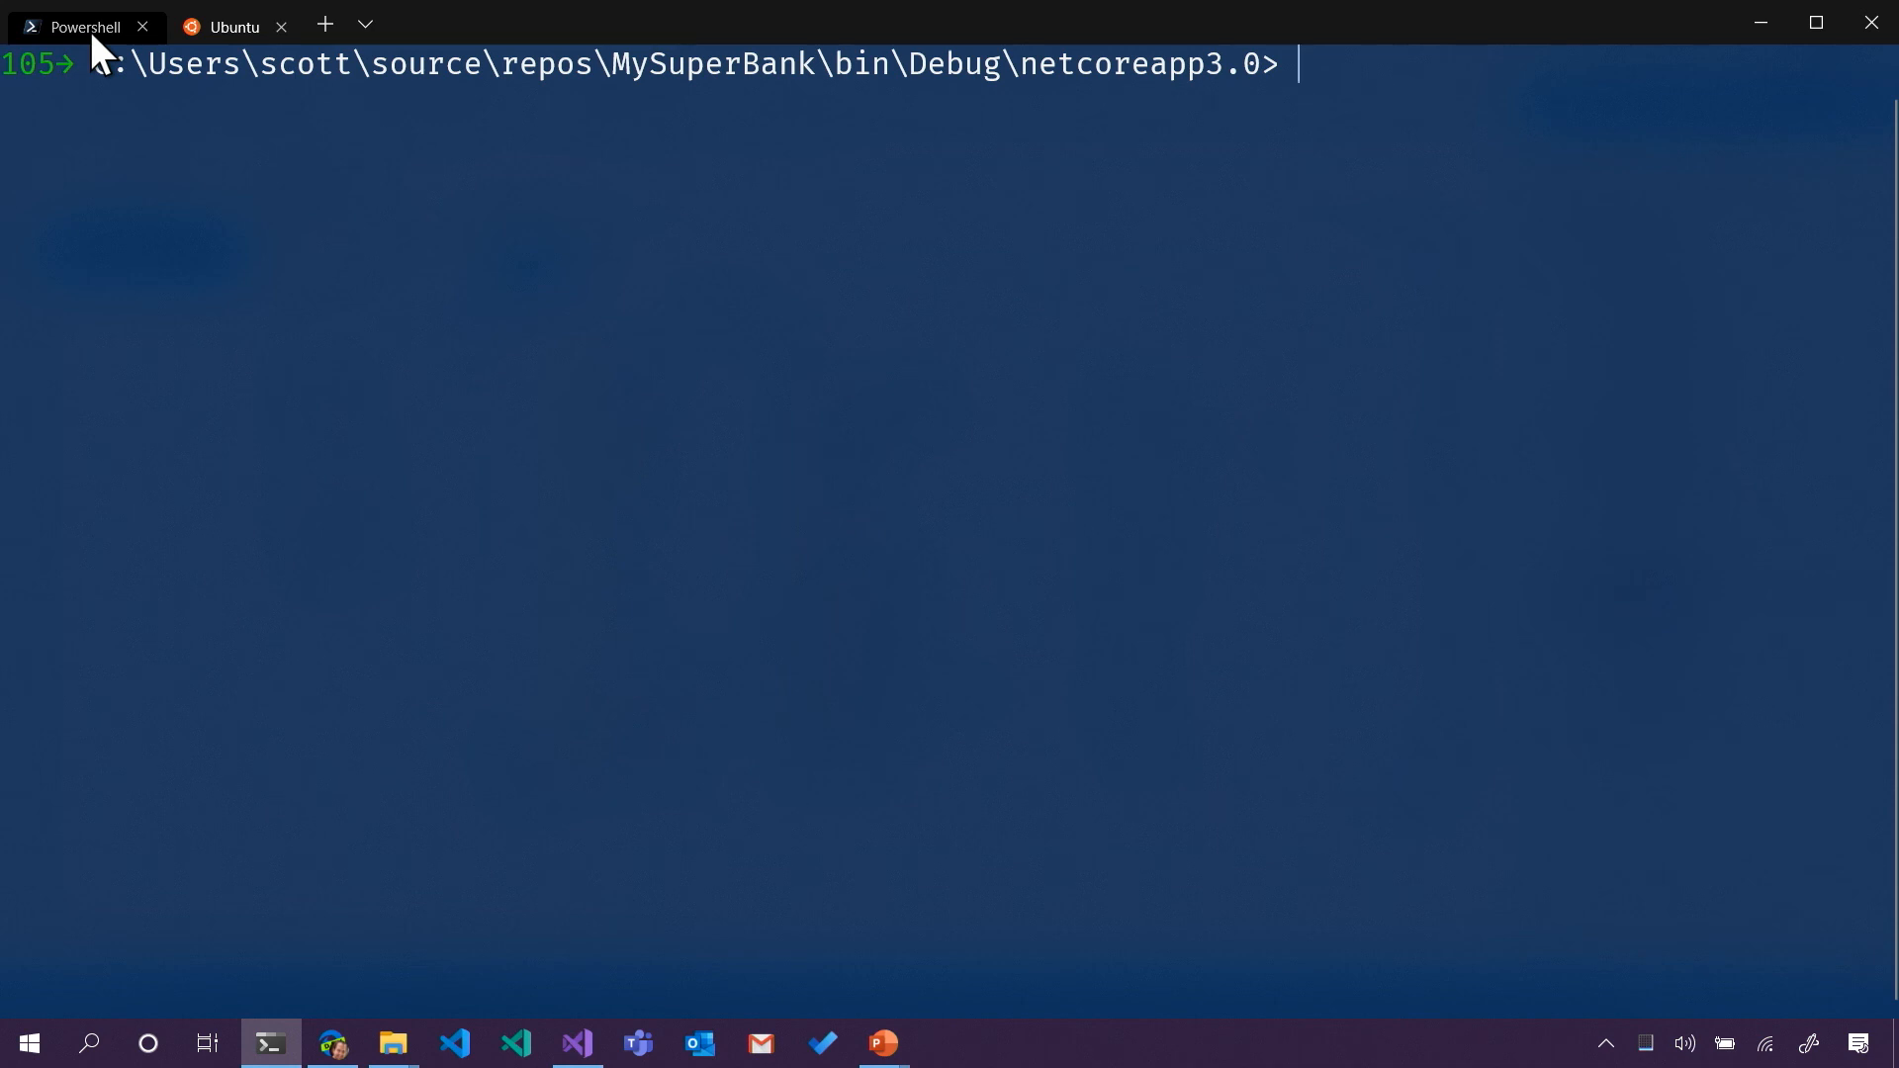
pyautogui.write('cd')
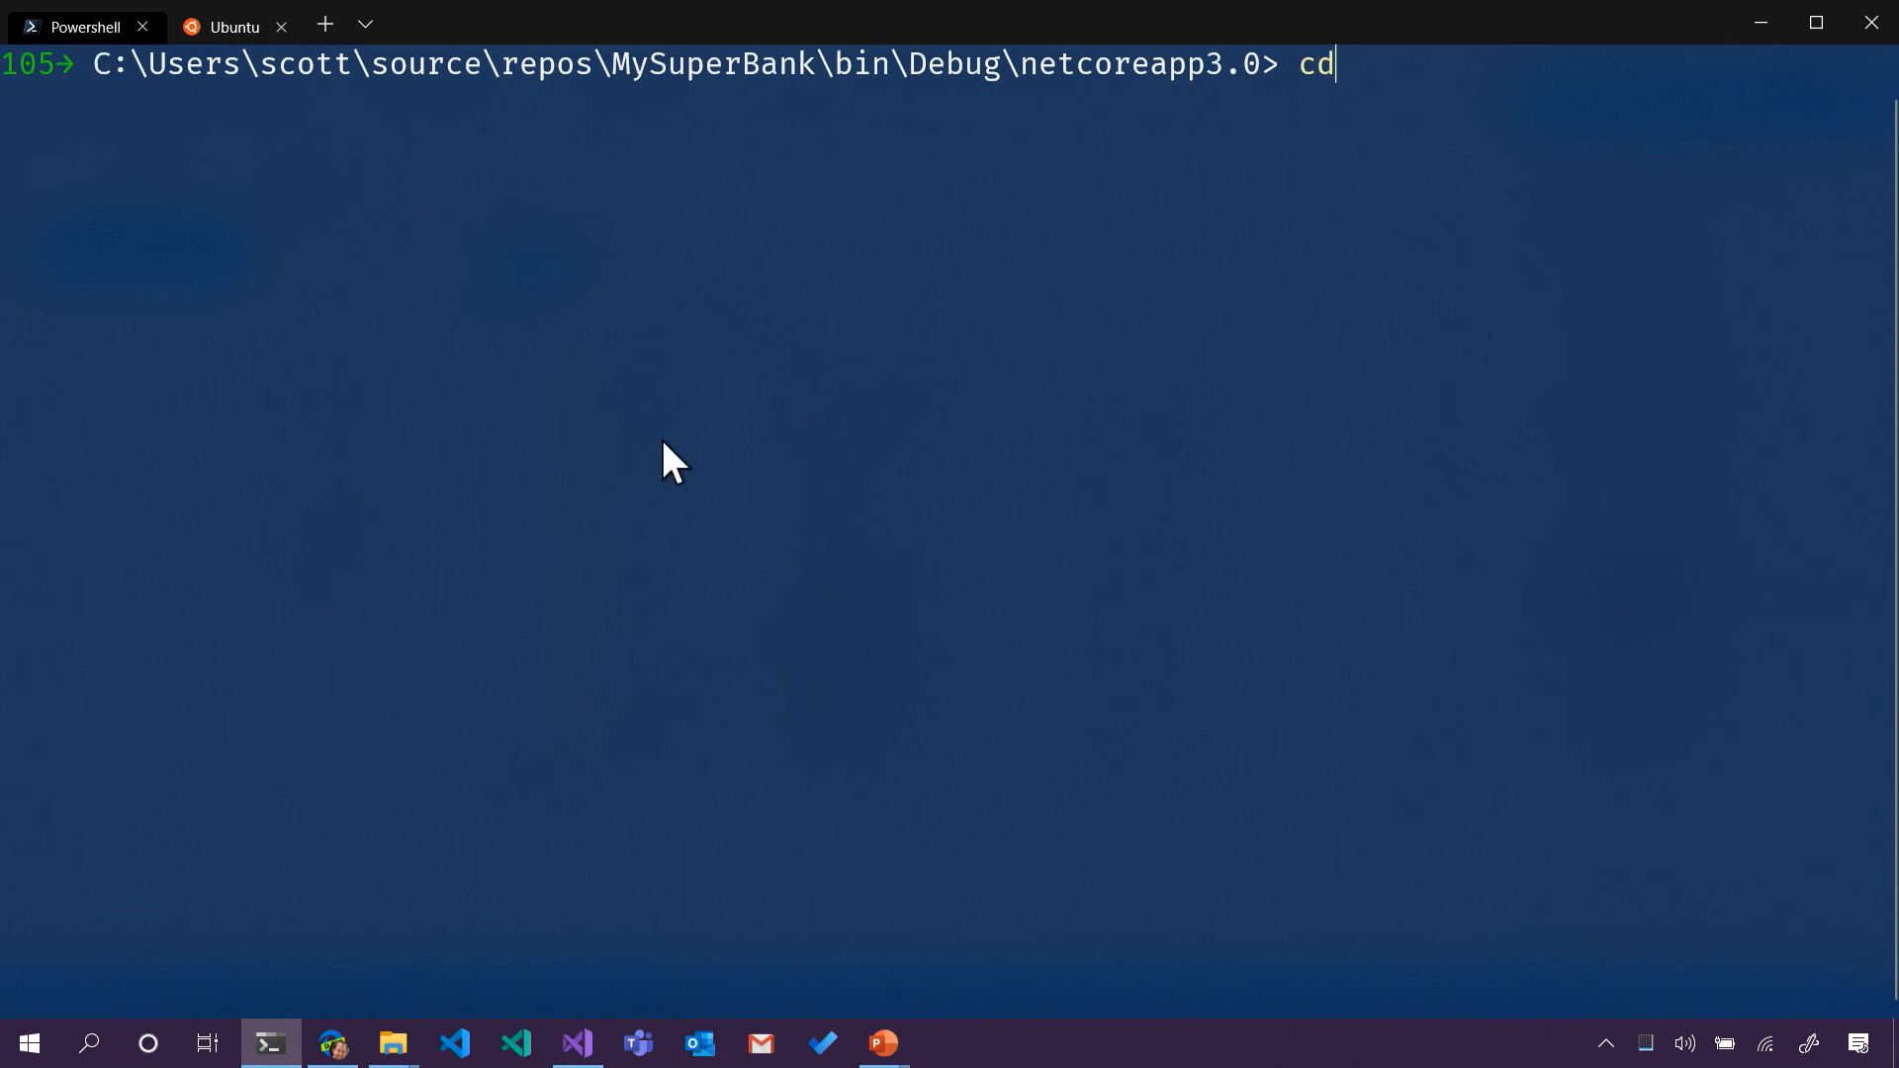
pyautogui.write('C:\\Users\\scott\\source\\repos\\MySuperBank\\bin\\Release\\netcoreapp3.0\\win-x64')
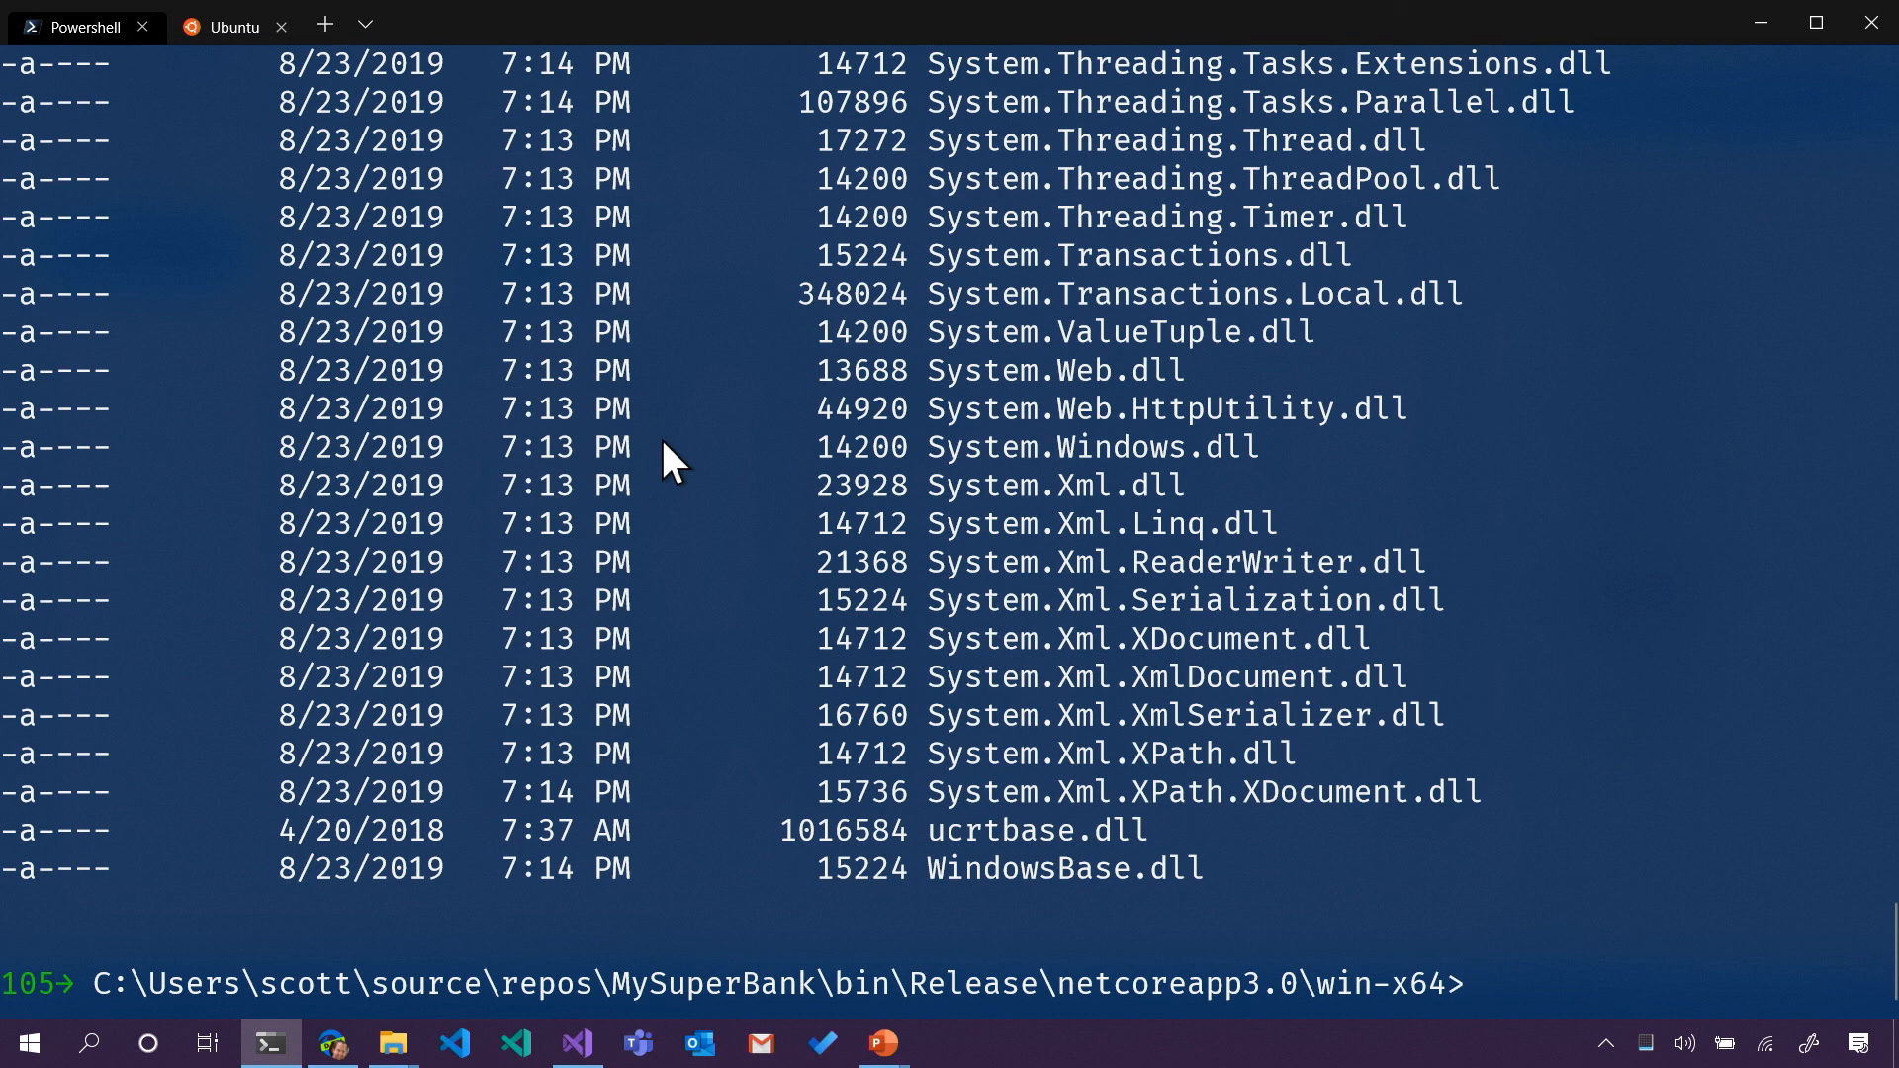
pyautogui.write('dir *.exe')
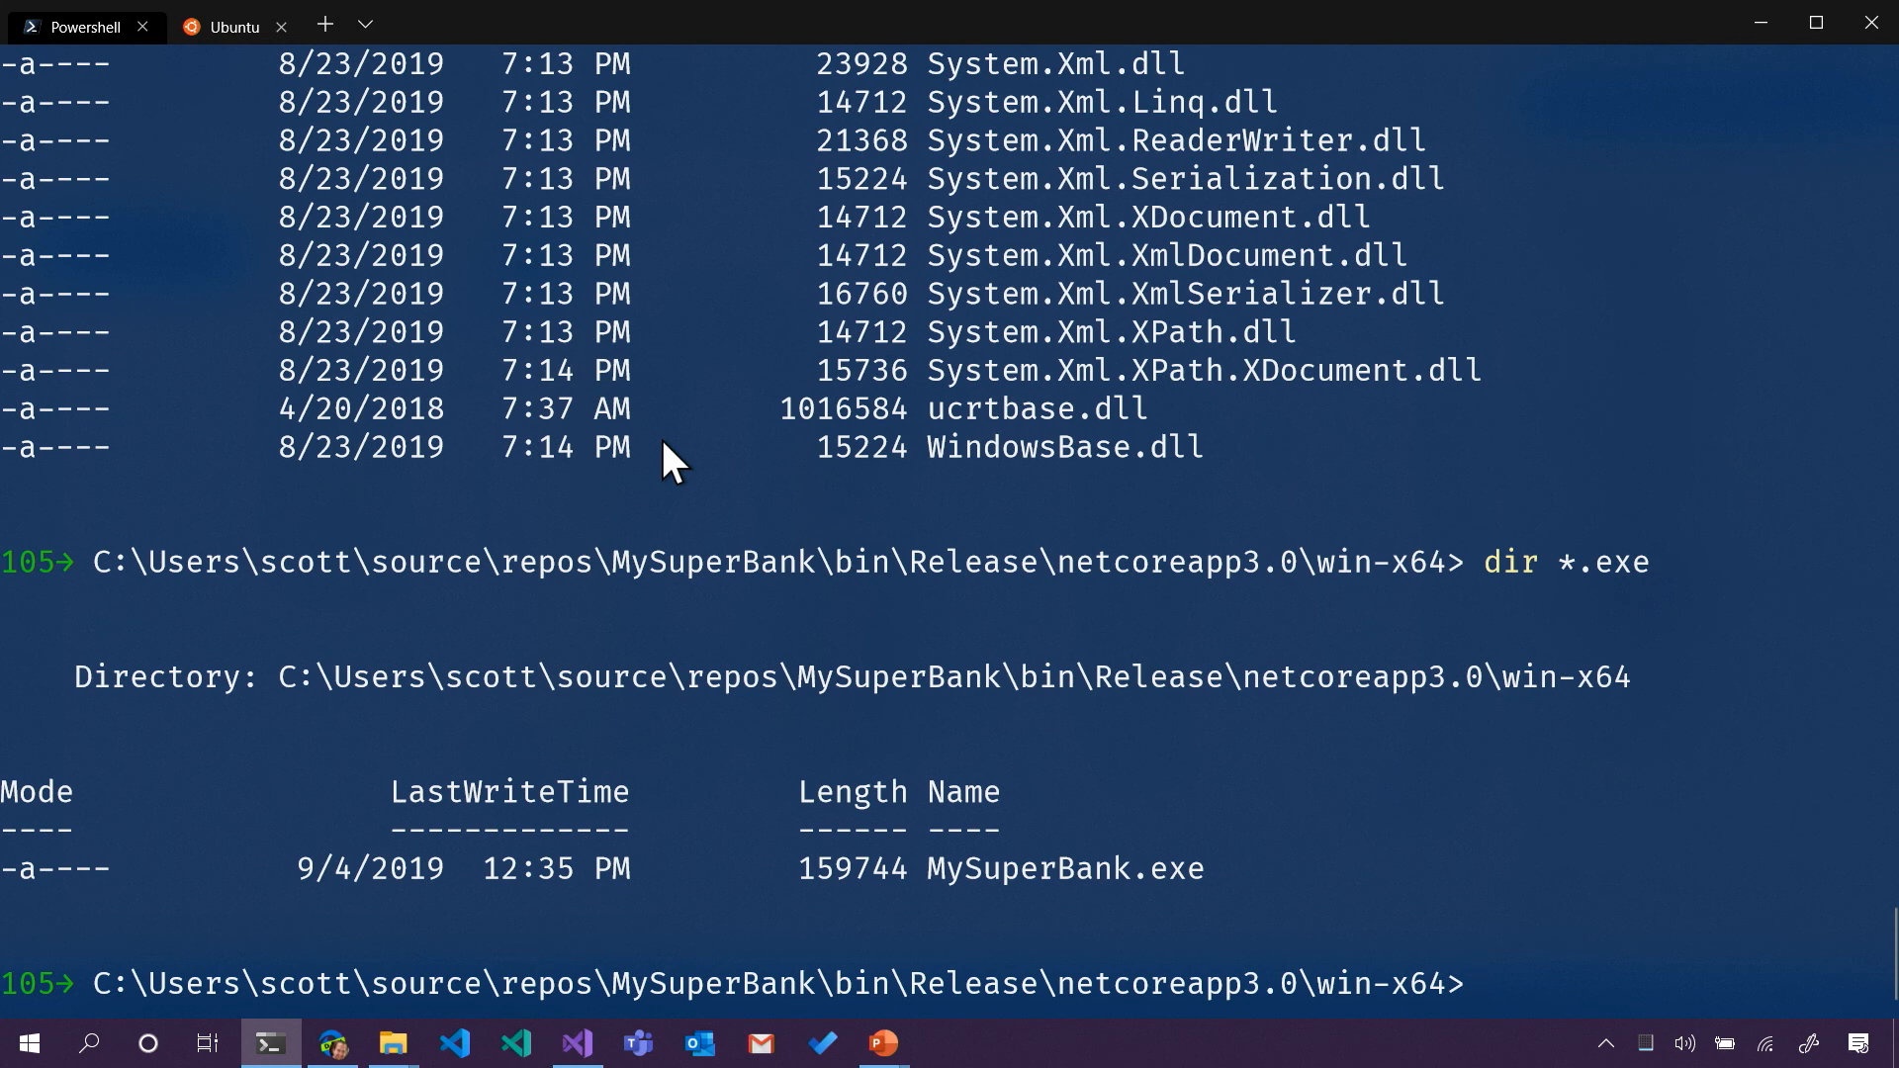
pyautogui.write('mys')
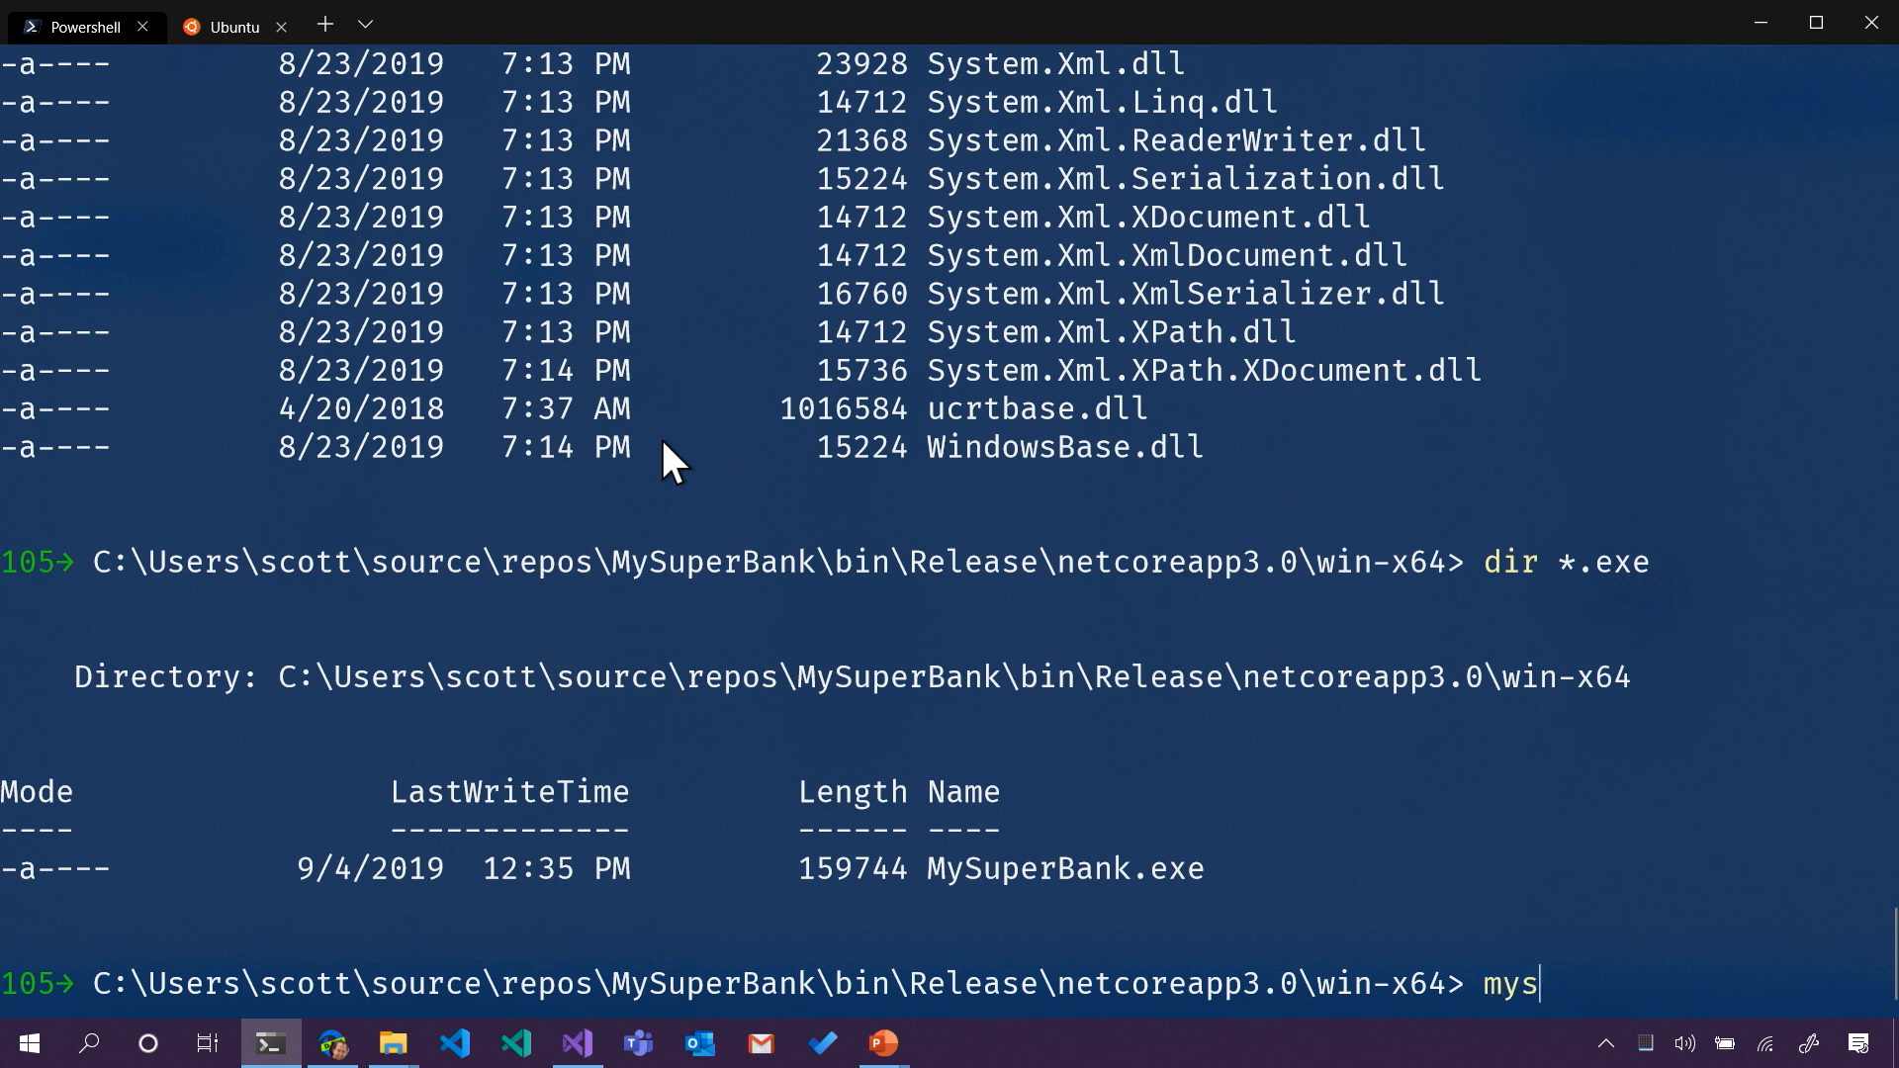
pyautogui.press('Tab')
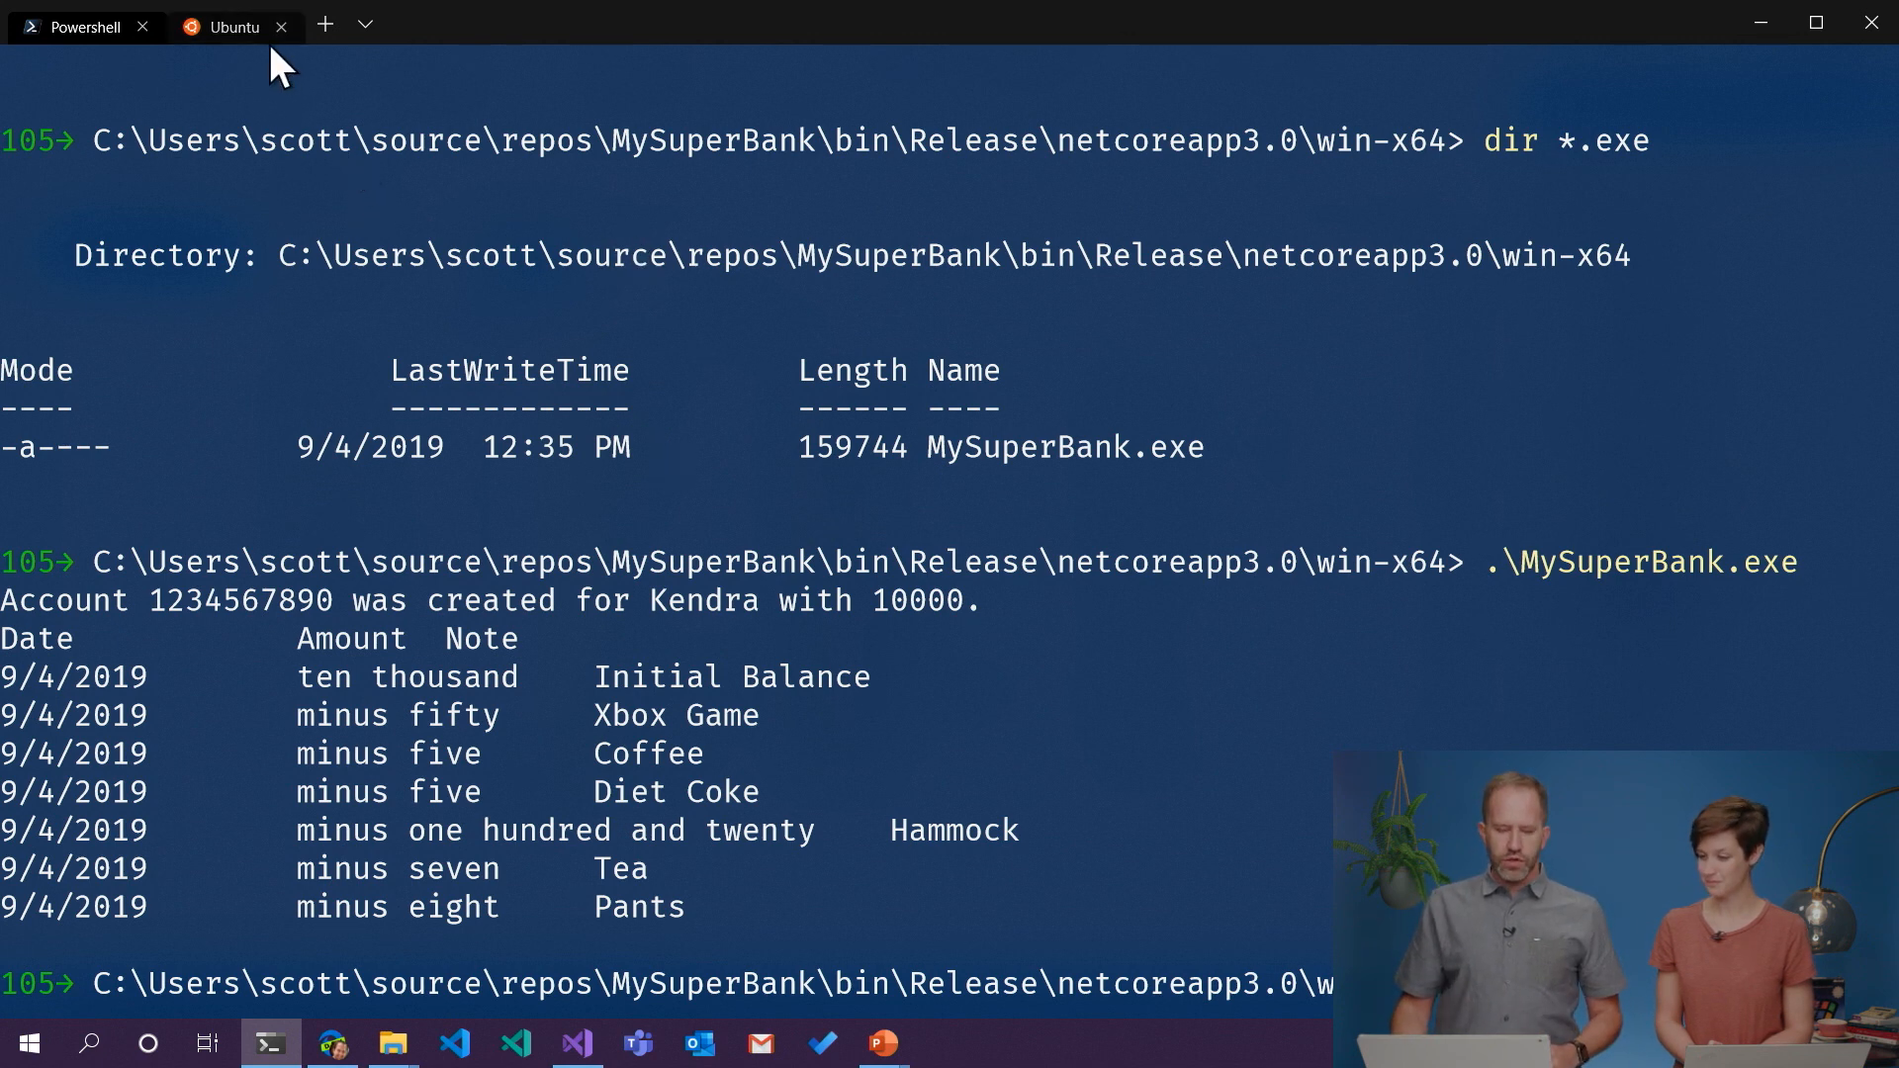
# - In the Ubuntu tab, run lsb_release and pwd to confirm Ubuntu 18.04.2 LTS at /mnt/c
pyautogui.click(234, 25)
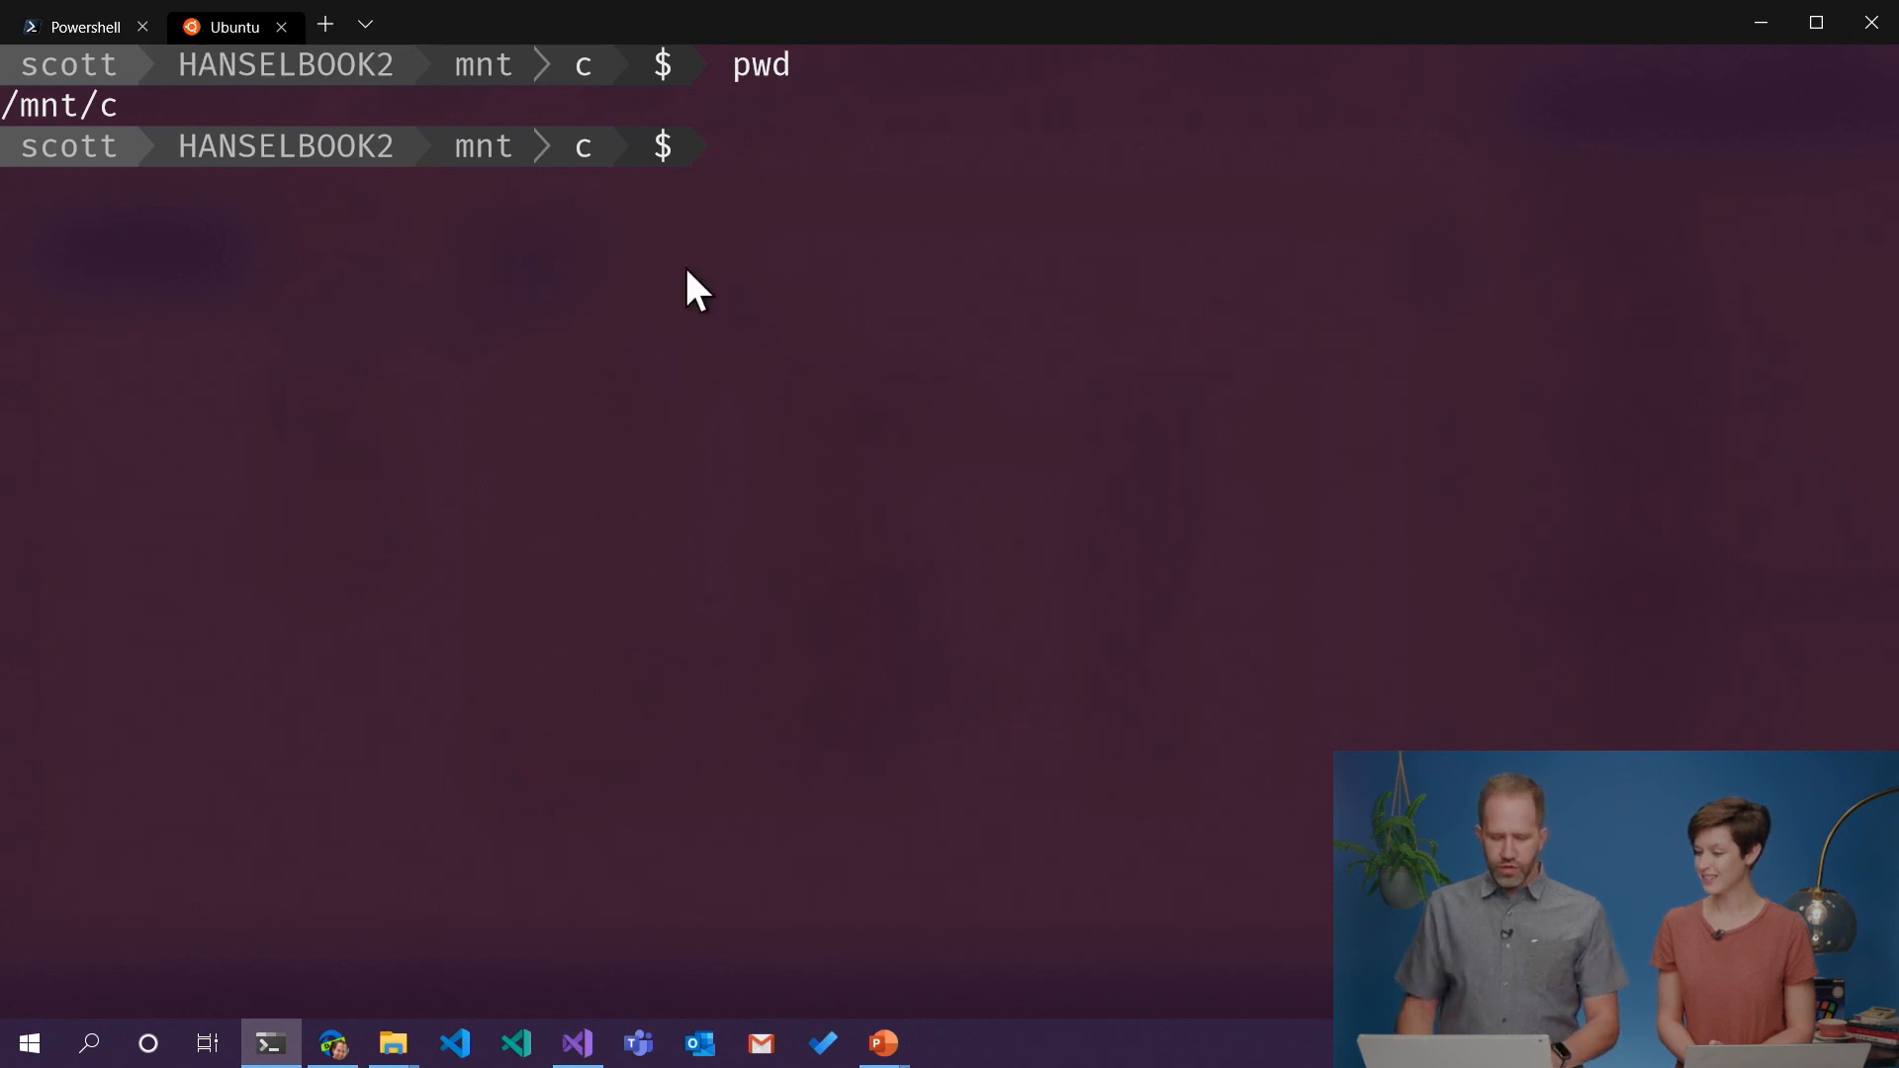
pyautogui.write('lsb_release -a')
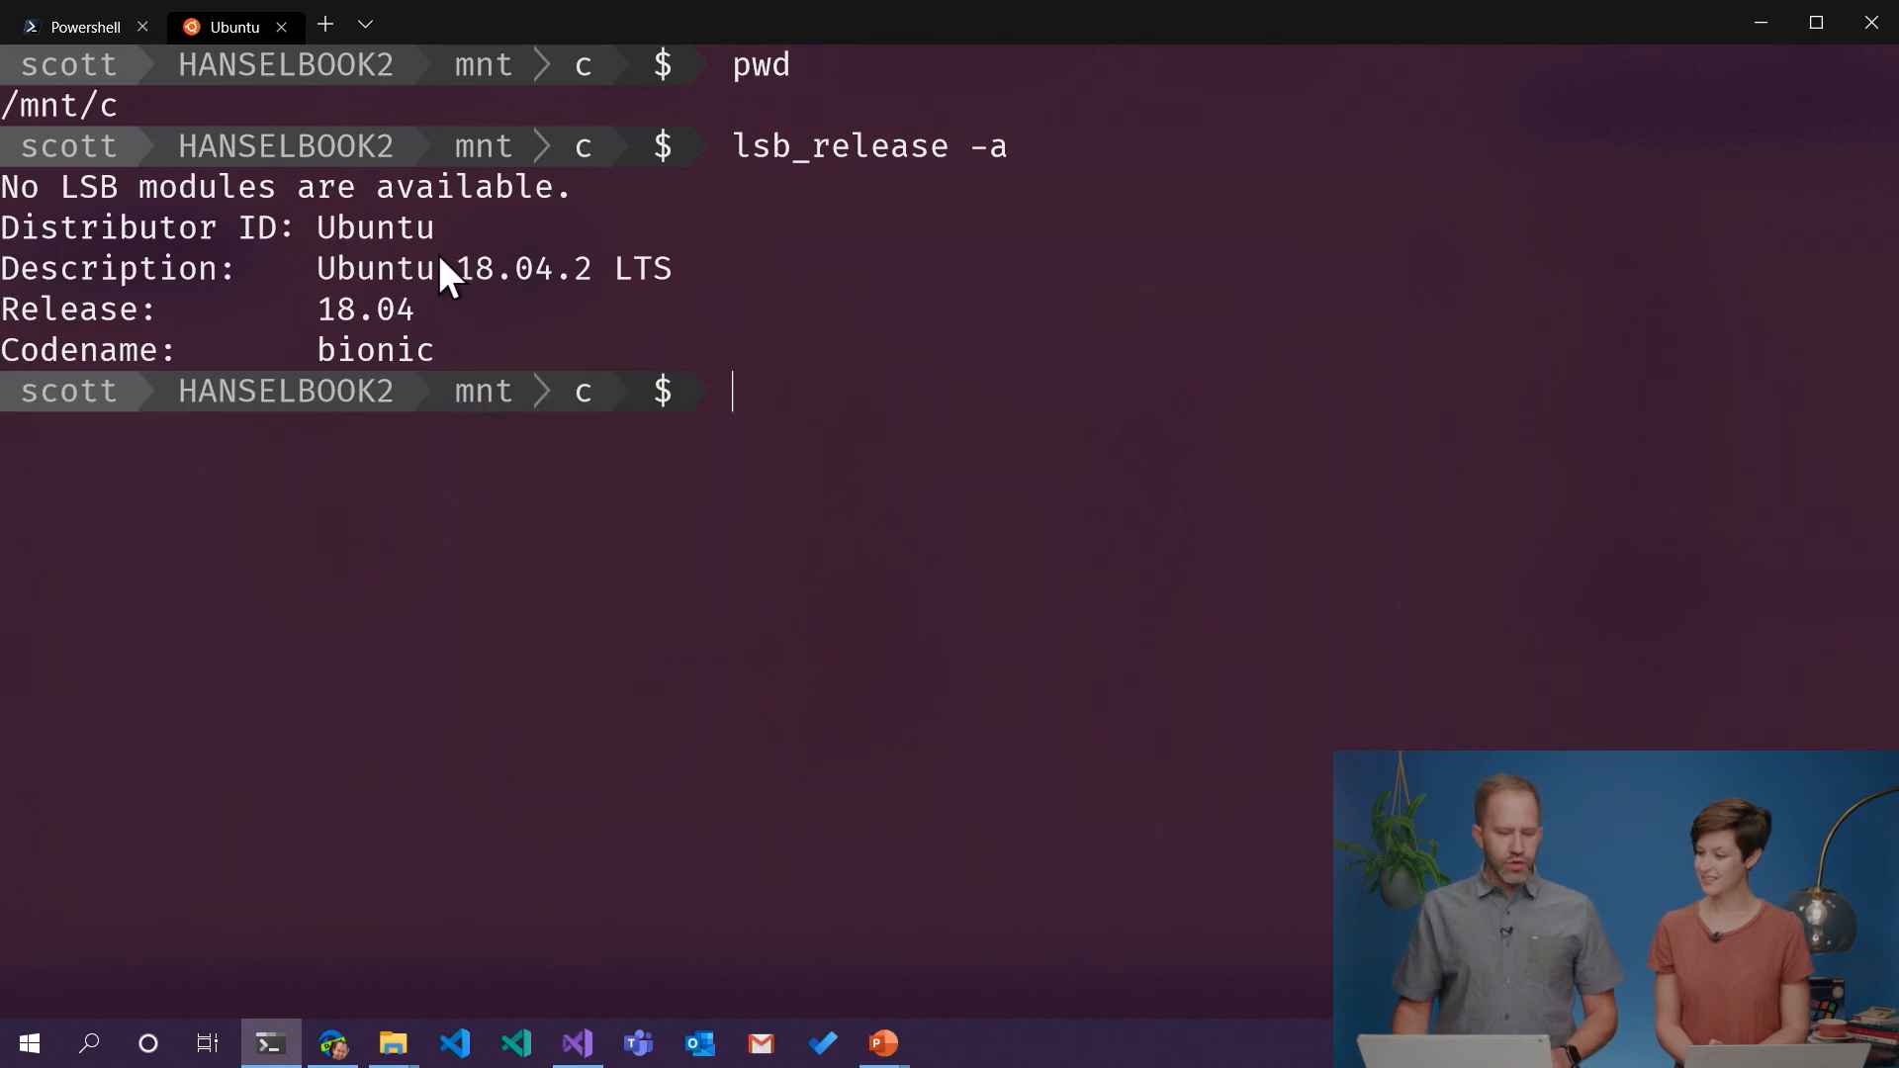
pyautogui.moveTo(567, 293)
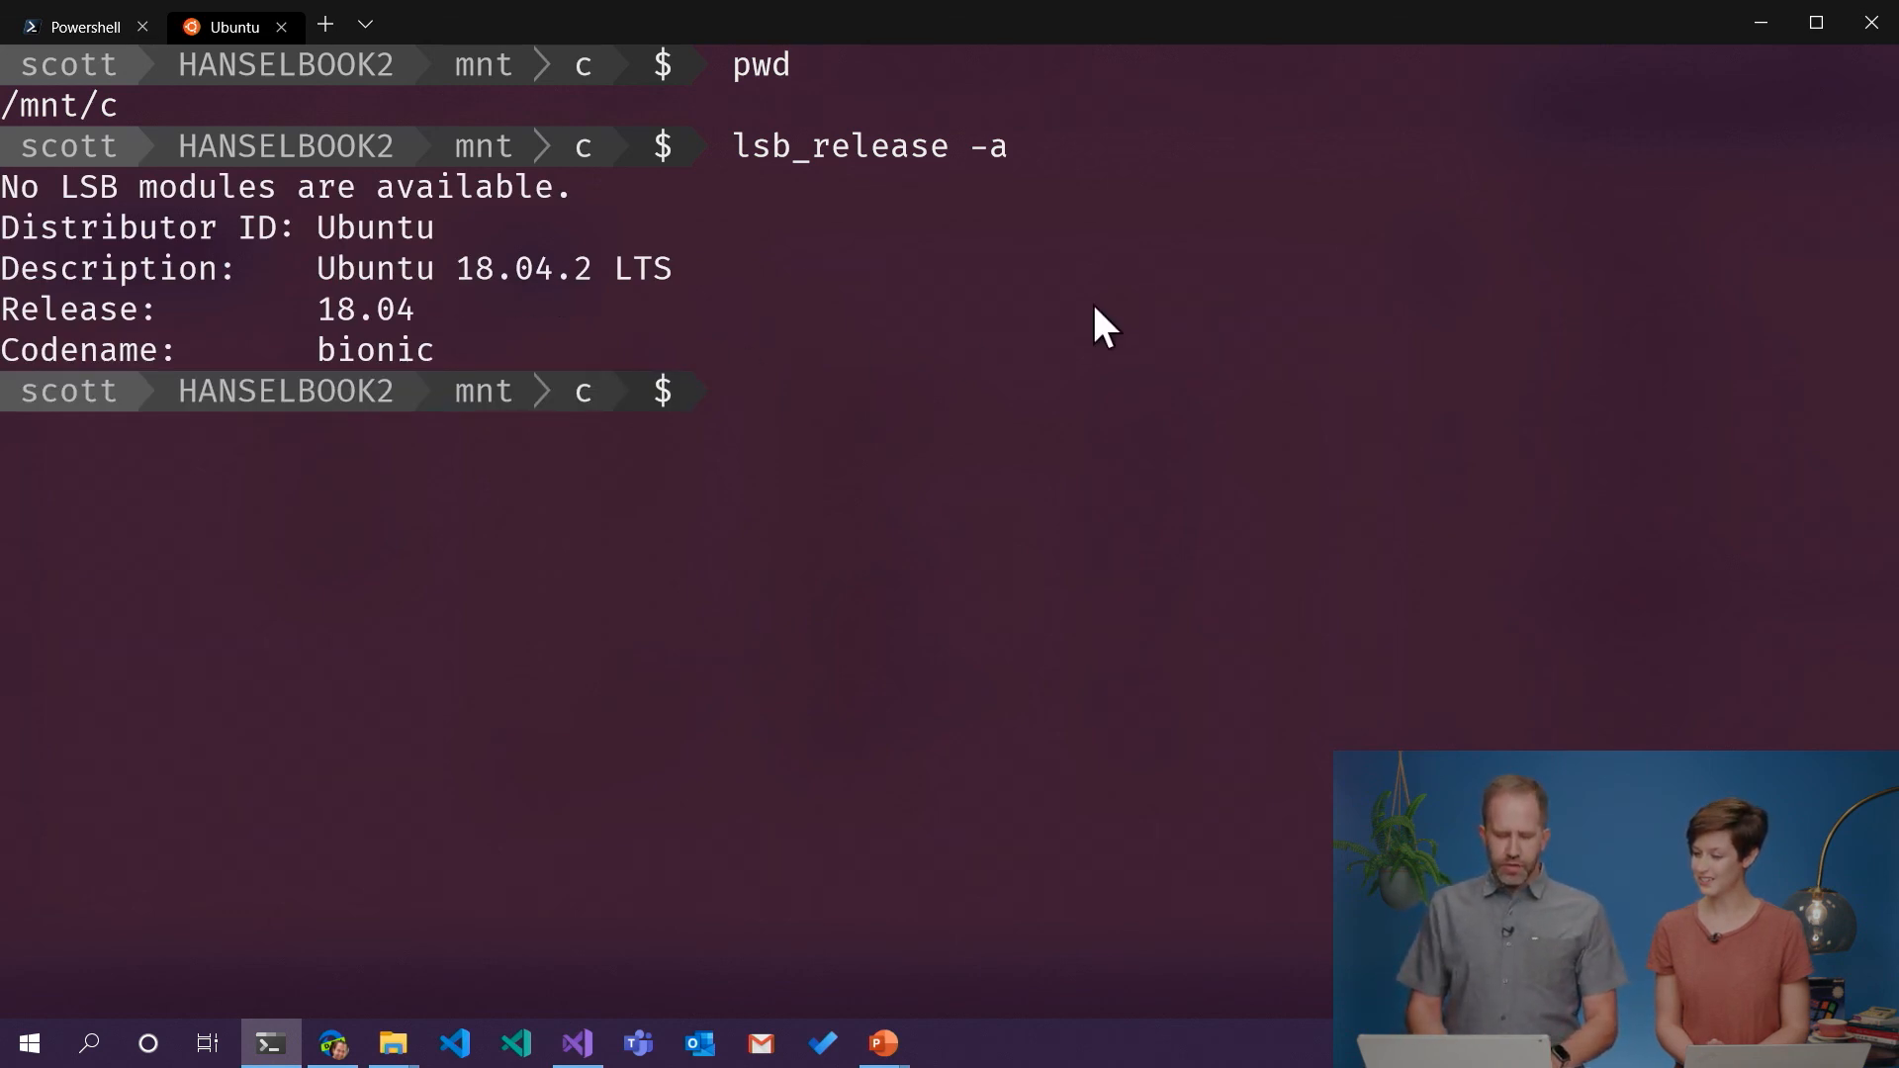
pyautogui.write('pwd')
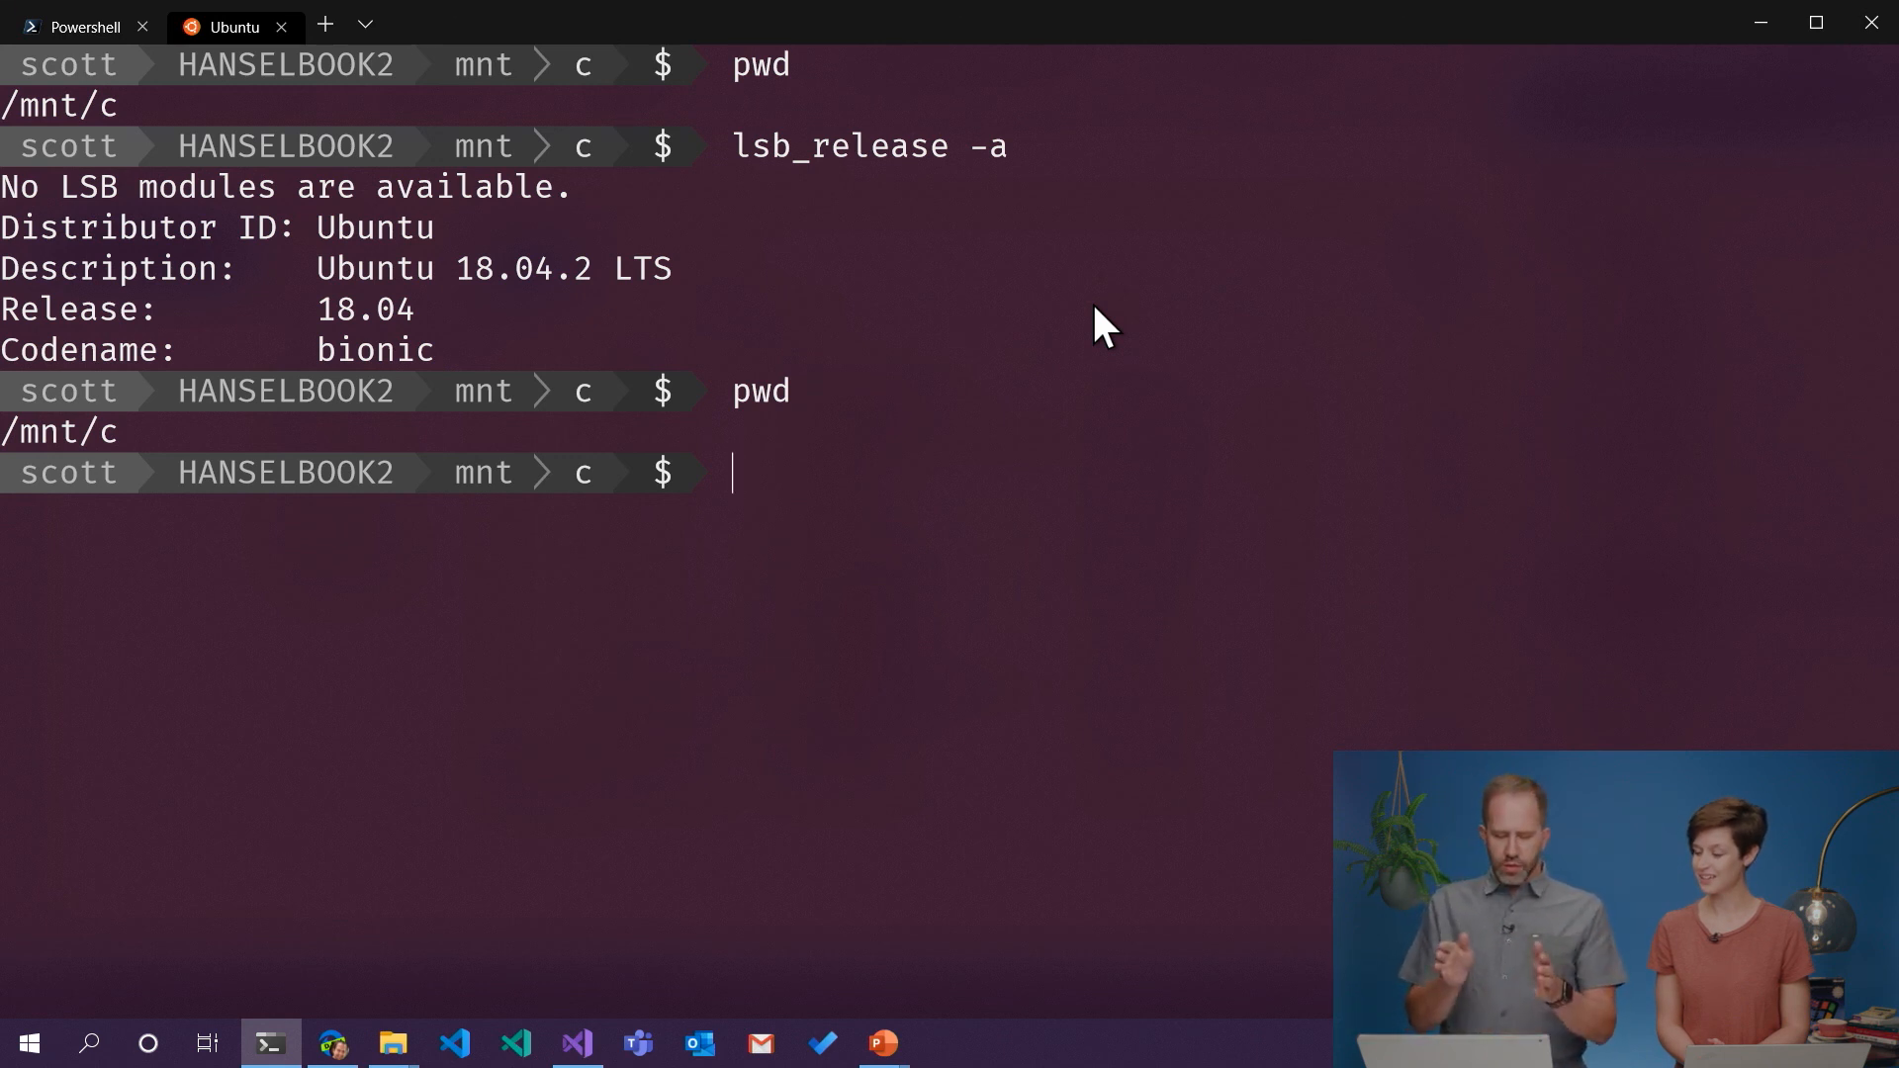
pyautogui.moveTo(504, 642)
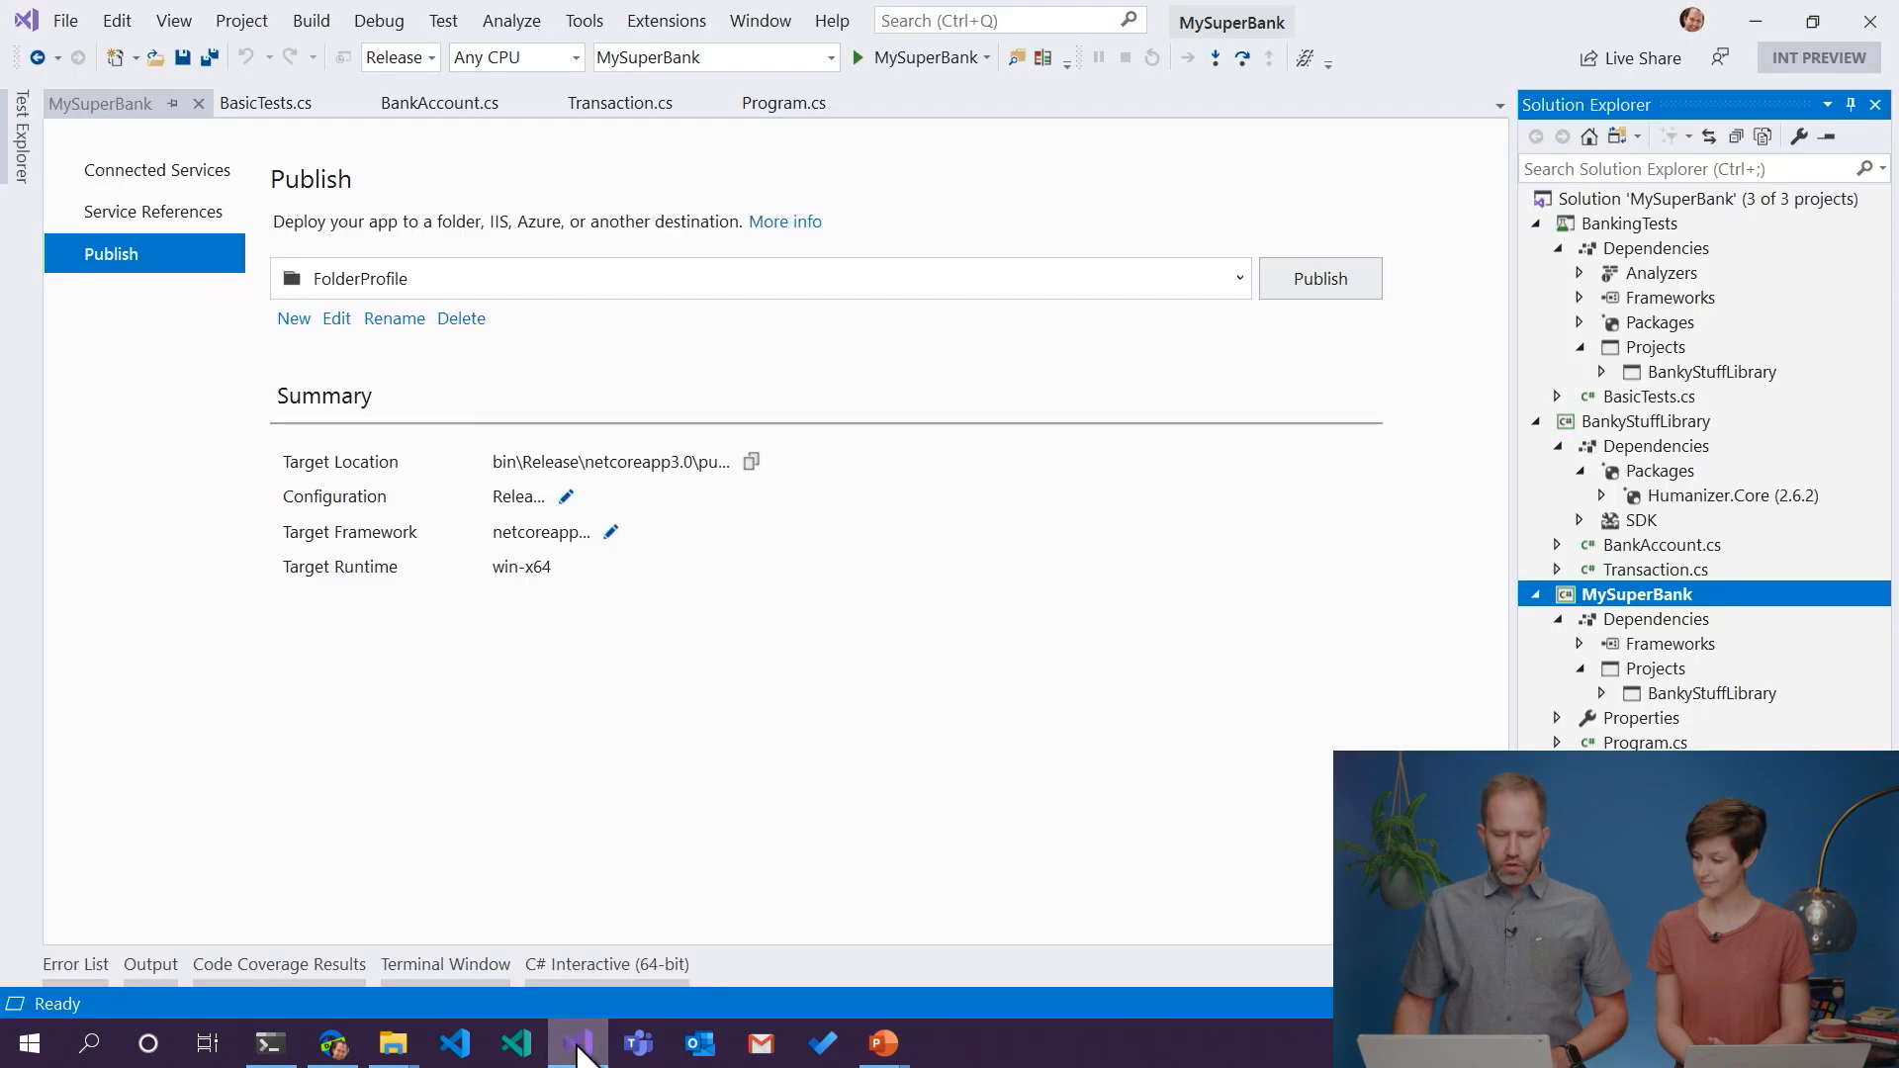
pyautogui.moveTo(370, 285)
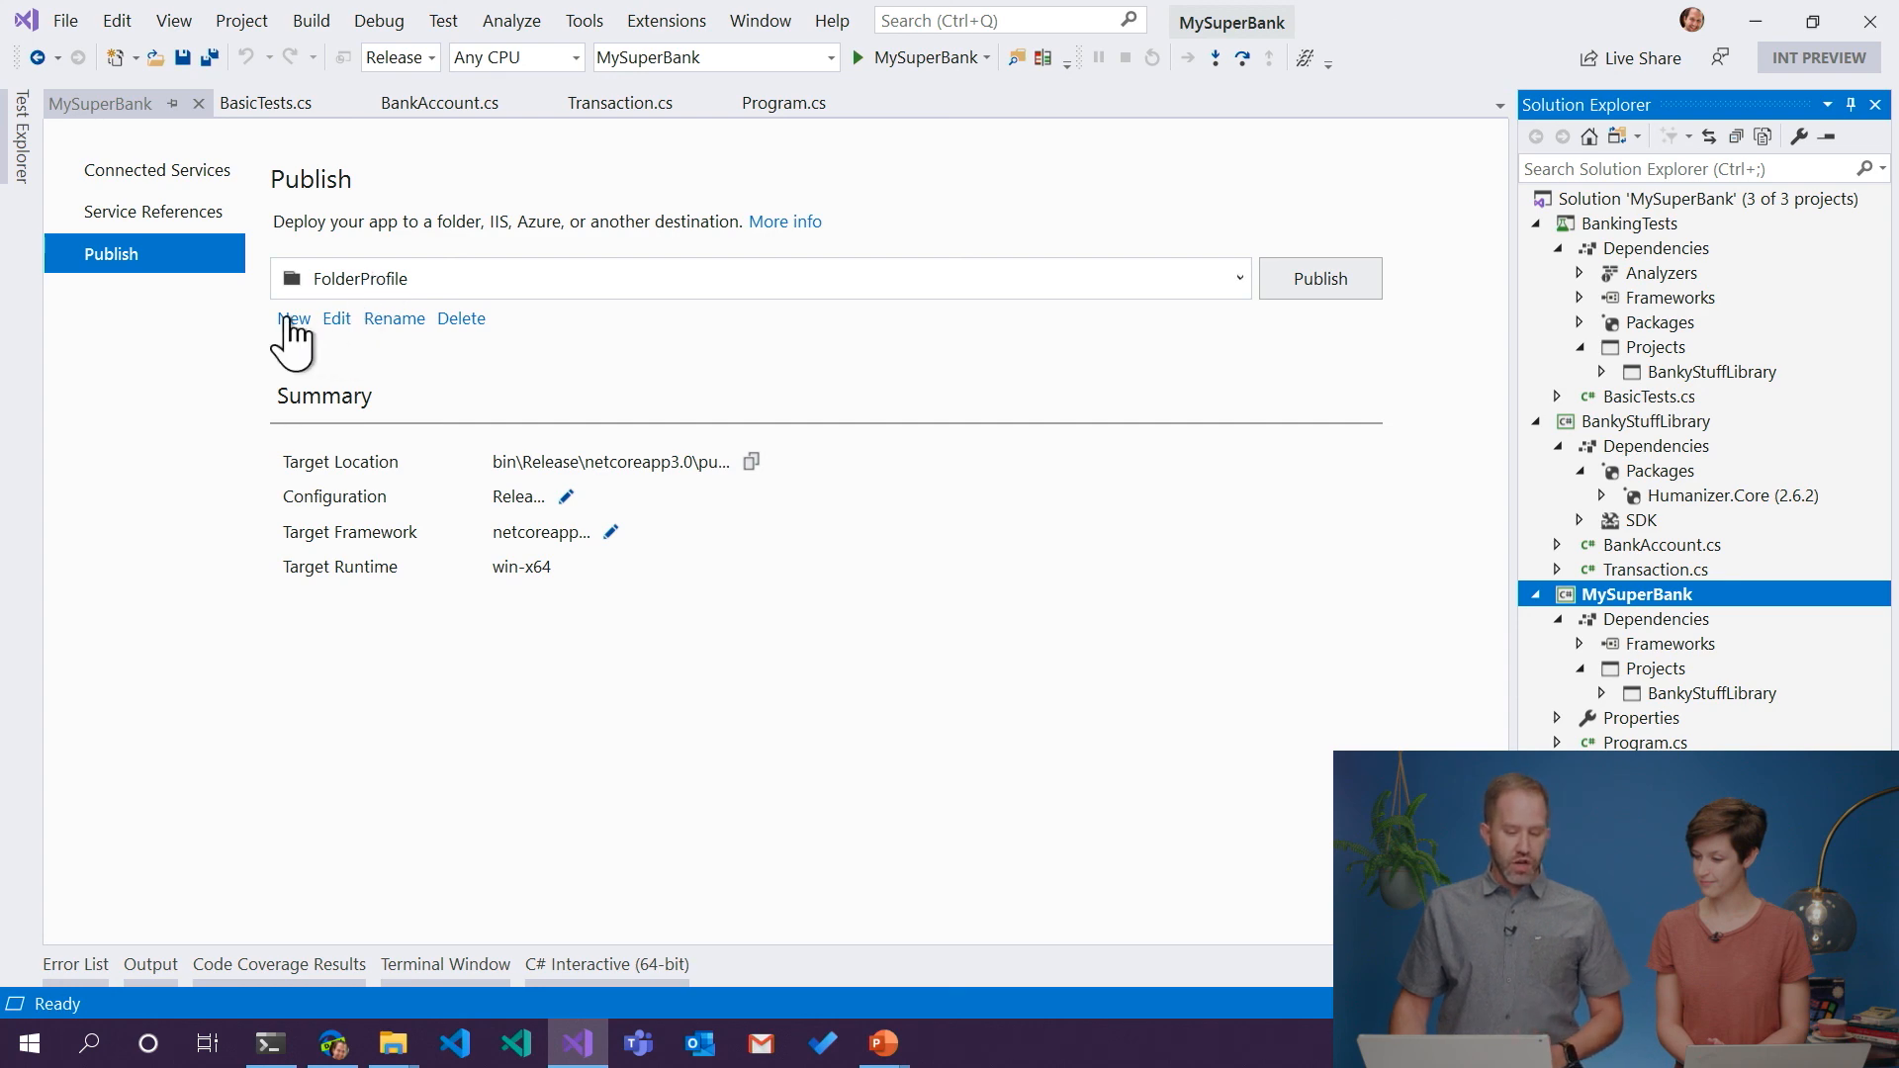
# - Create a new folder publish profile and rename it to Ubuntu
pyautogui.click(292, 316)
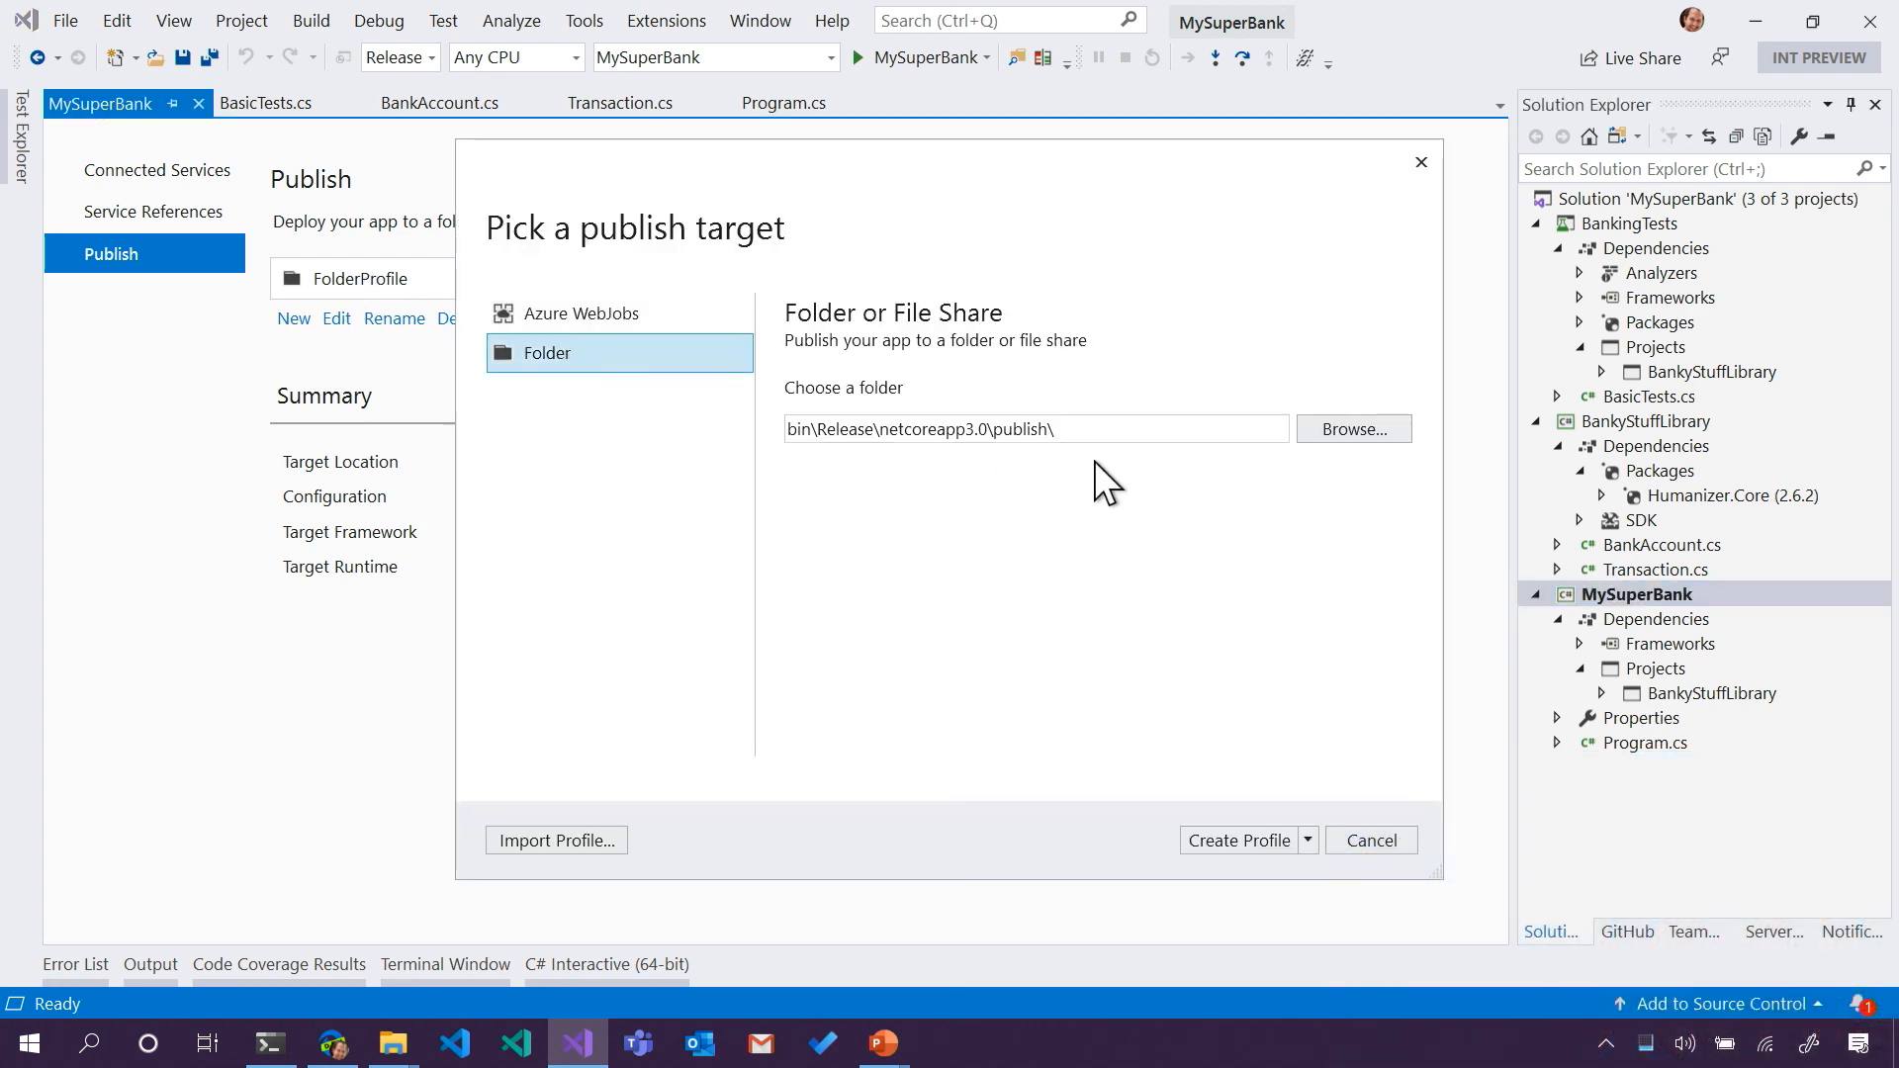
pyautogui.click(1238, 839)
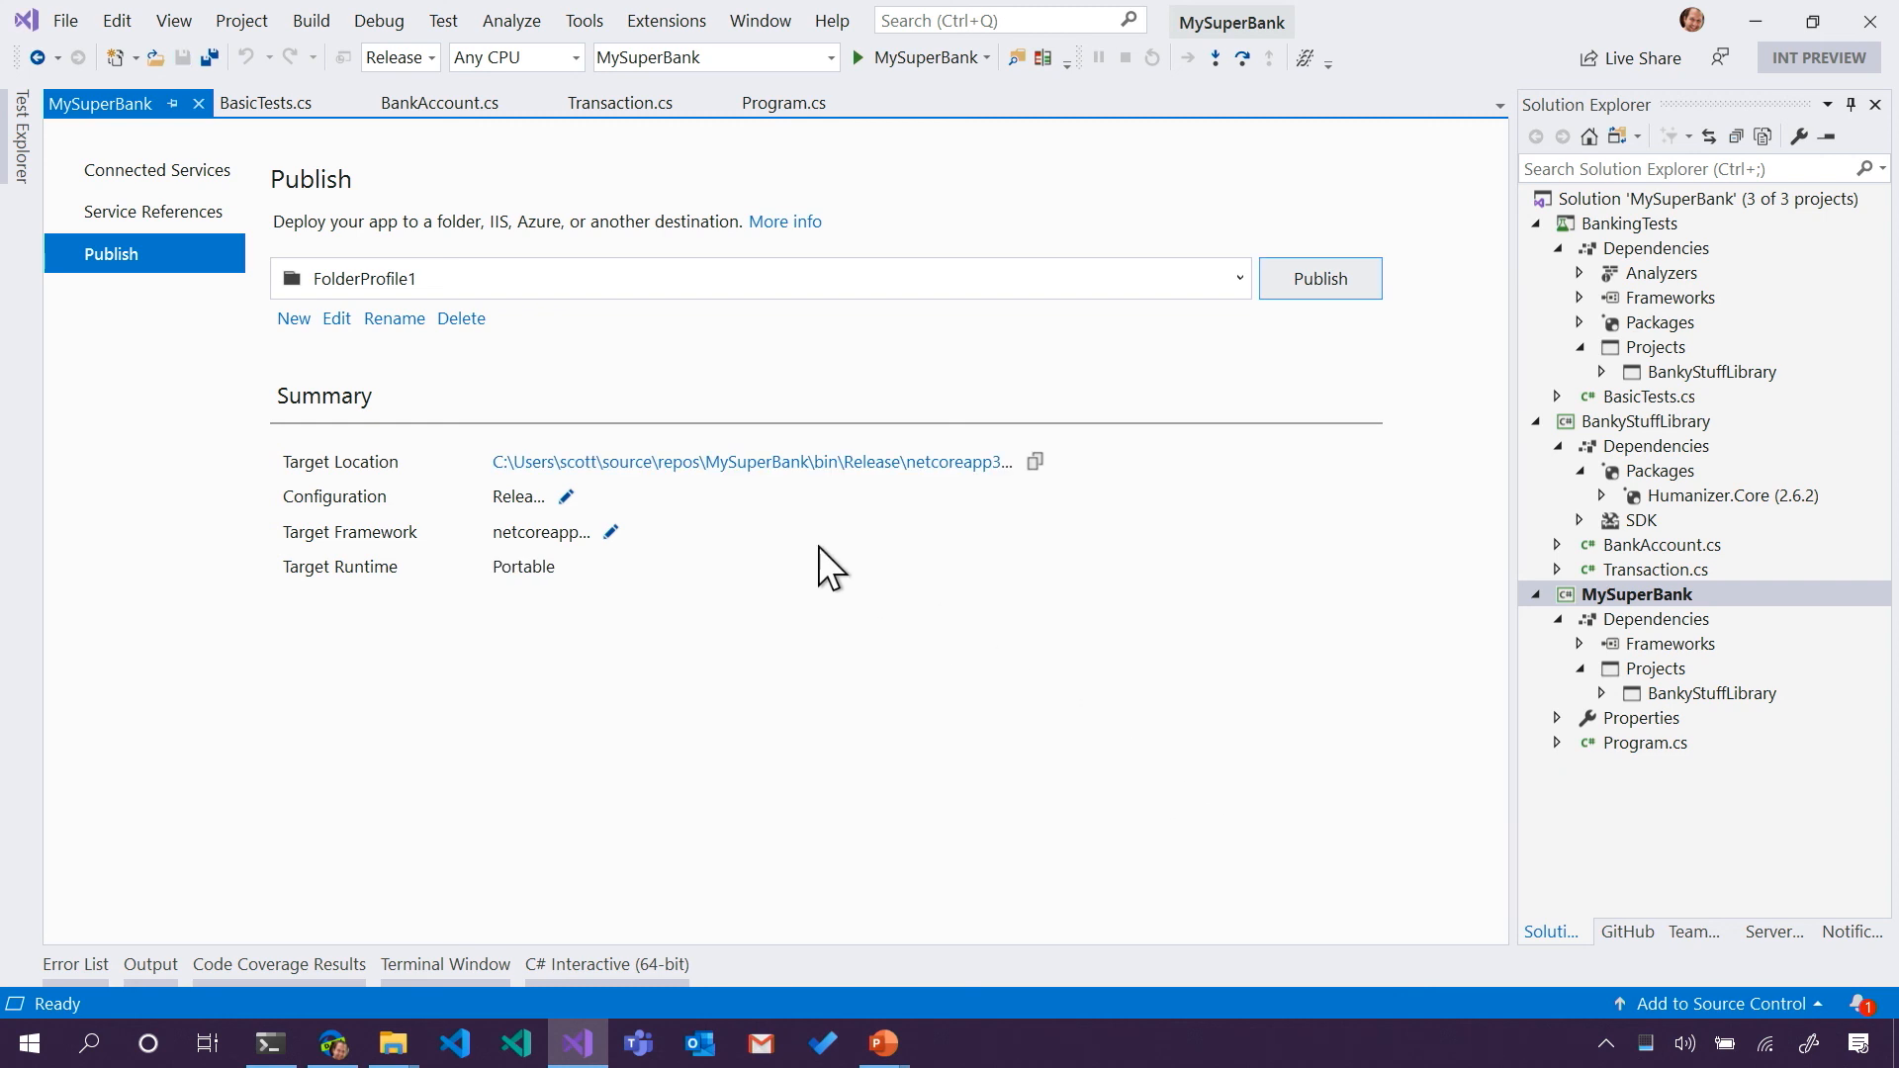
pyautogui.click(393, 318)
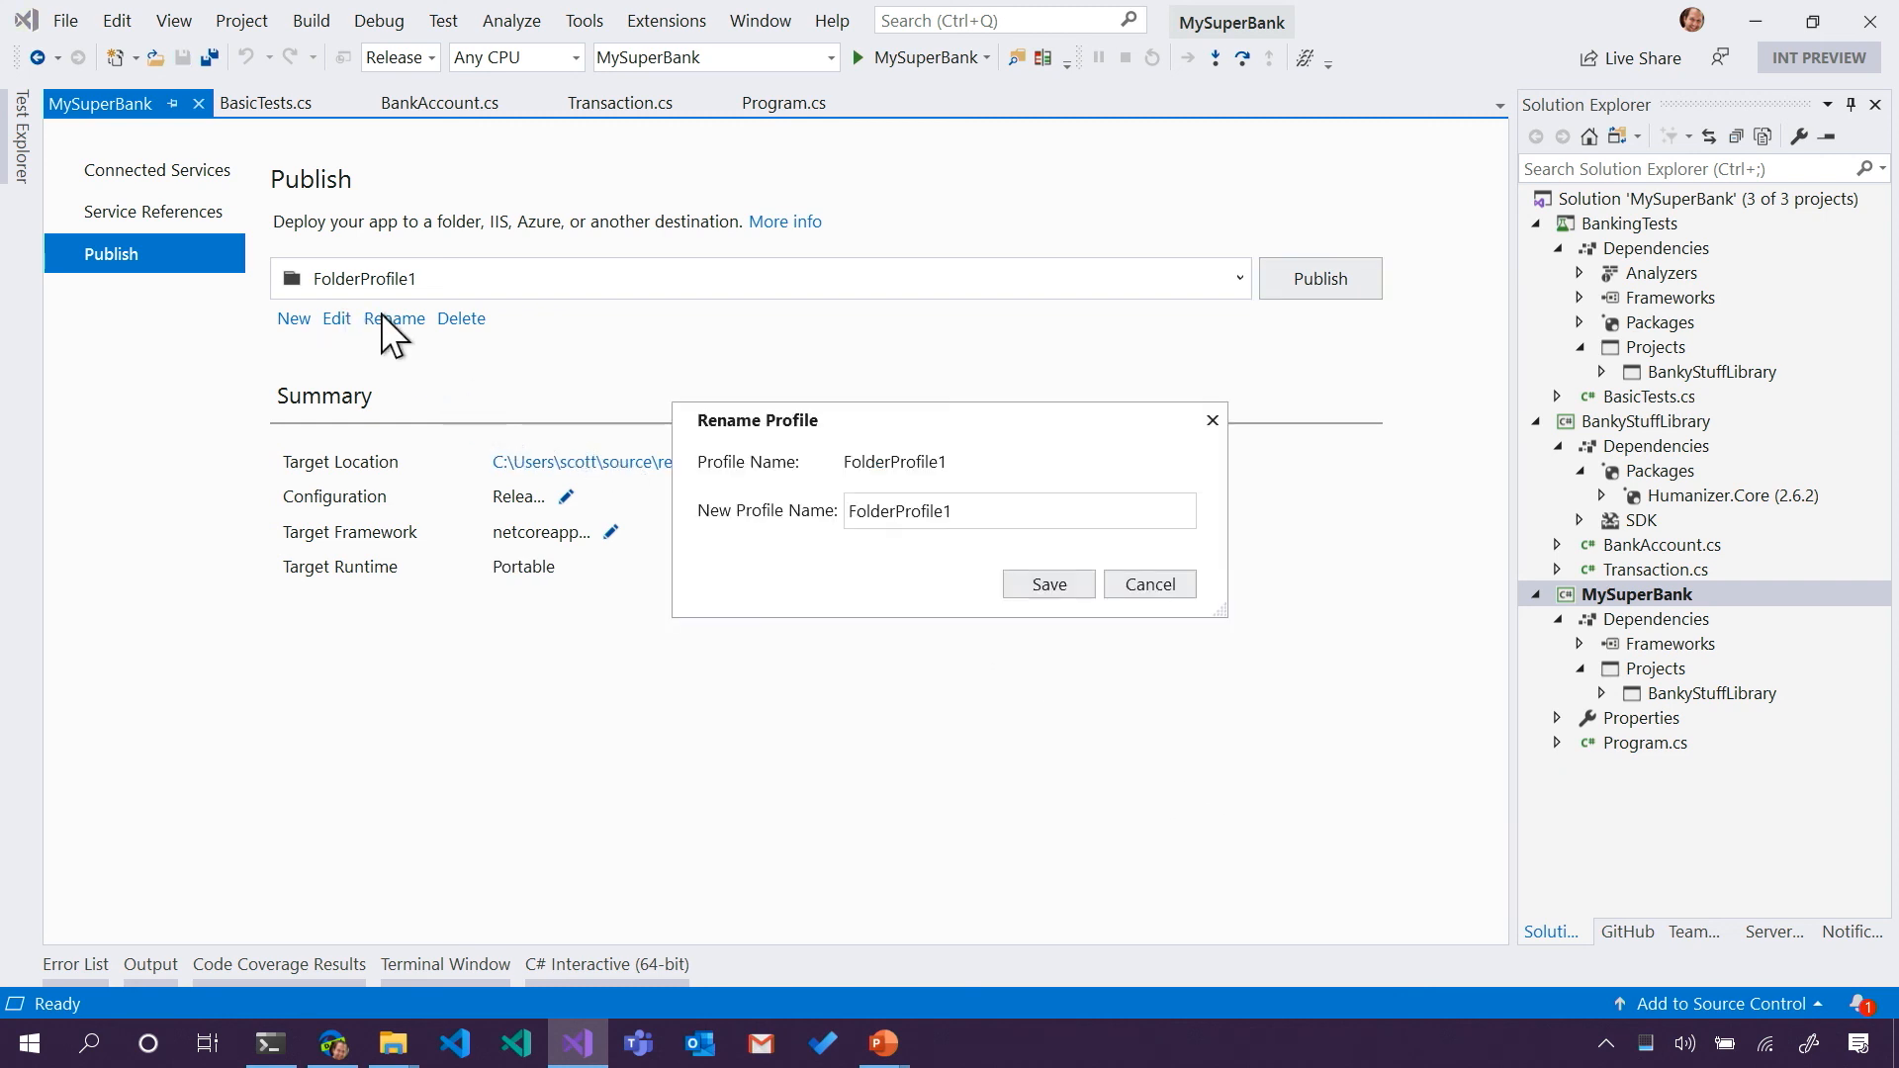
pyautogui.click(1017, 510)
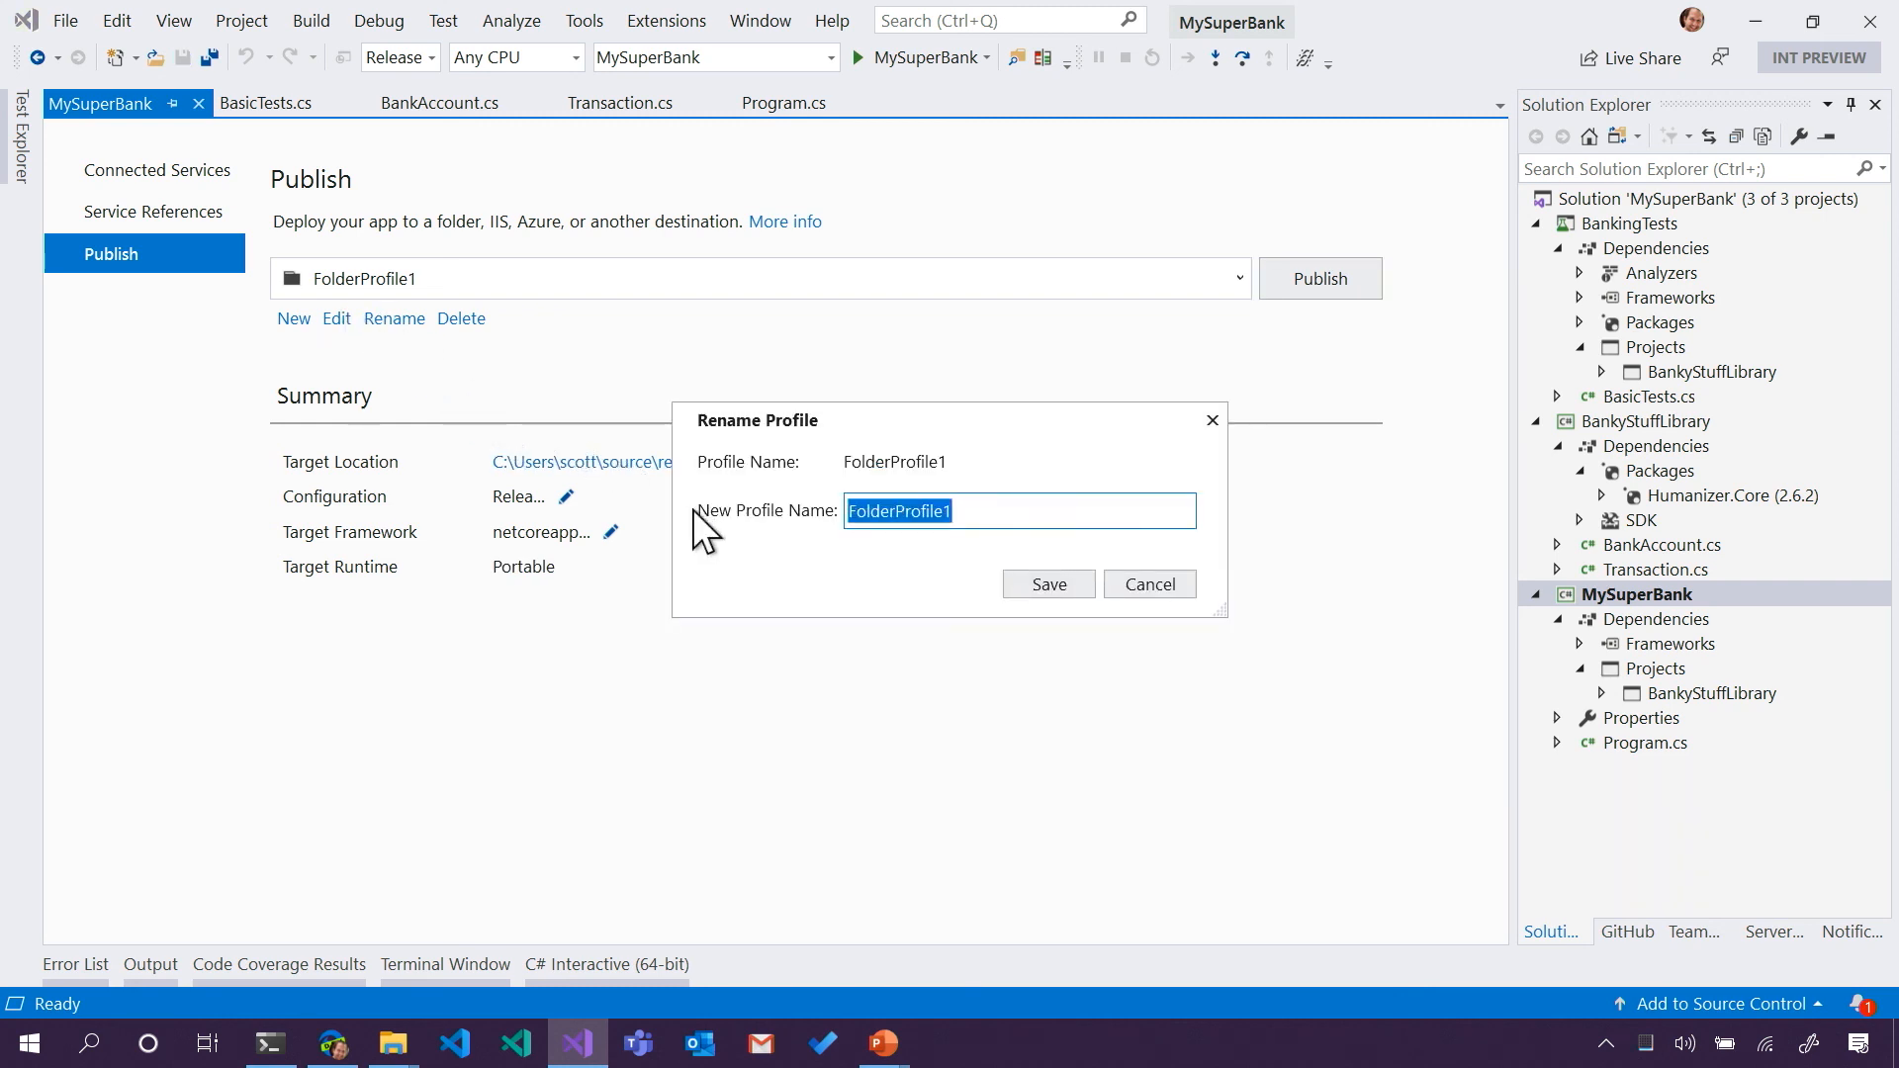
pyautogui.write('Ubuntu')
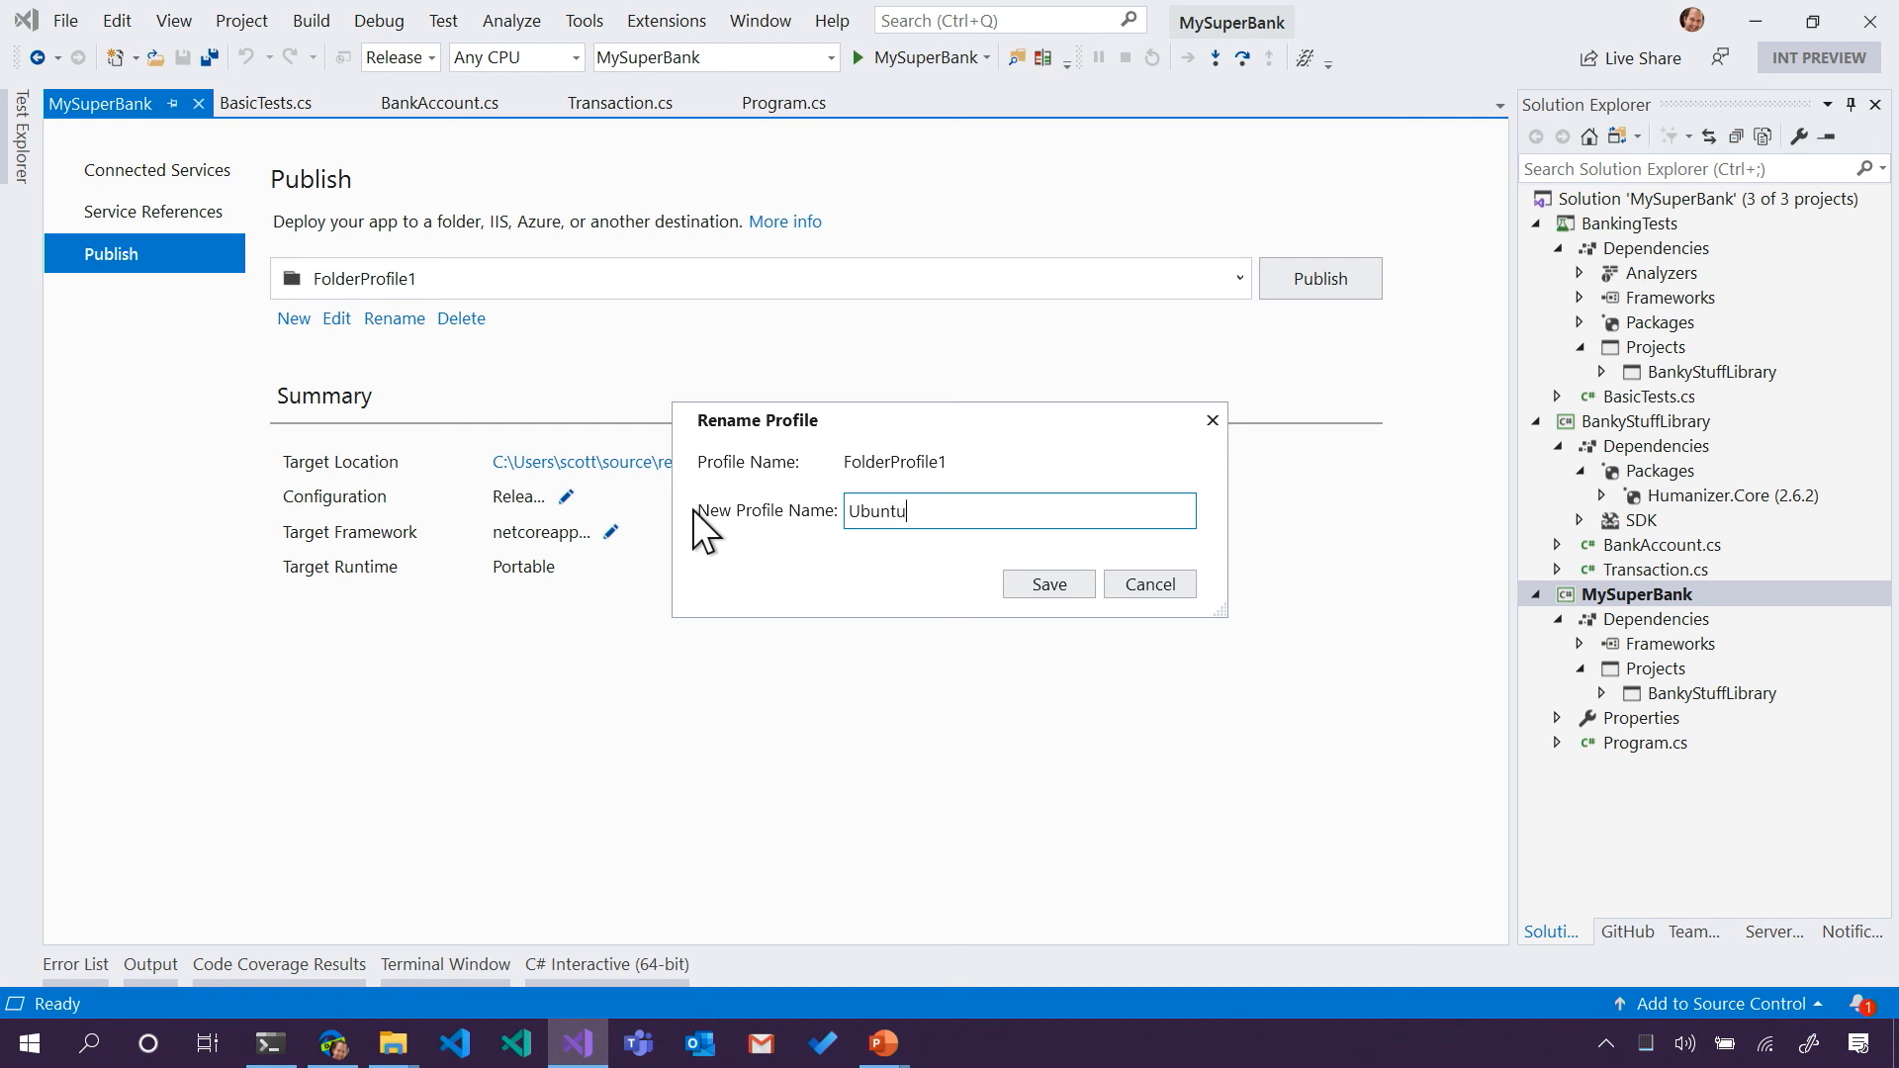
pyautogui.click(1045, 583)
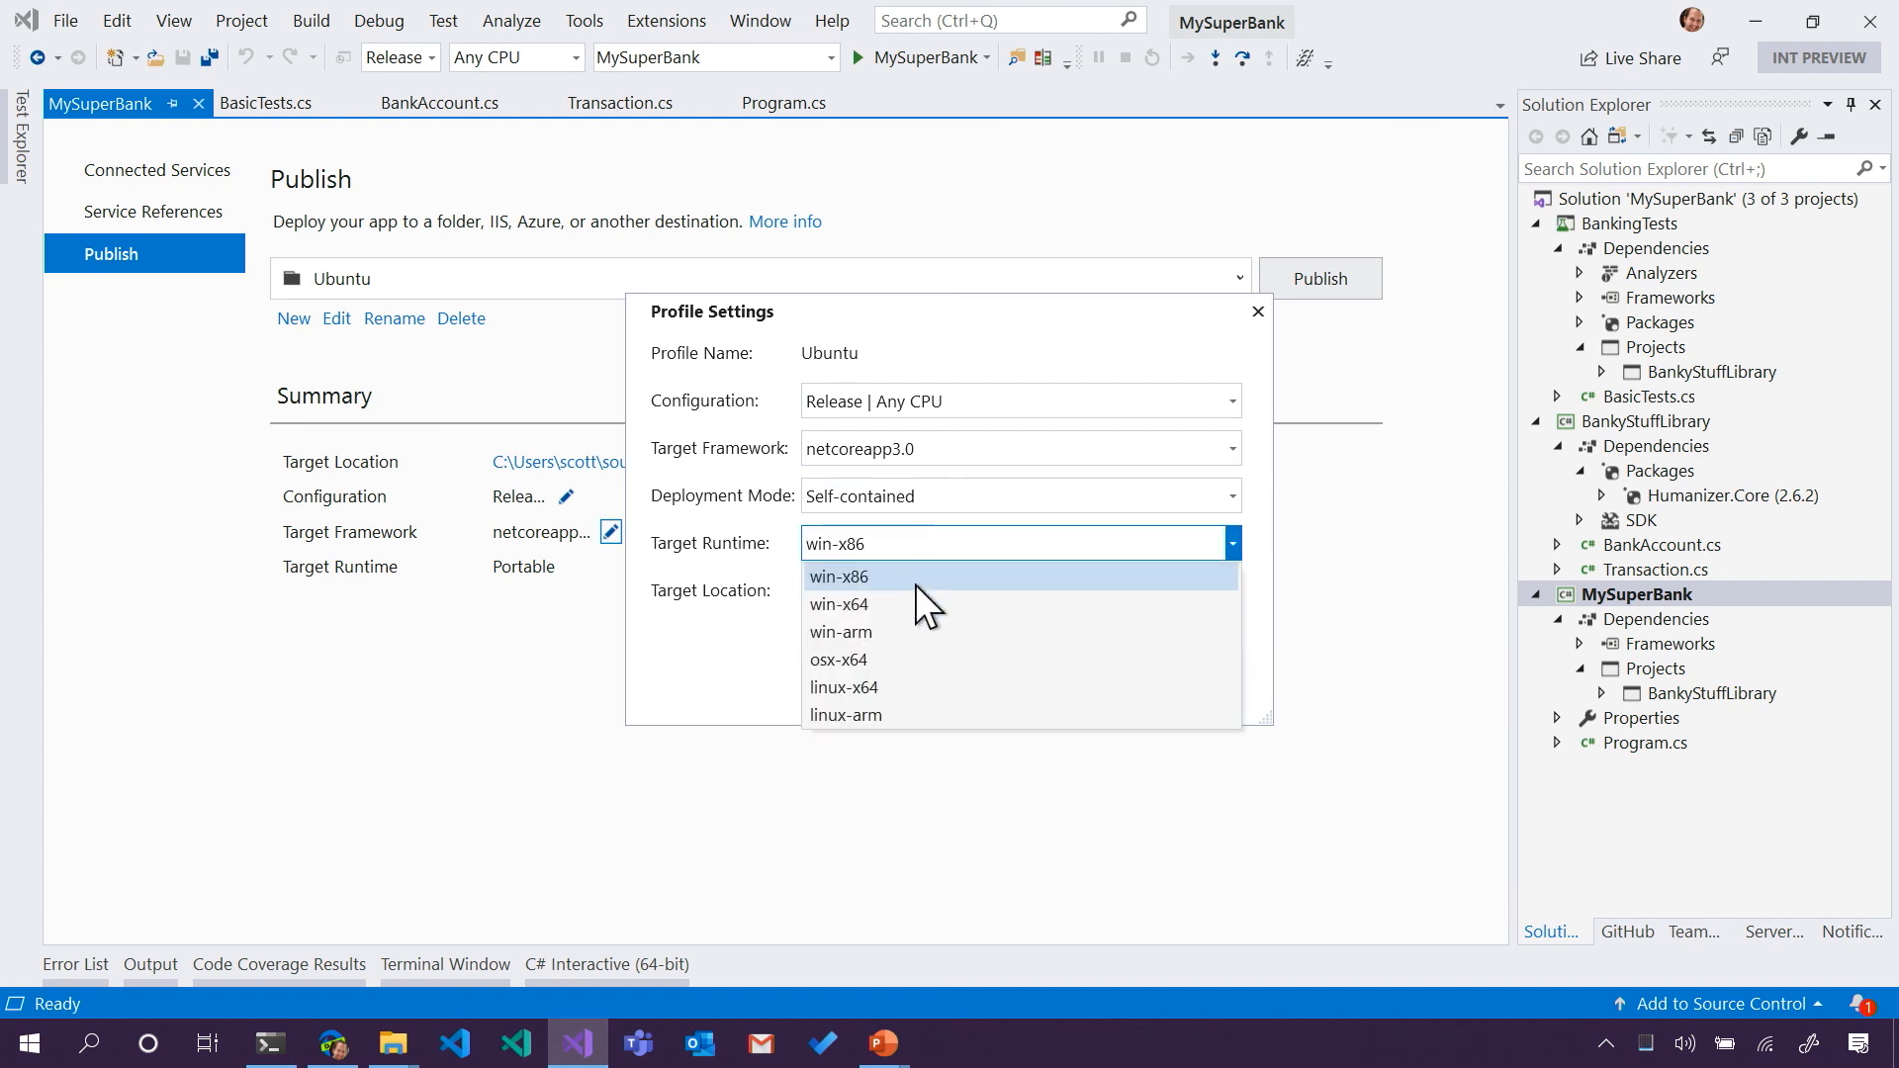
# - Set the Ubuntu profile's target runtime to linux-x64 self-contained, save and publish
pyautogui.click(842, 686)
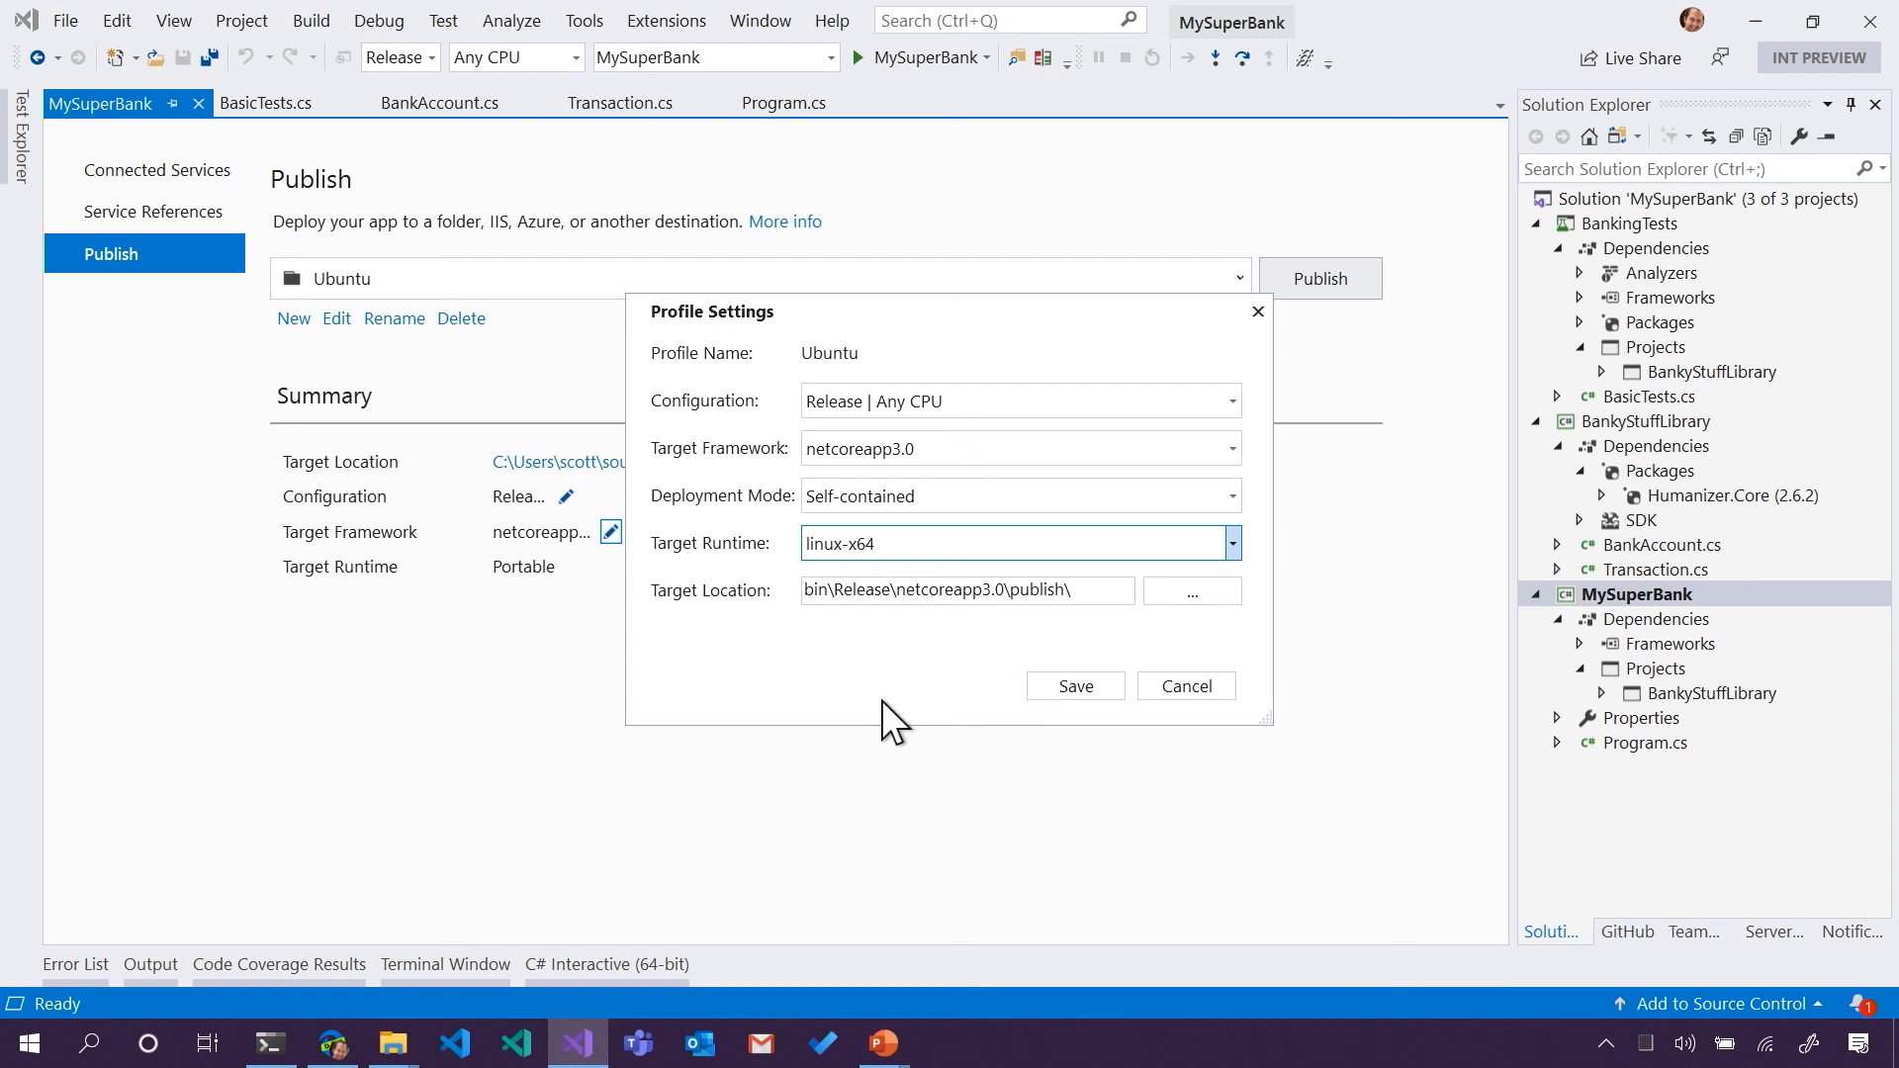
pyautogui.click(1072, 686)
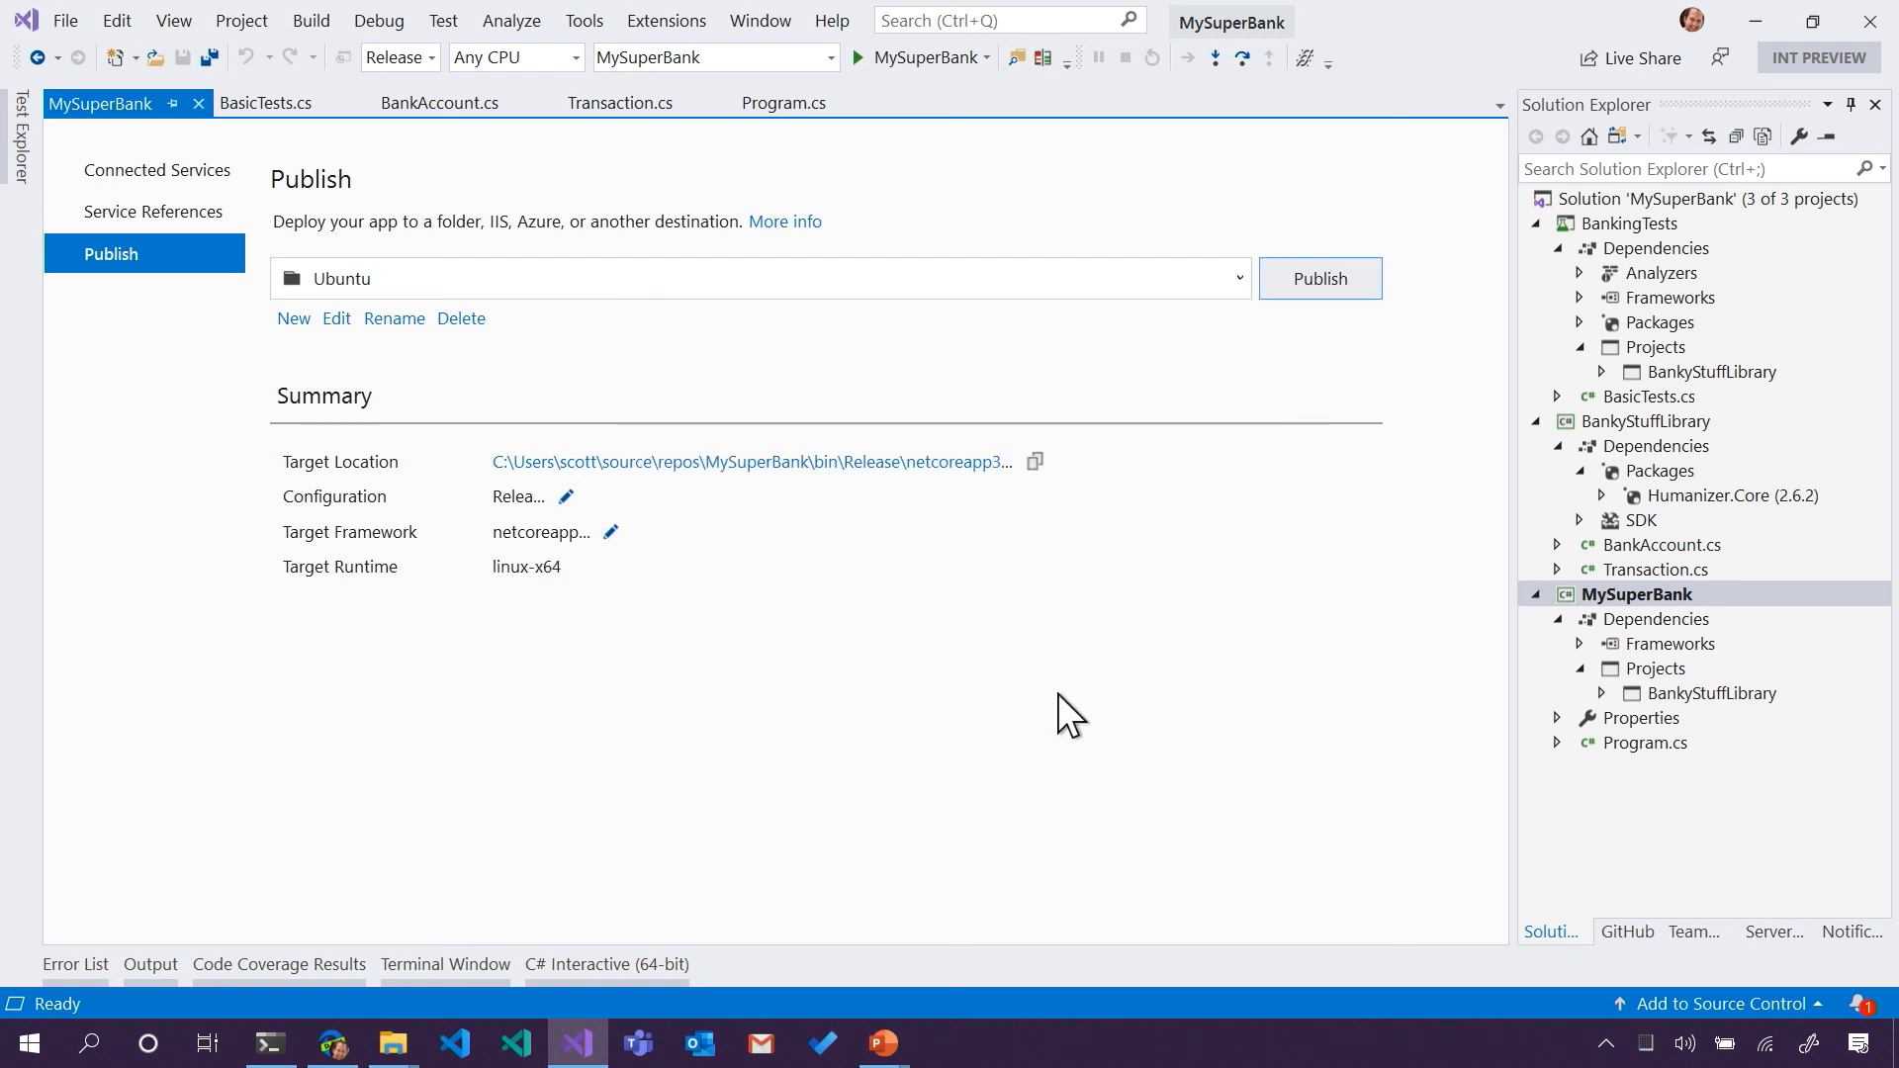
pyautogui.click(1319, 276)
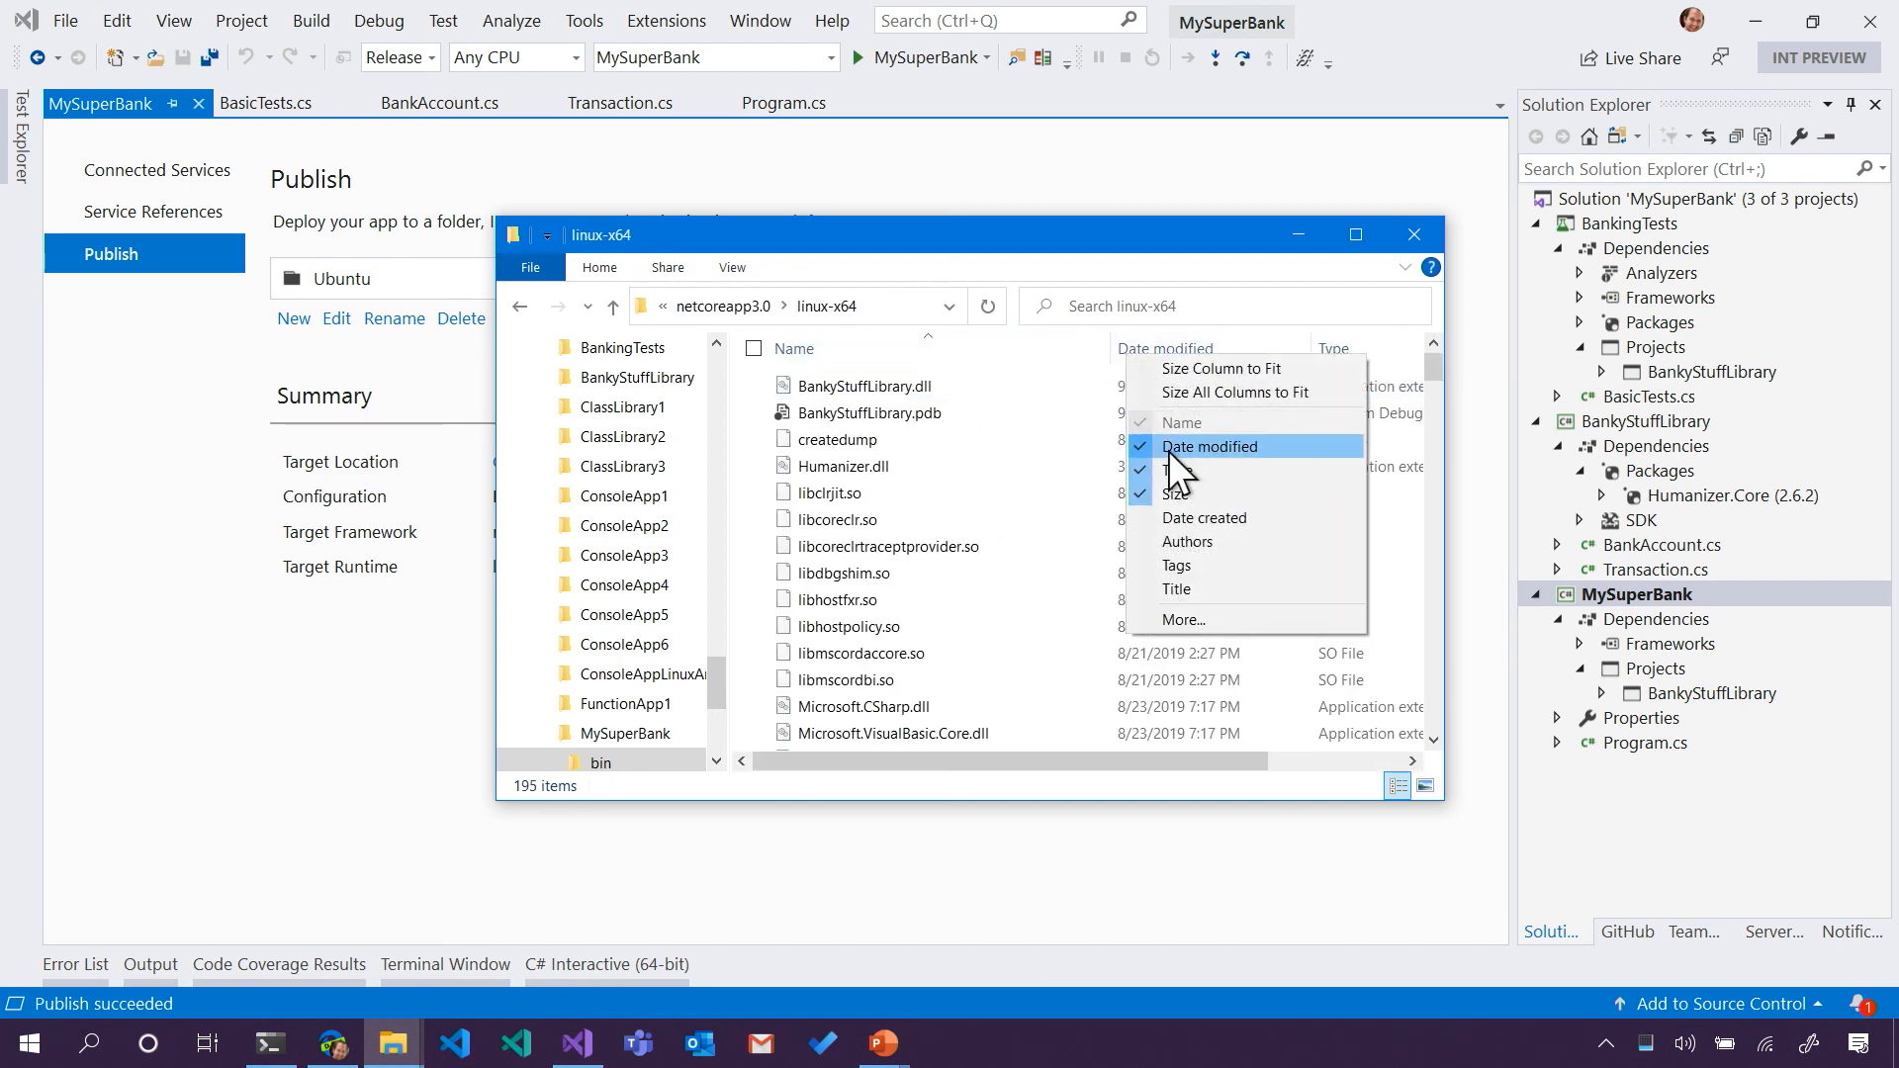
# - Toggle the Date modified column while viewing the linux-x64 output folder
pyautogui.click(1209, 445)
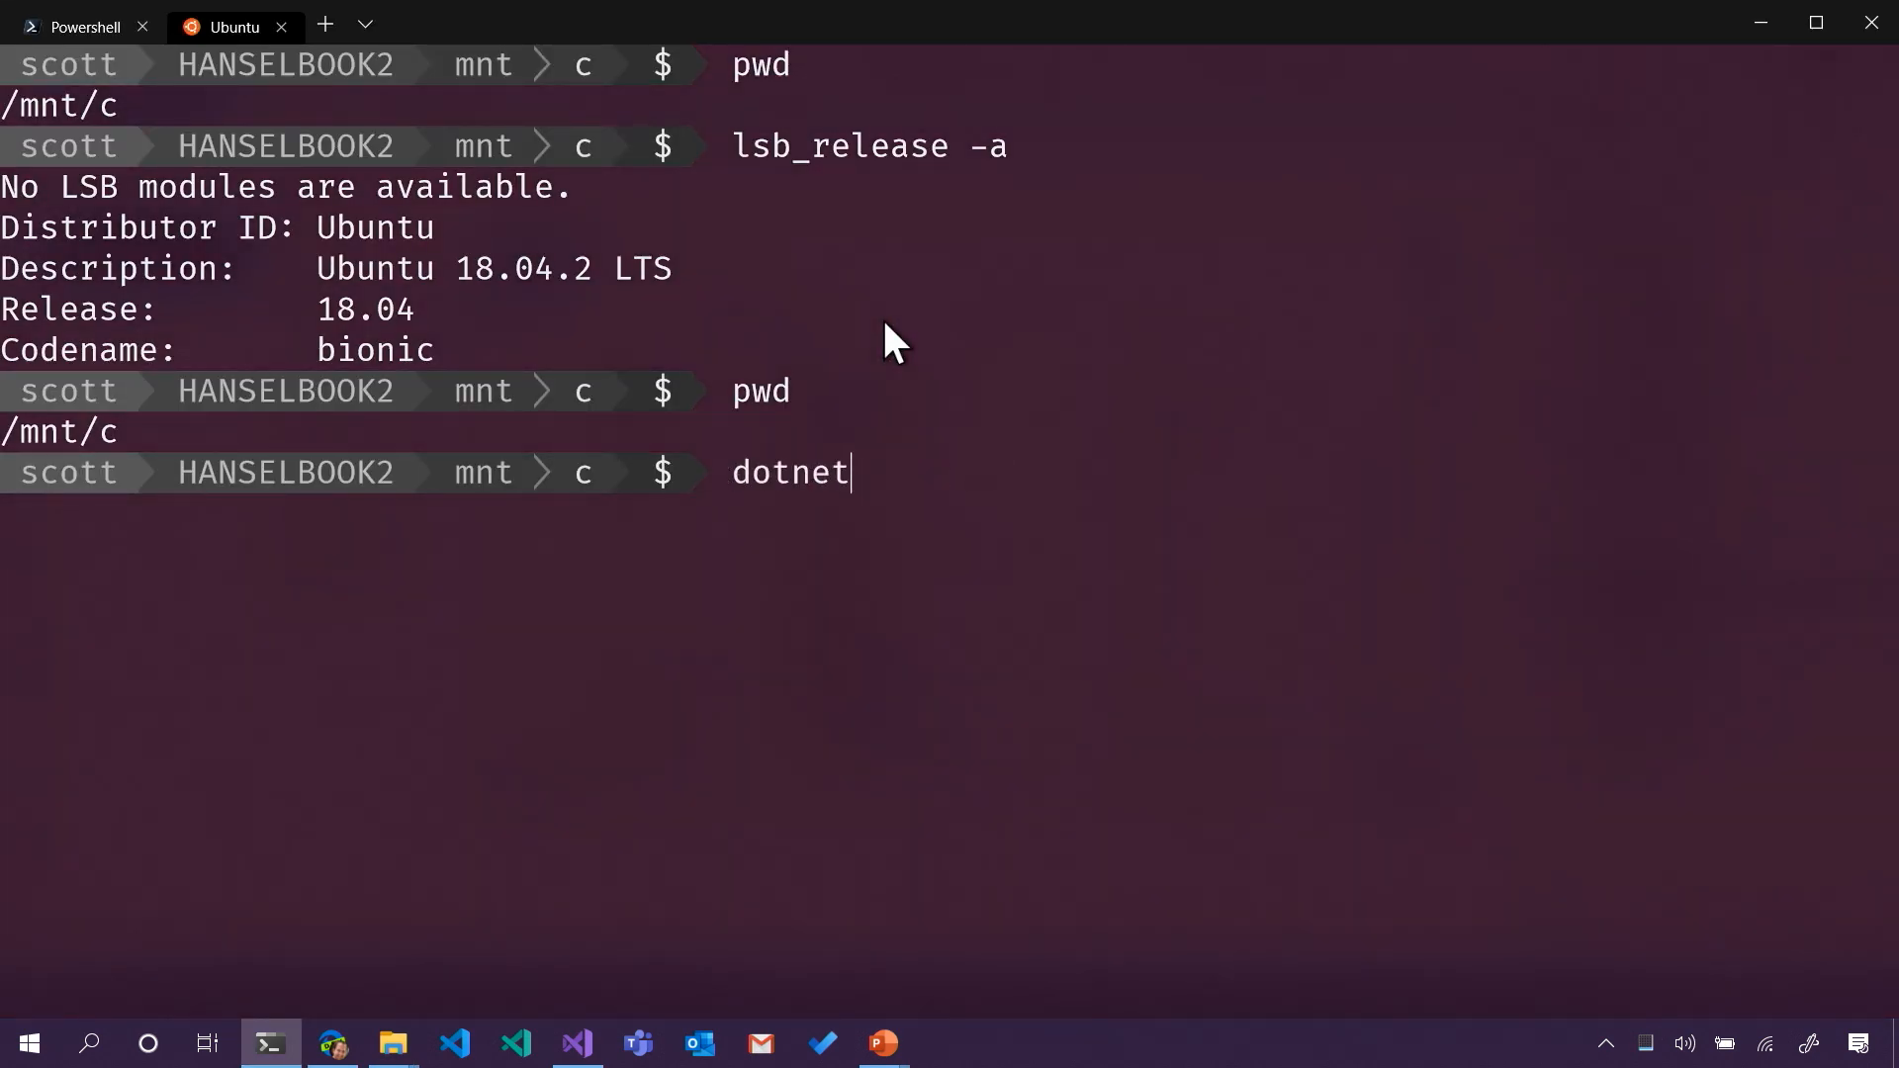
# - In the Ubuntu shell, cd to the linux-x64 Release folder, clear the screen and start typing ./MySuperBank
pyautogui.write('cd Users/scott/source/repos/MySuperBank/bin/Release/netcoreapp3.0/linux-x64')
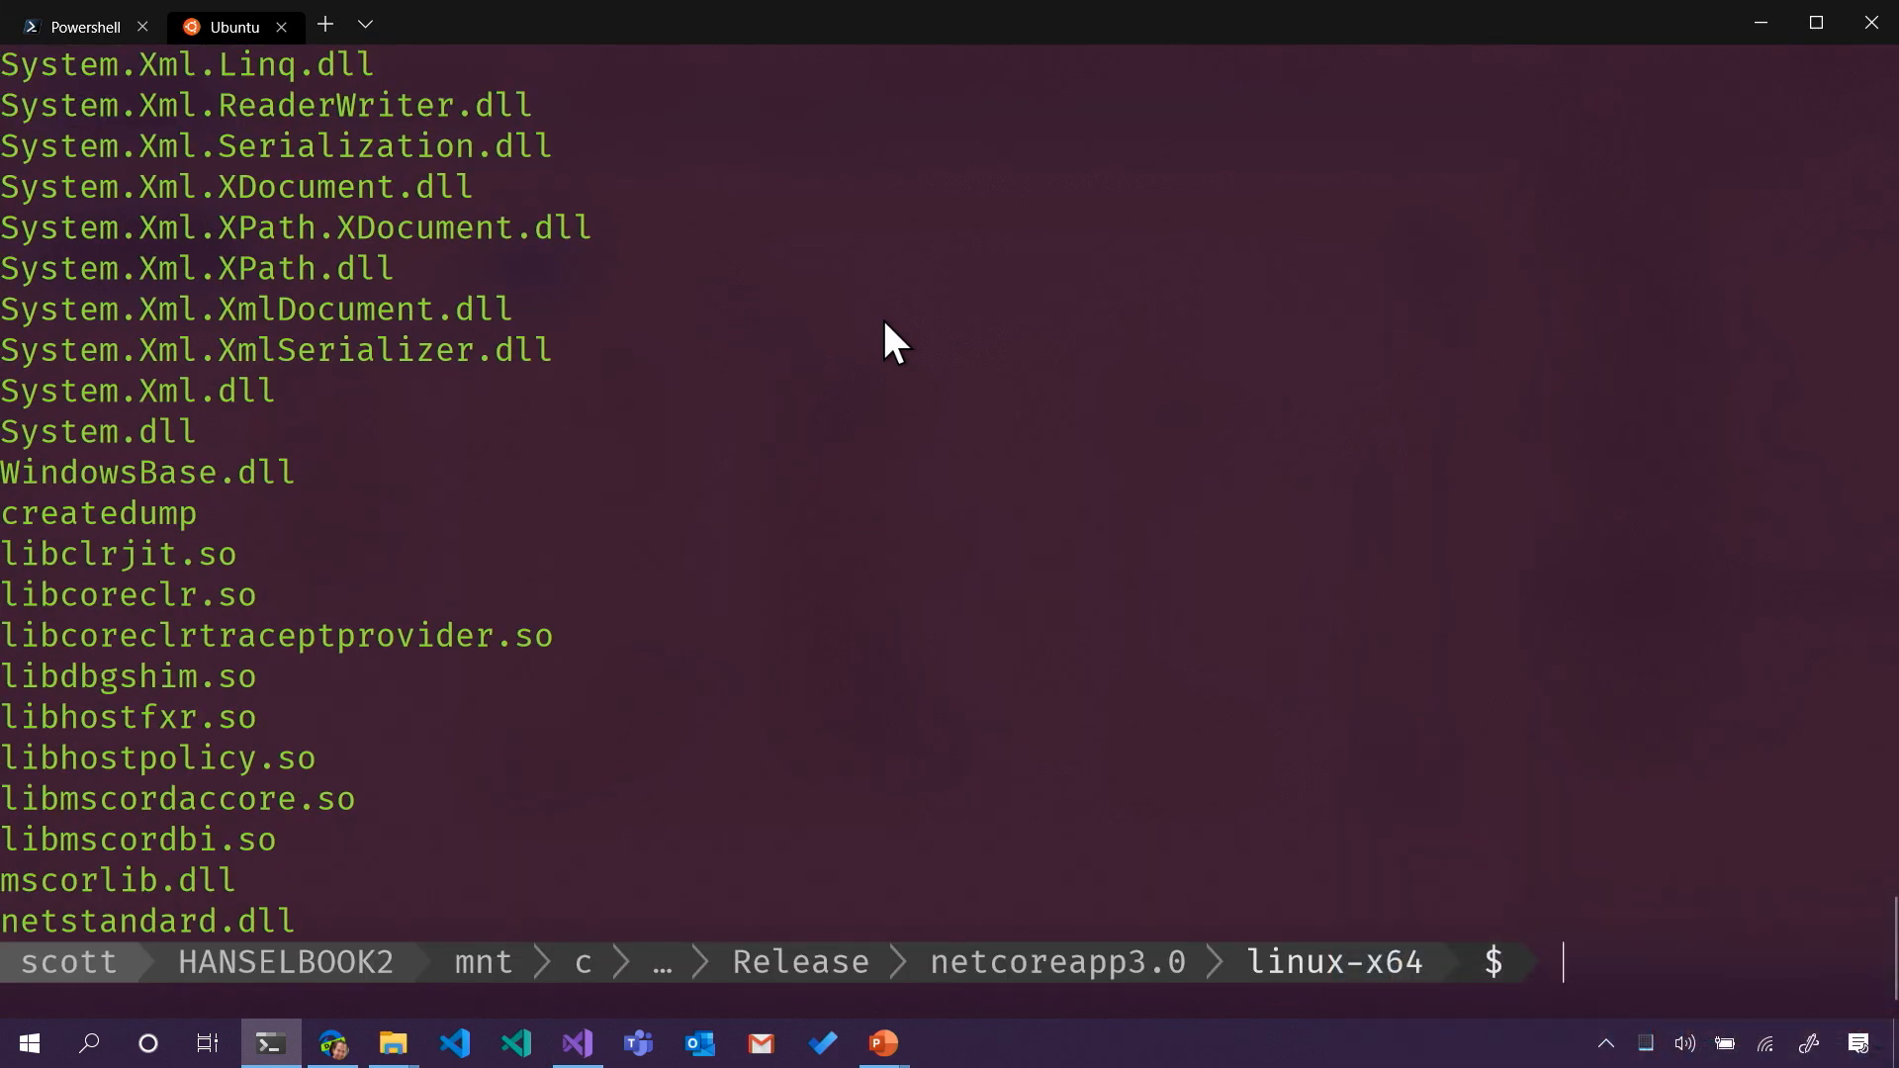
pyautogui.write('clear')
pyautogui.write('./')
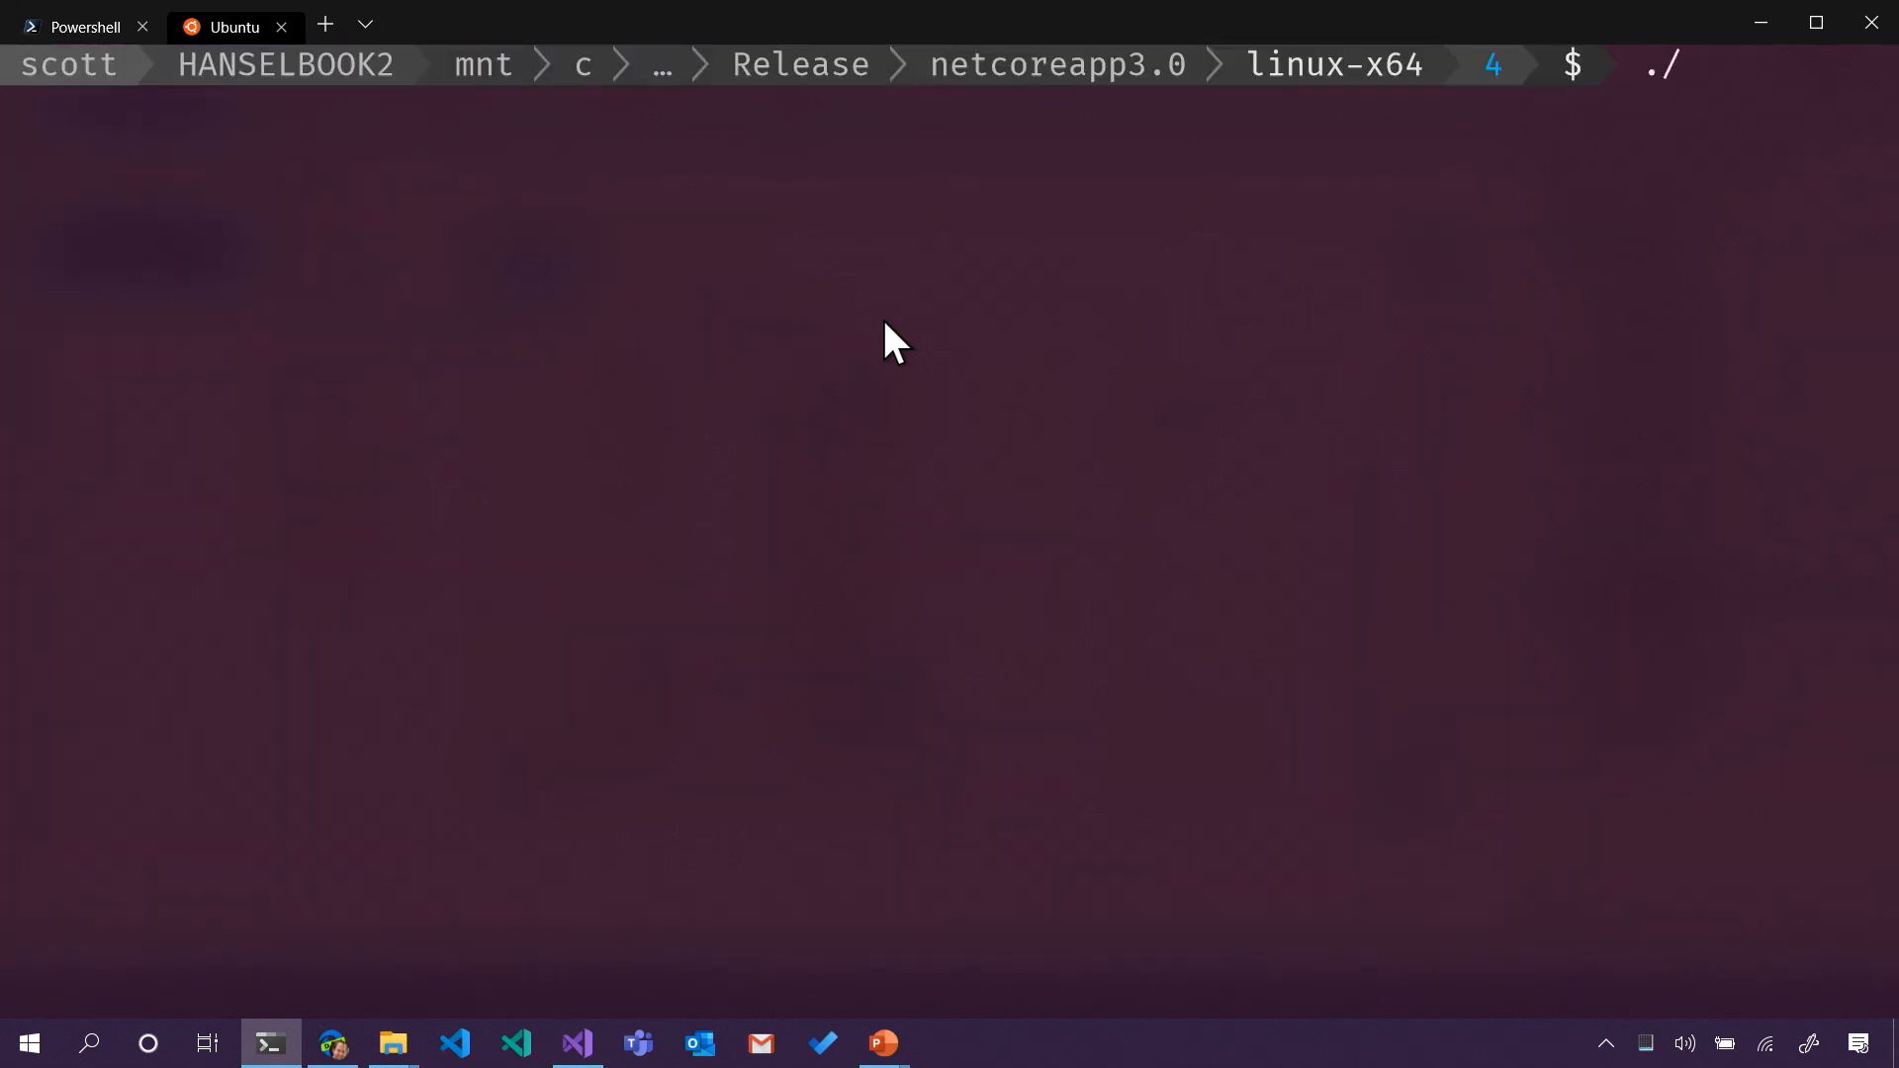
pyautogui.write('MySu')
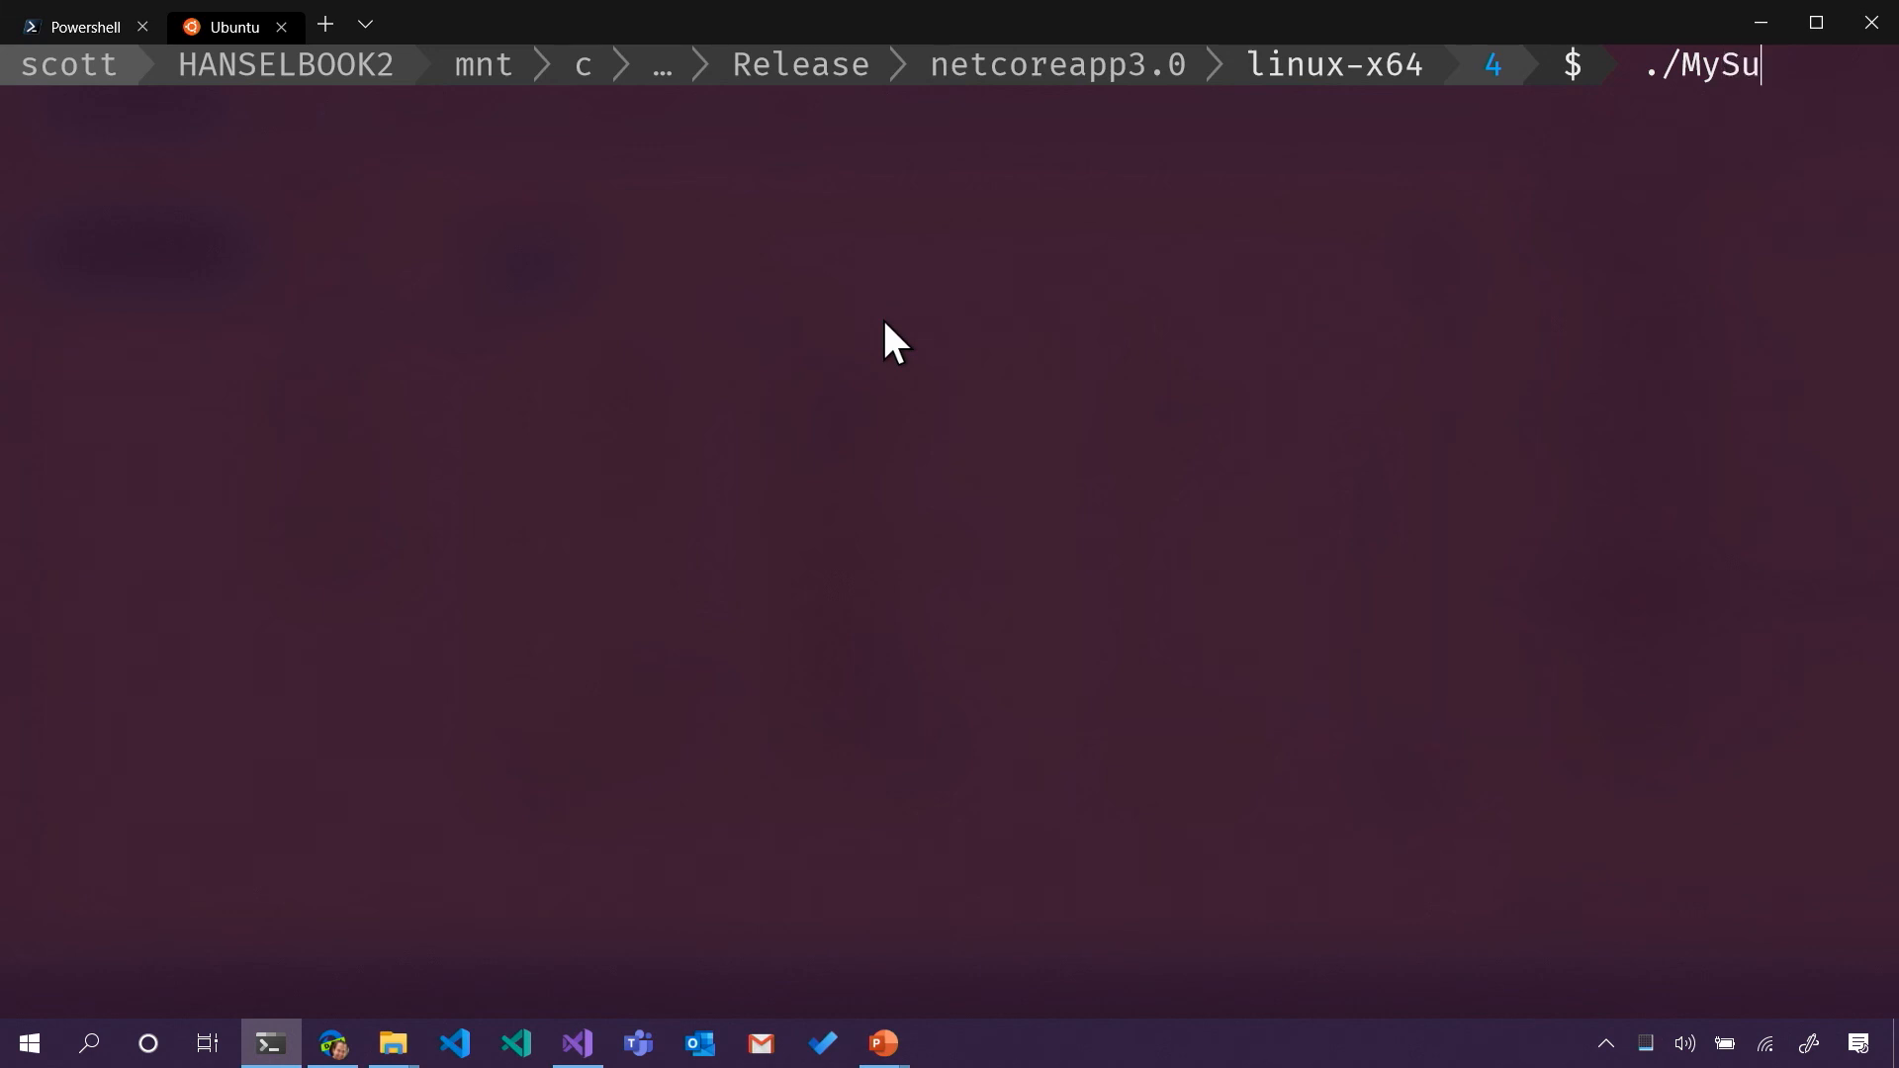